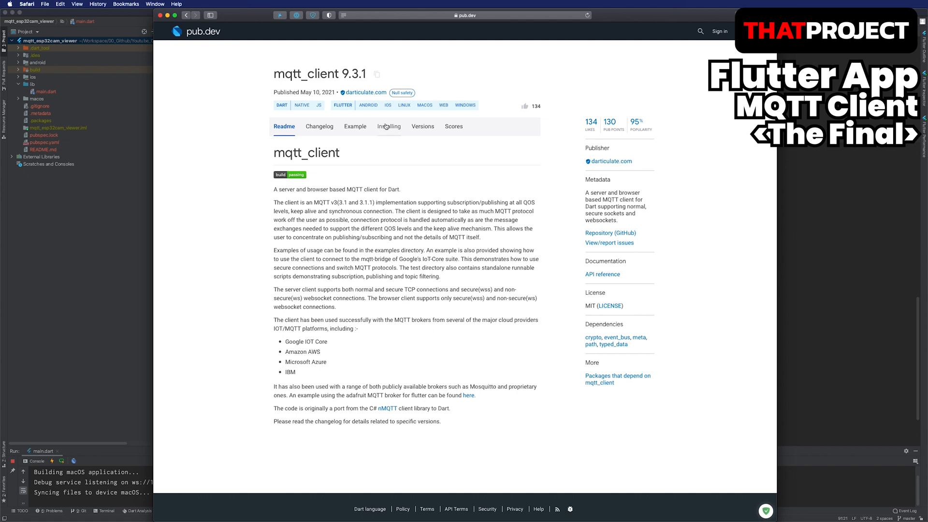
Step: Show the Installing instructions for mqtt_client and select the 'mqtt_client: ^9.3.1' dependency line
left_click(389, 126)
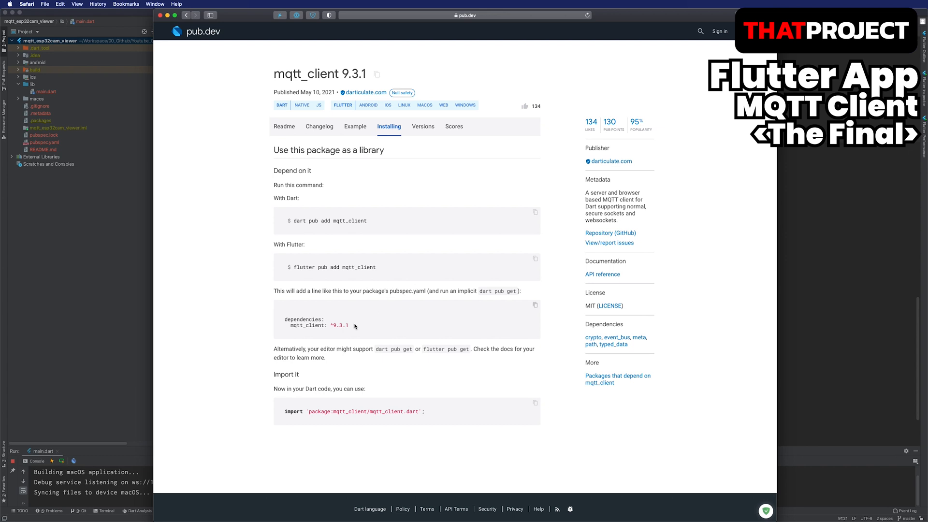
double_click(318, 325)
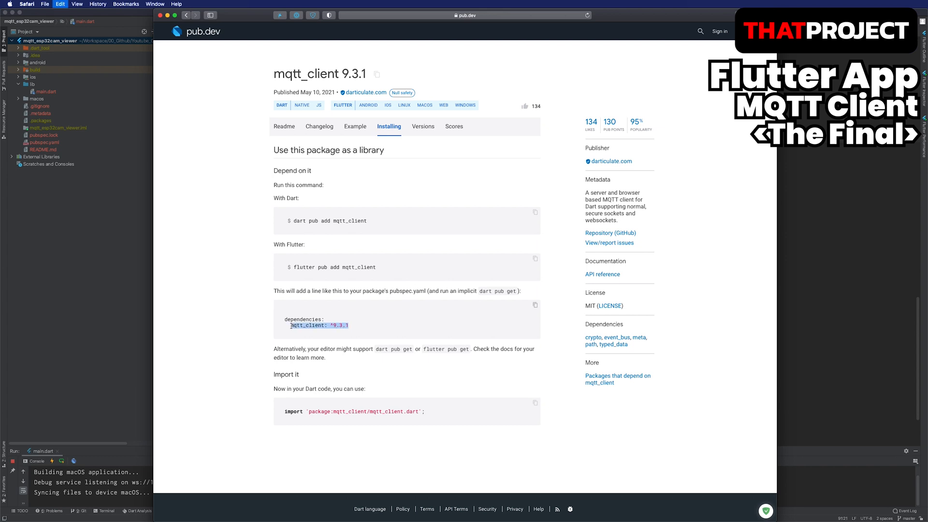
mouse_move(530, 115)
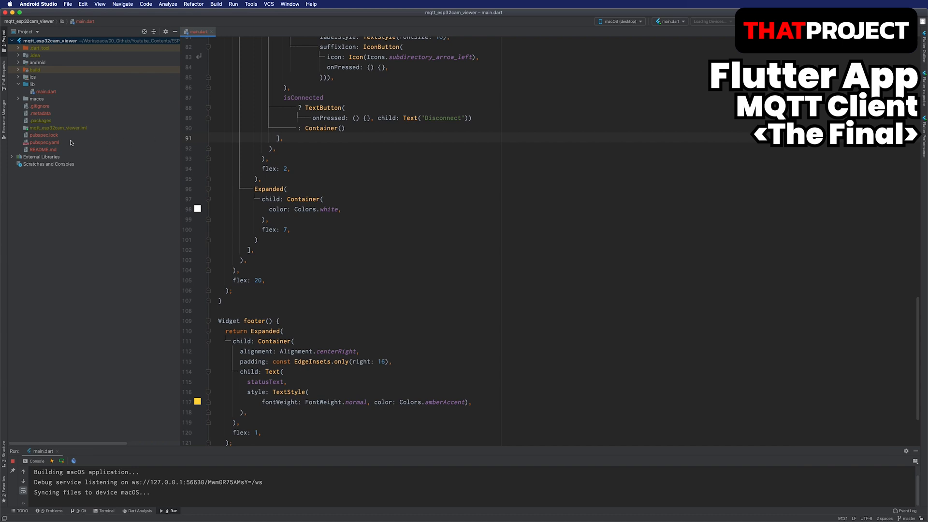
Step: Add 'mqtt_client: ^9.3.1' under dependencies in pubspec.yaml and create an assets folder
left_click(45, 142)
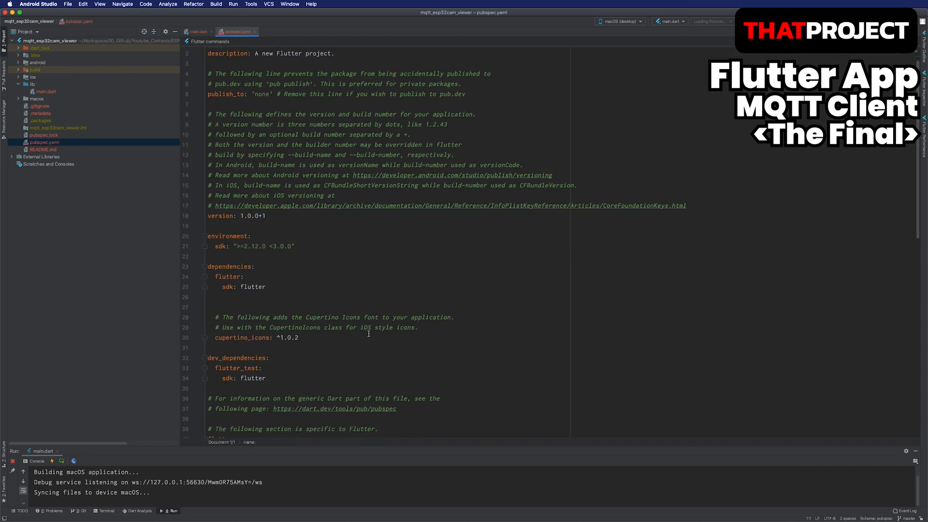
type("mqtt_client: ^9.3.1")
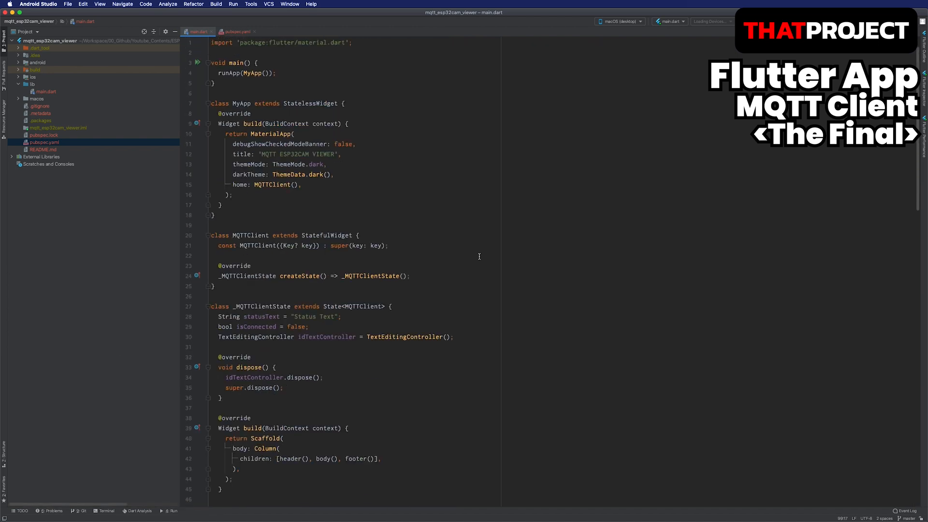
left_click(44, 134)
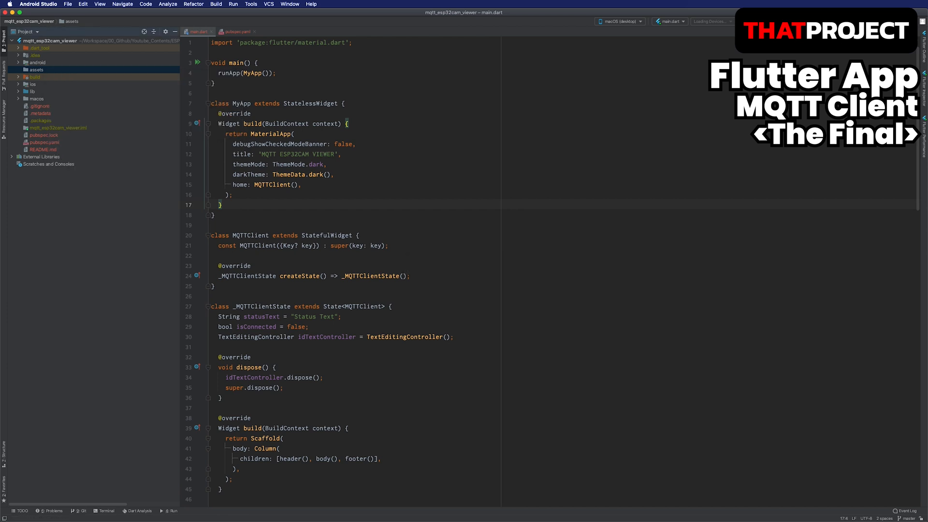
Step: Create a certs folder under assets and save RootCA.pem, DeviceCertificate.crt and Private.key into it
right_click(36, 70)
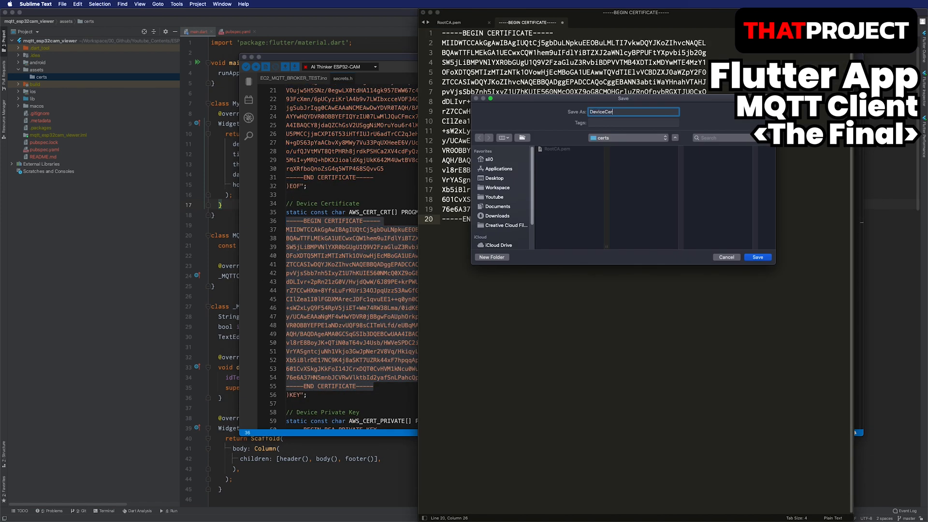
left_click(758, 258)
type("Private")
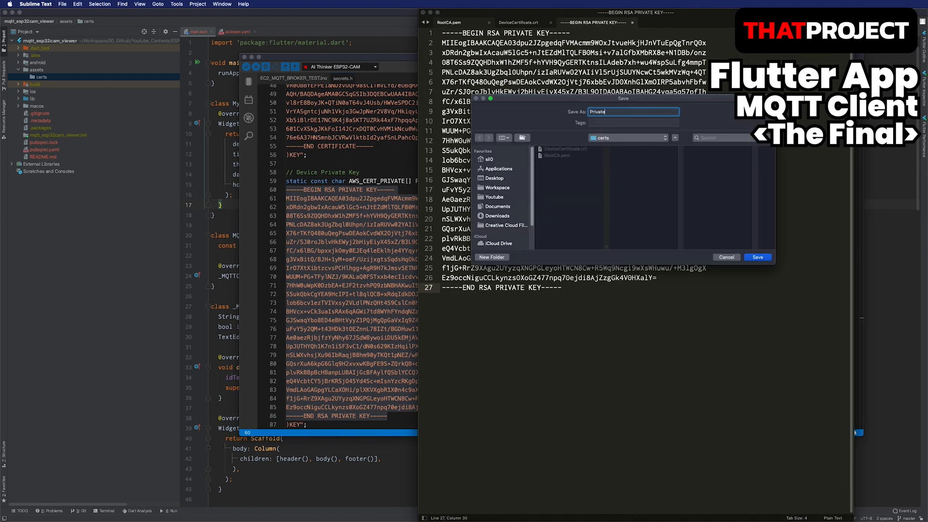
left_click(756, 258)
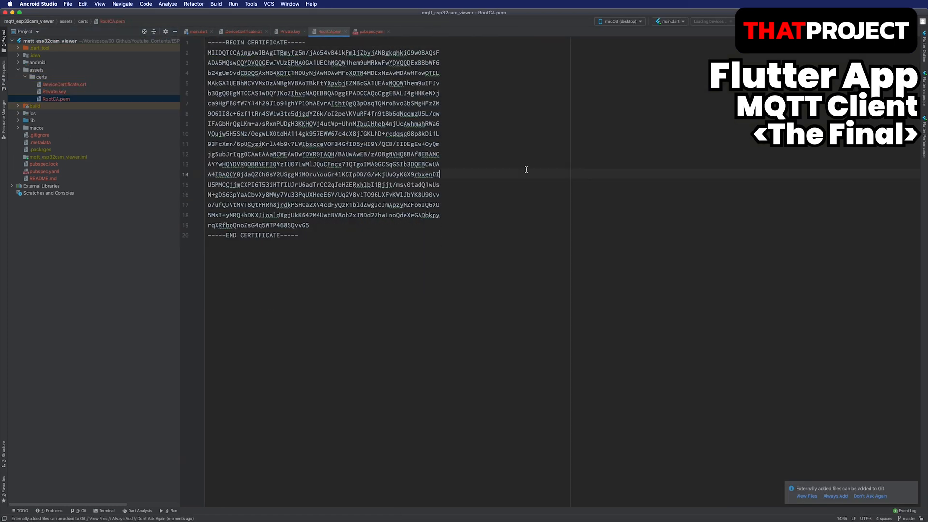
Step: Add an assets section in pubspec.yaml listing assets/certs/RootCA.pem, DeviceCertificate.crt and Private.key, then run Pub get
left_click(198, 31)
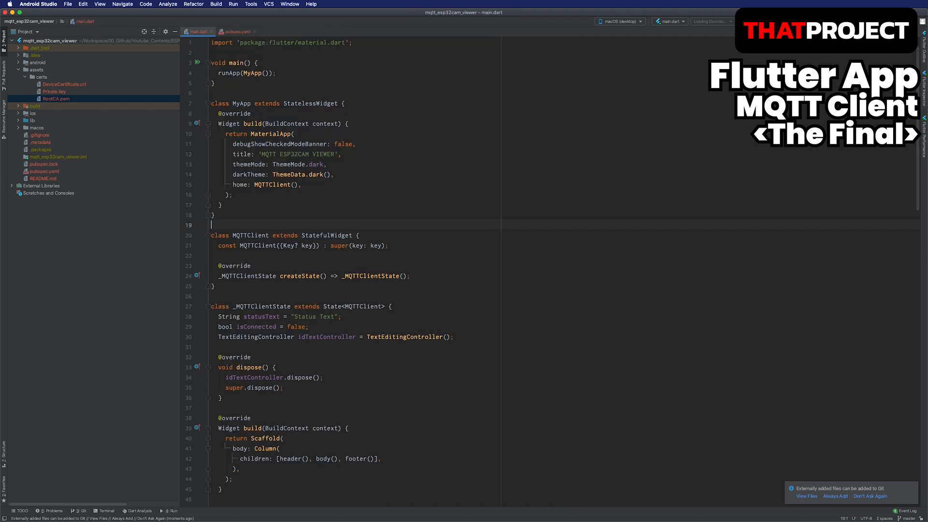
left_click(45, 171)
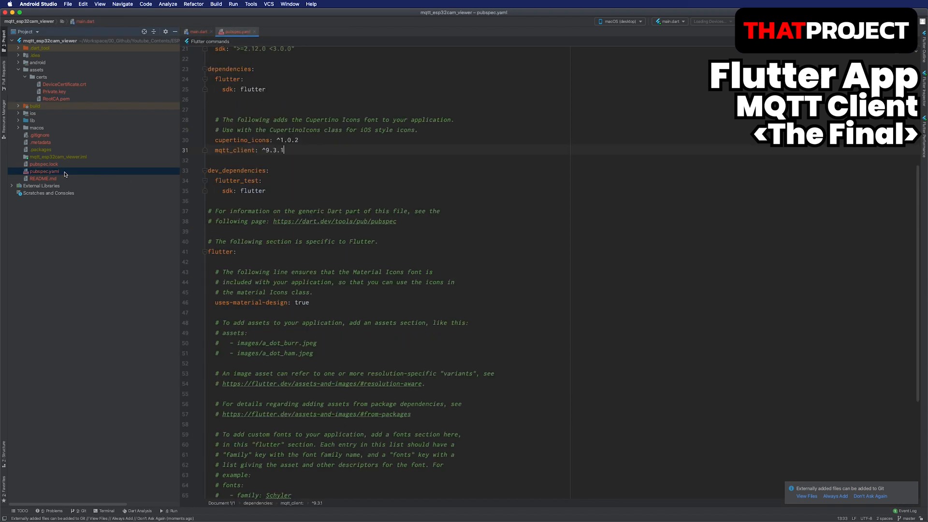
scroll("down", 3)
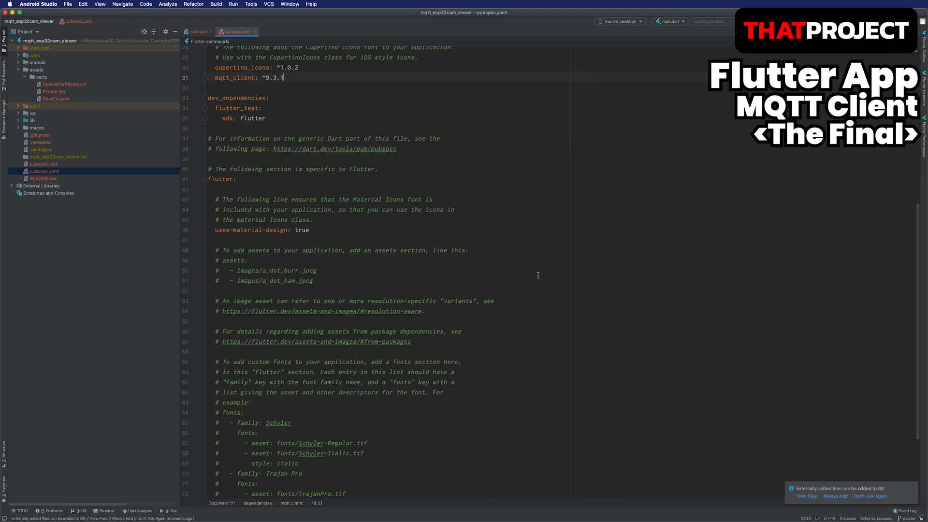
scroll("down", 3)
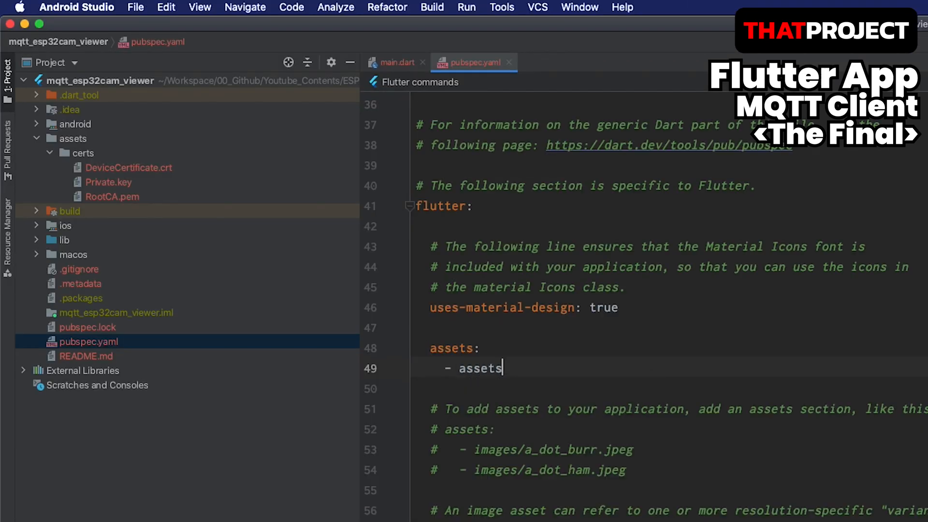
type("/certs/RootCA.pem")
type("- assets/certs/DeviceCertificate")
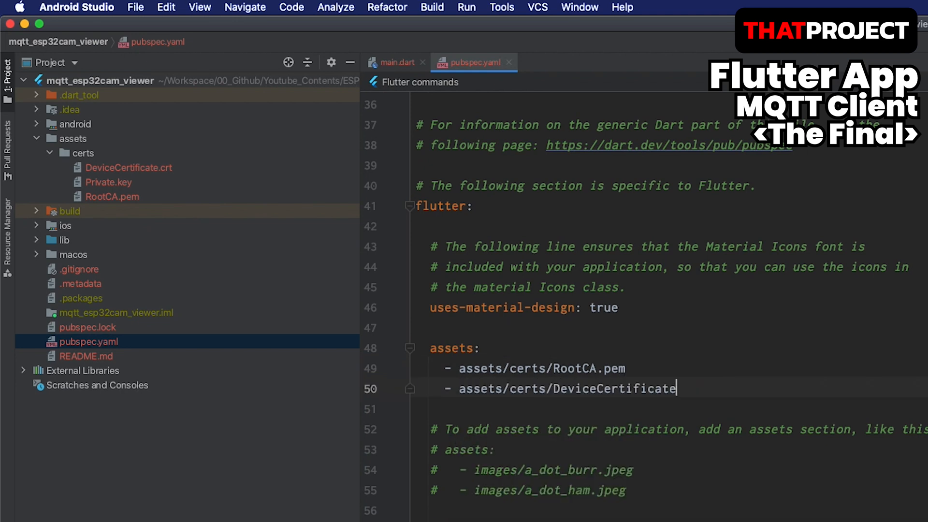
type(".crt")
left_click(667, 409)
type("- assets/certs/Private.key")
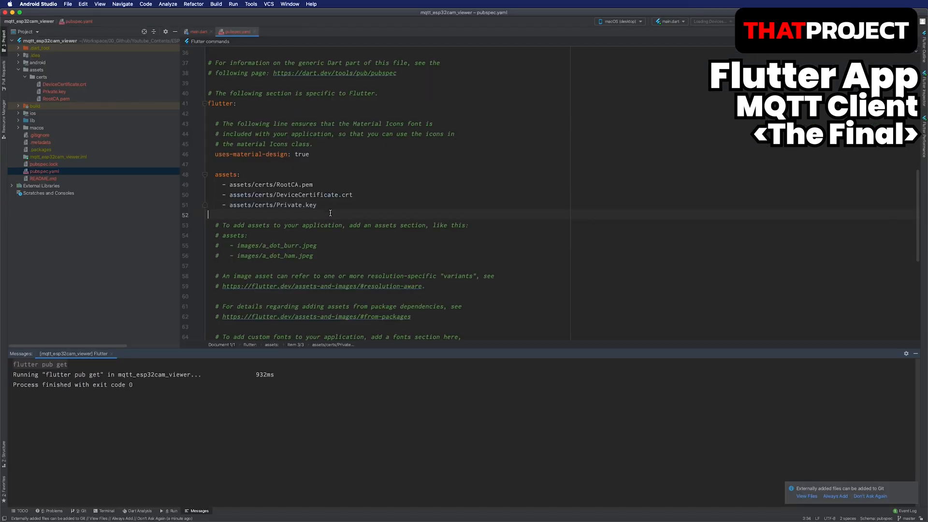
left_click(199, 31)
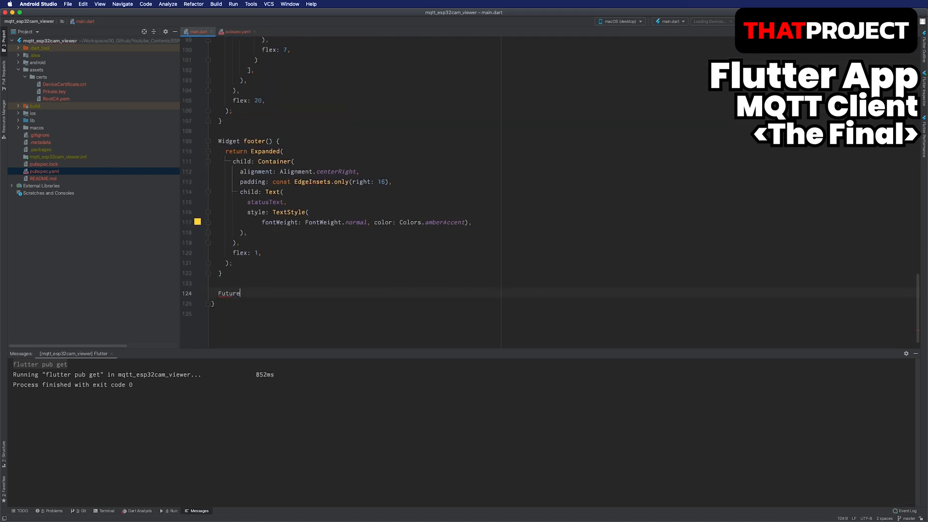
Step: Write Future<bool> mqttConnect(String uniqueId) async and a setStatus(String content) helper updating statusText via setState
type("<bool> mqttC")
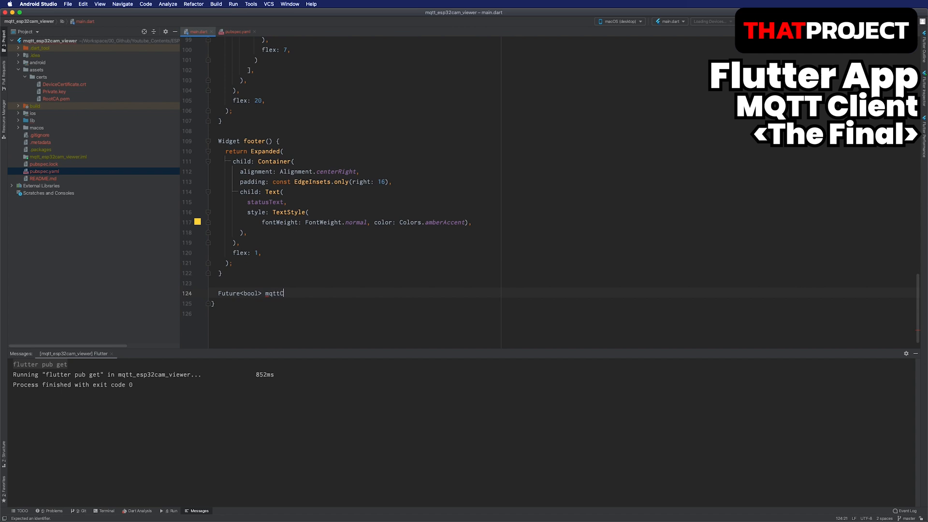
type("onnect(String )")
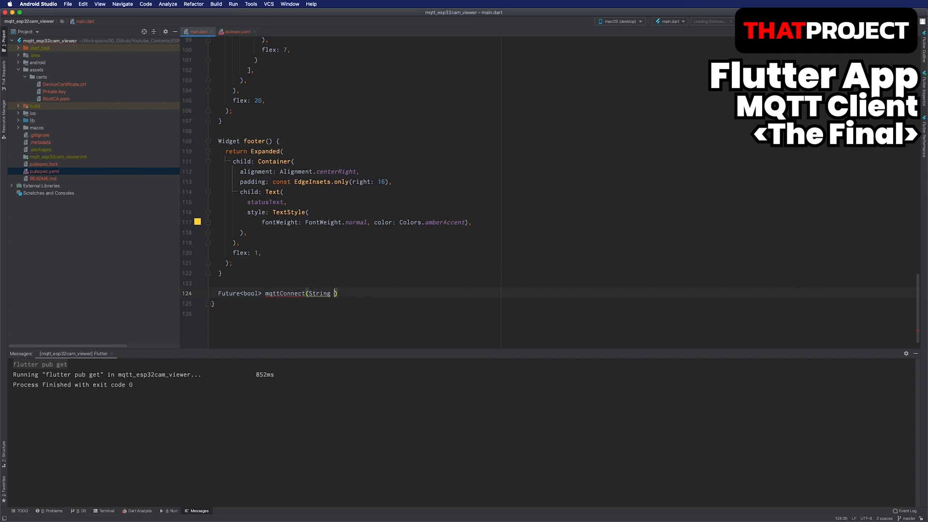
type("uniqueId) async{")
type("void set")
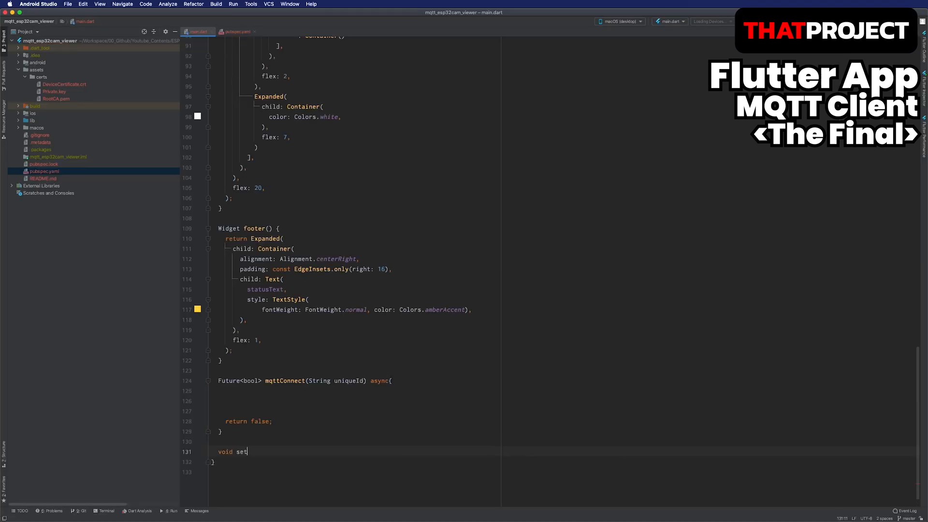
type("Status(String content){")
type("setState(() {")
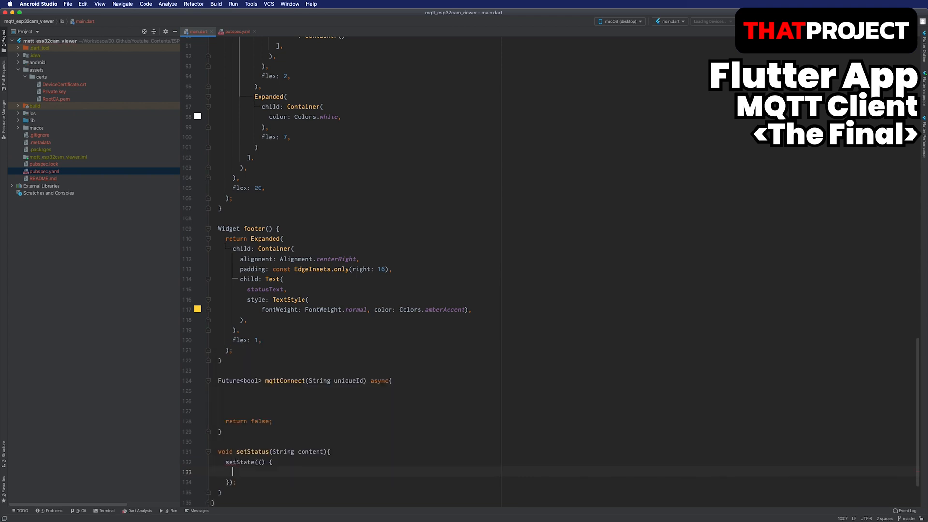
type("statusText = content;")
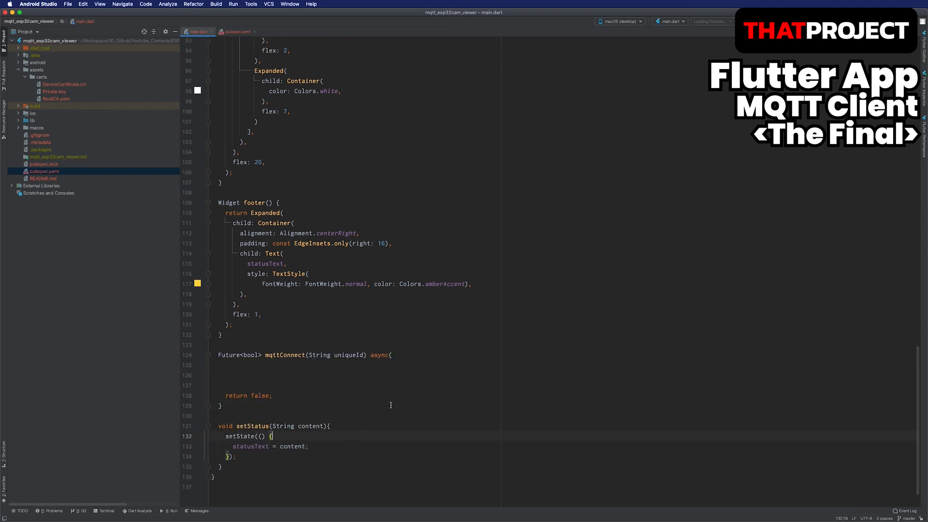
type("setStatus(\"Connecting MQTT Br")
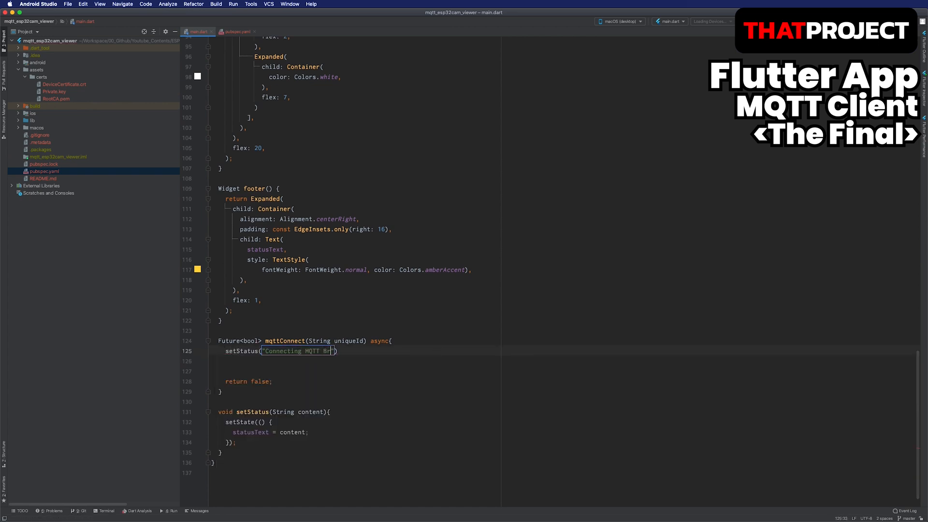
Step: In mqttConnect load RootCA.pem and the other certs with rootBundle.load and feed them into a SecurityContext
type("ByteD")
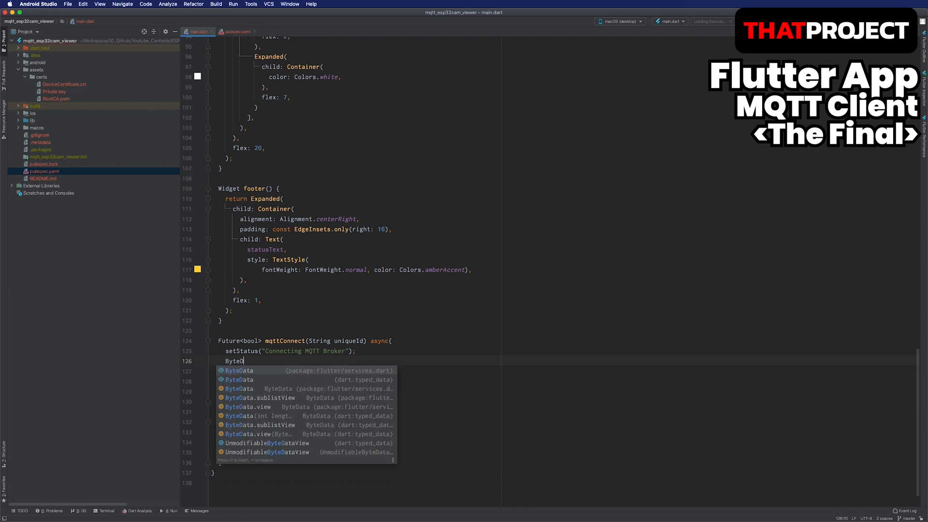
type("rootCA =")
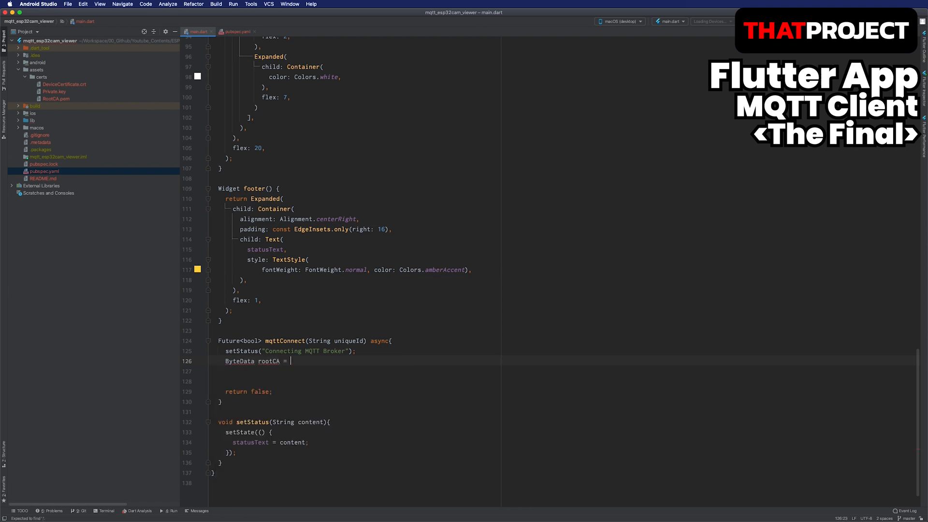
type("await rootBundle.load('assets/cer")
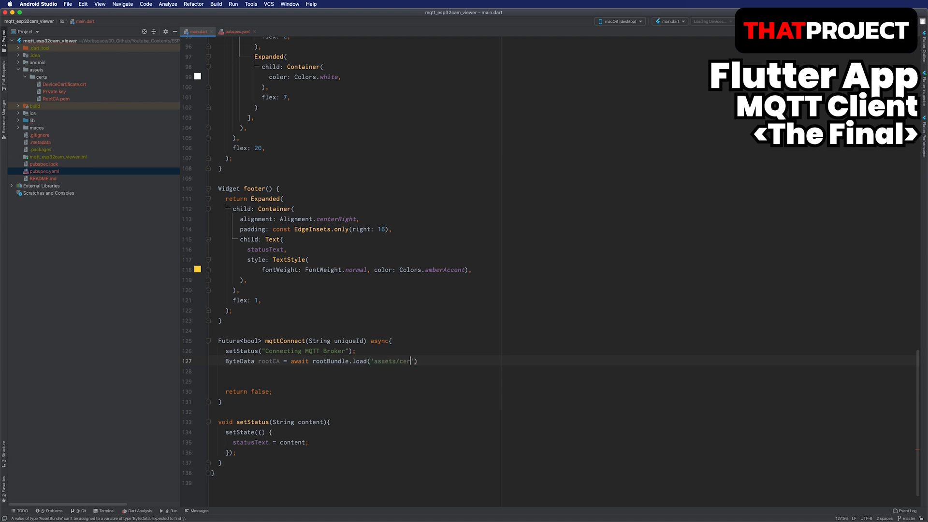
type("ts/RootCA.pem');")
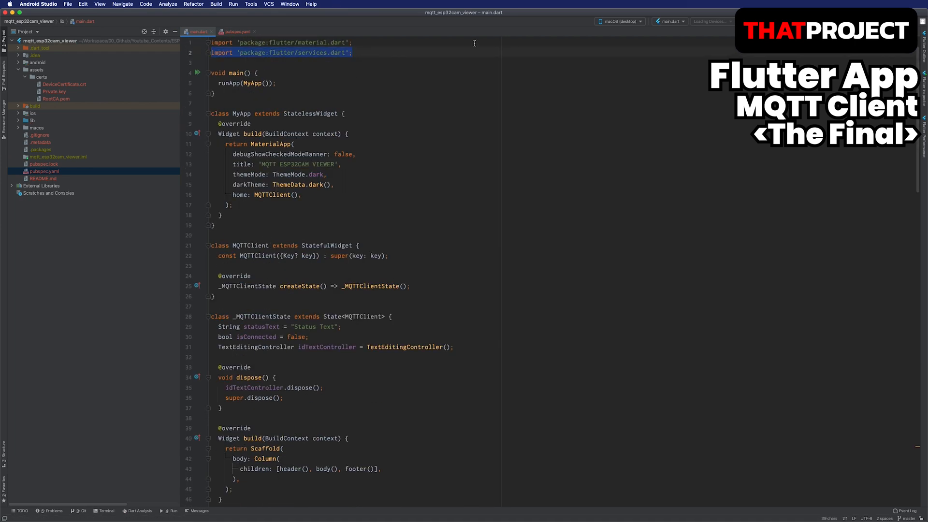
type("ByteData deviceCert = await rootBundle.load('assets/certs/DeviceCertificate.crt');")
type("ByteData privateKey = await rootBundle.load('assets/certs/Private.key');")
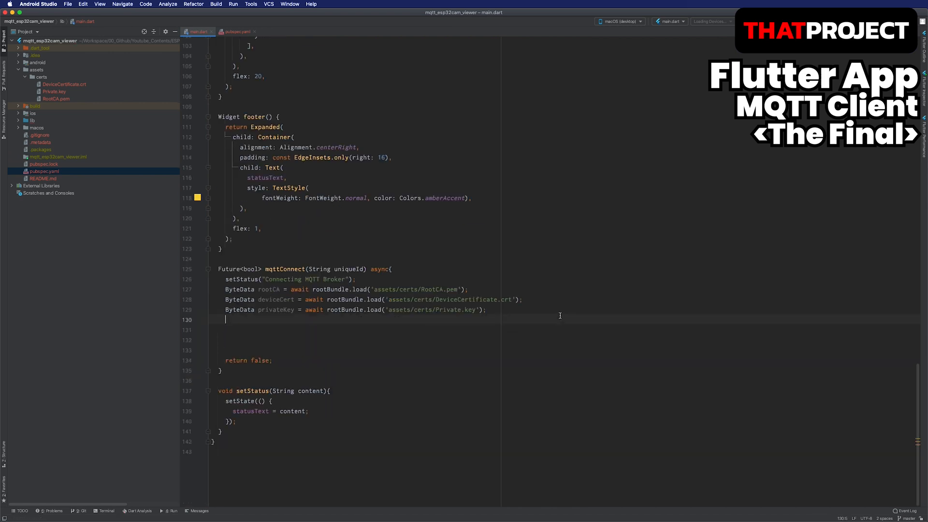
type("SecurityContext context = SecurityContext.defaultContext;")
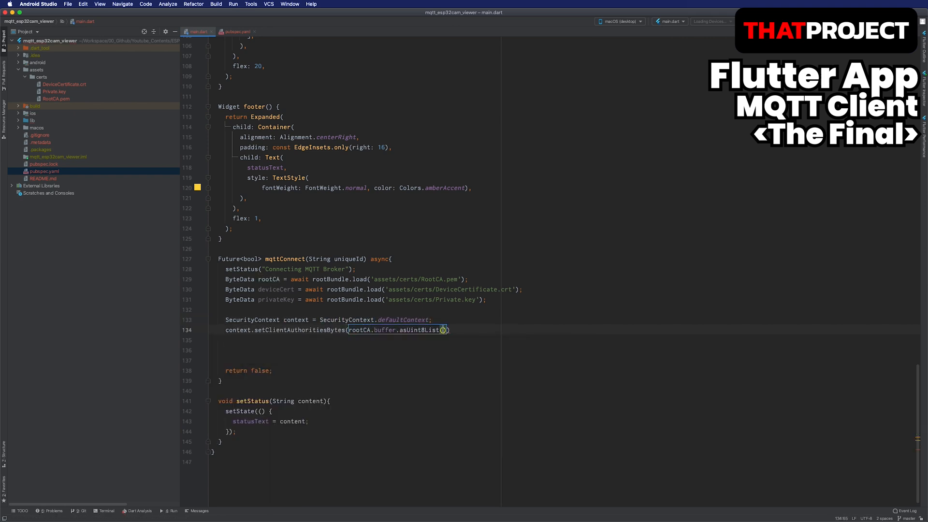
type("context.useCer")
type("i")
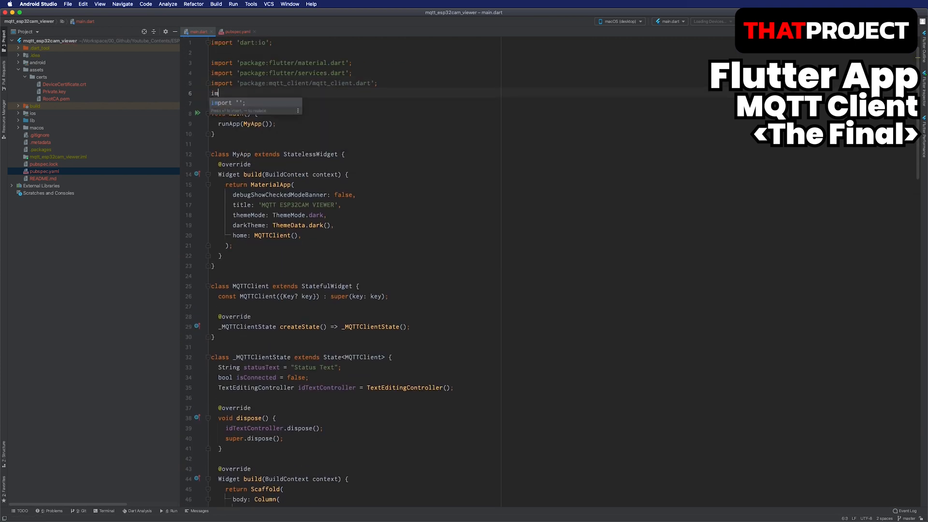
Step: Declare final MqttServerClient client = MqttServerClient(<AWS endpoint>, '') in _MQTTClientState
type("mq")
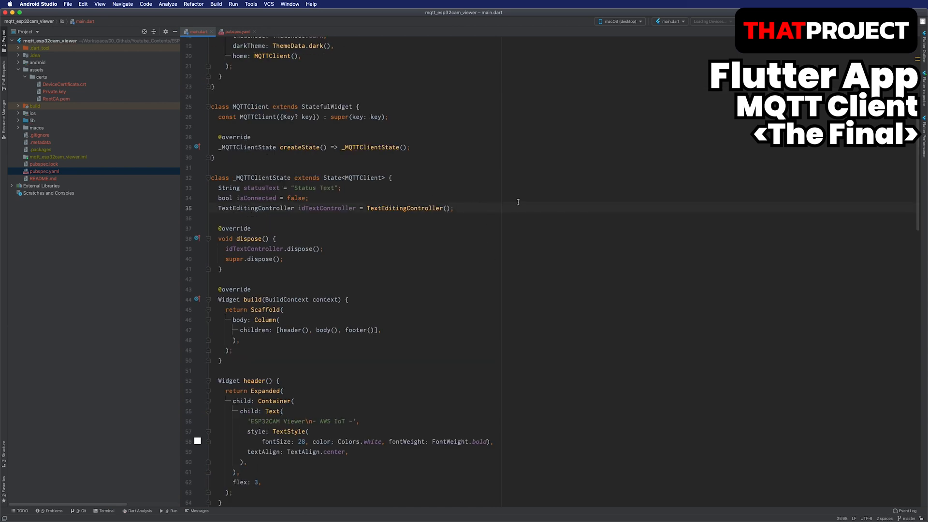
type("final M")
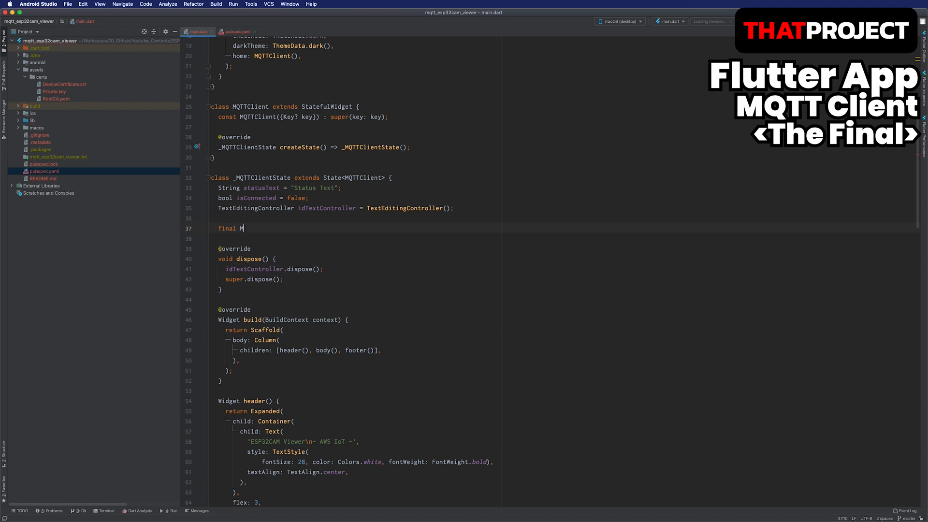
type("MqttServerClient")
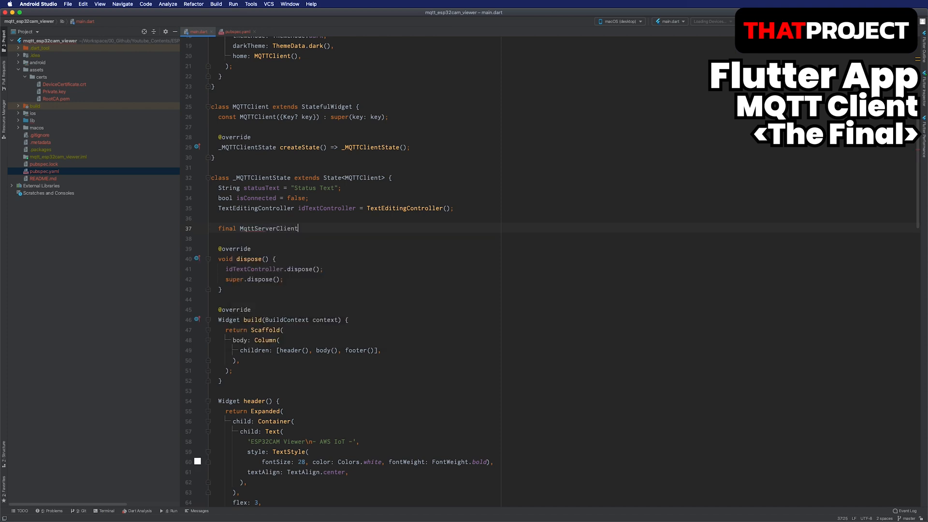
type("client = MqttServerClient('server', clientIdentifier)")
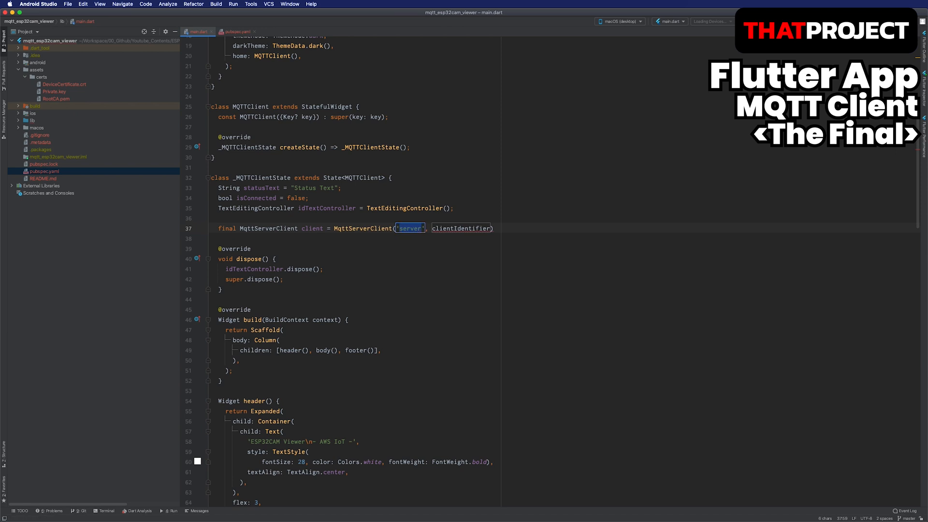
type("''")
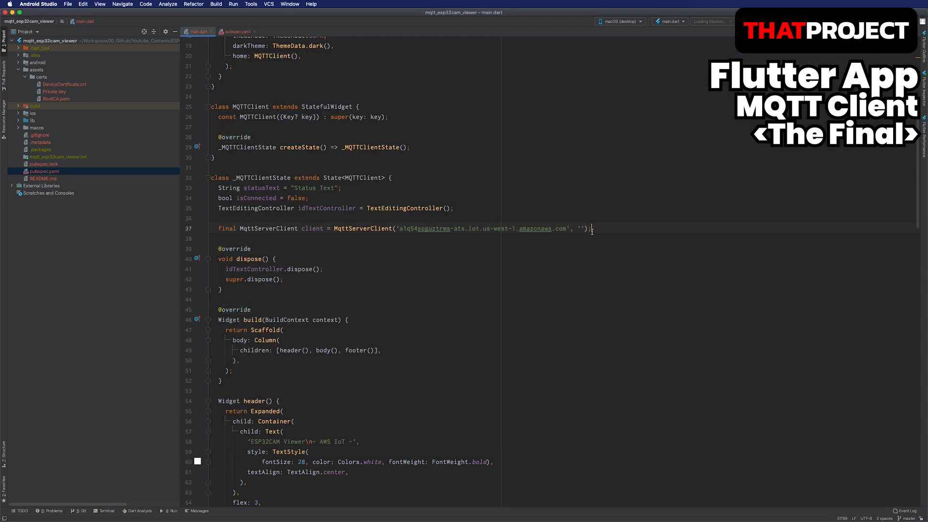
scroll("down", 3)
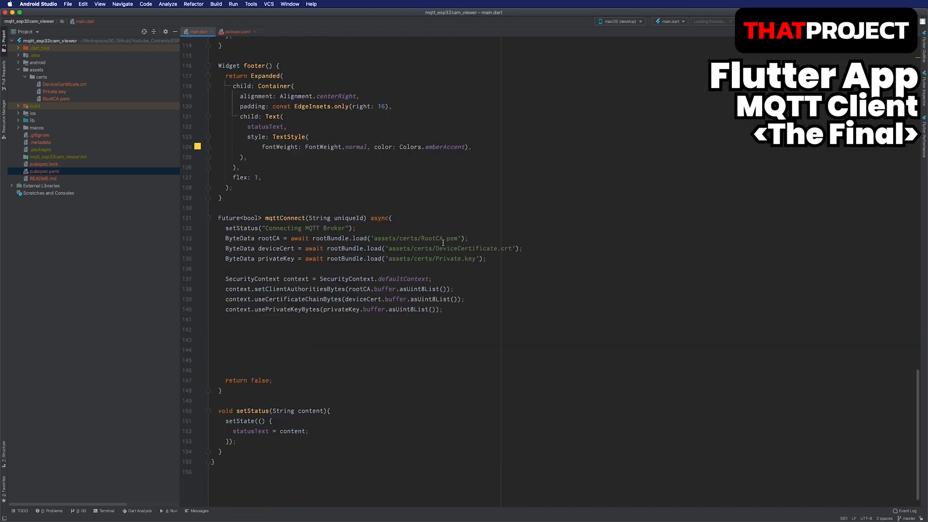
Step: Set client.securityContext, port 8883, secure true, and the onConnected, onDisconnected and pongCallback handlers
type("c")
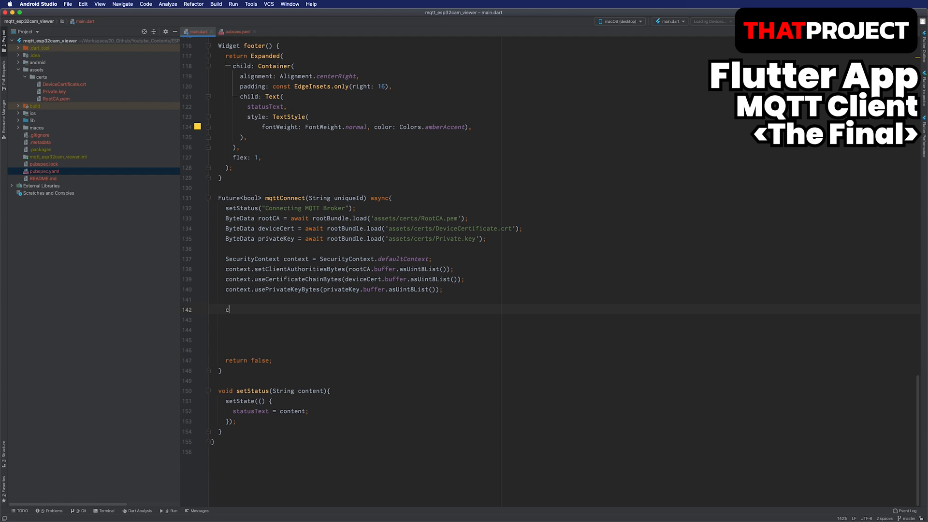
type("client.securityContext = context;")
left_click(568, 330)
type("client.keepAlivePeriod = 20;")
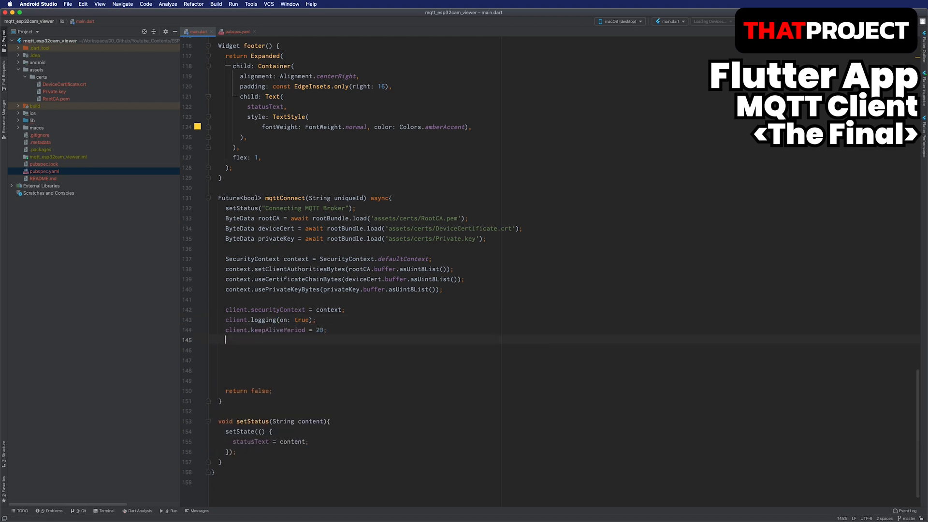
type("client.port = 8883;")
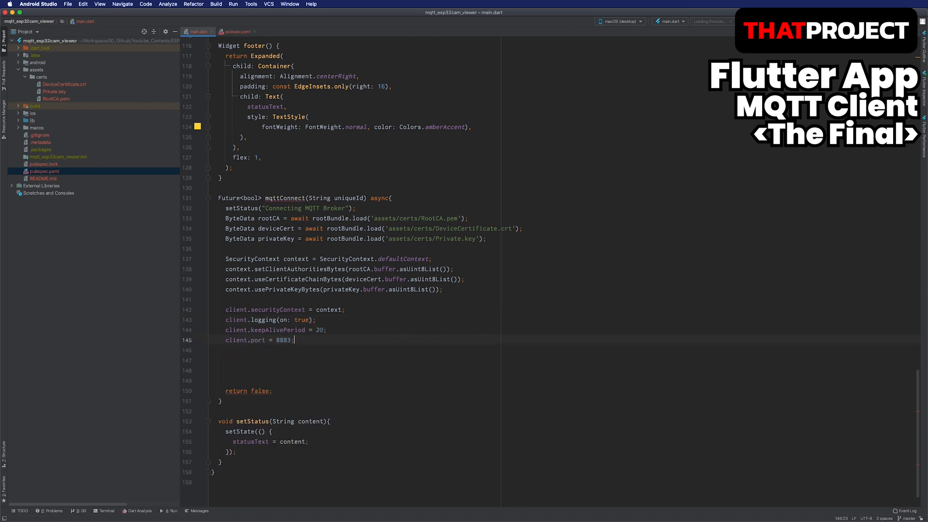
type("client.secure = true")
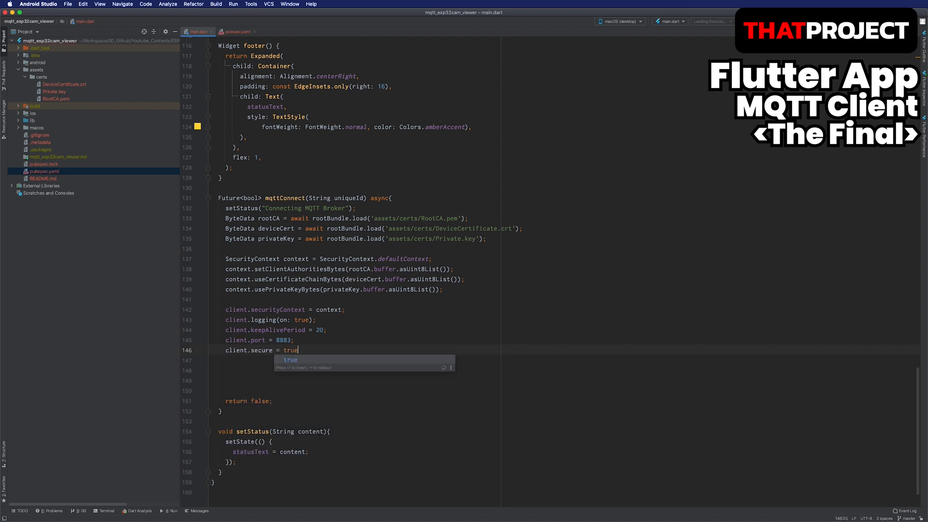
type("client.onConnected = onConn")
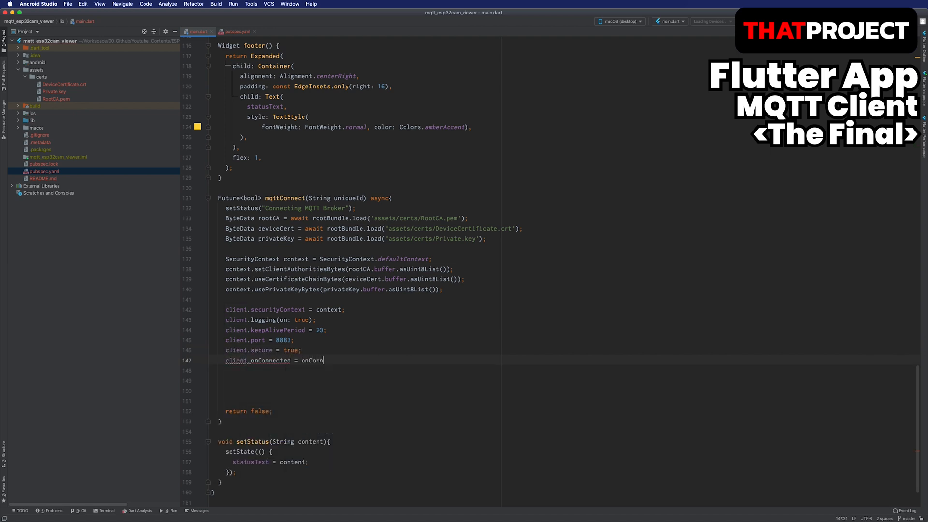
type("ected;")
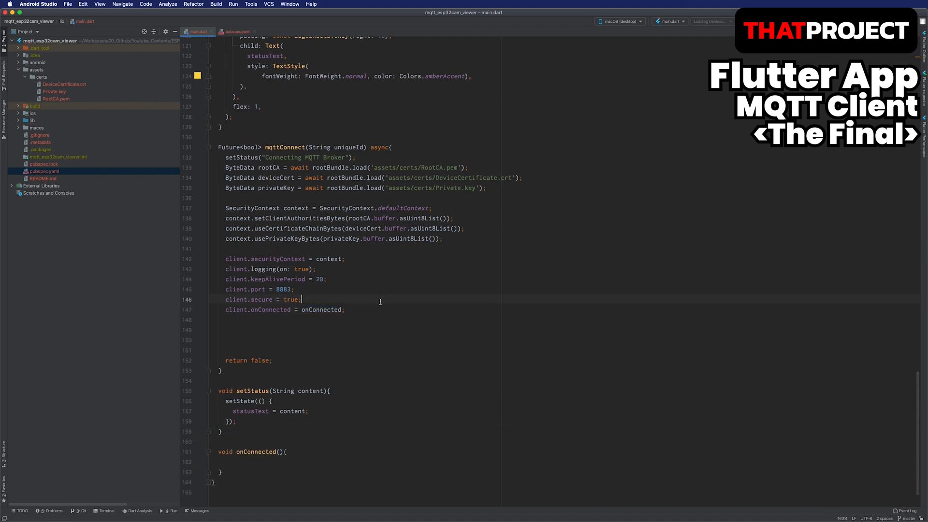
type("client.onDisconnected = onDisconnected;")
type("void onDisconnected(){")
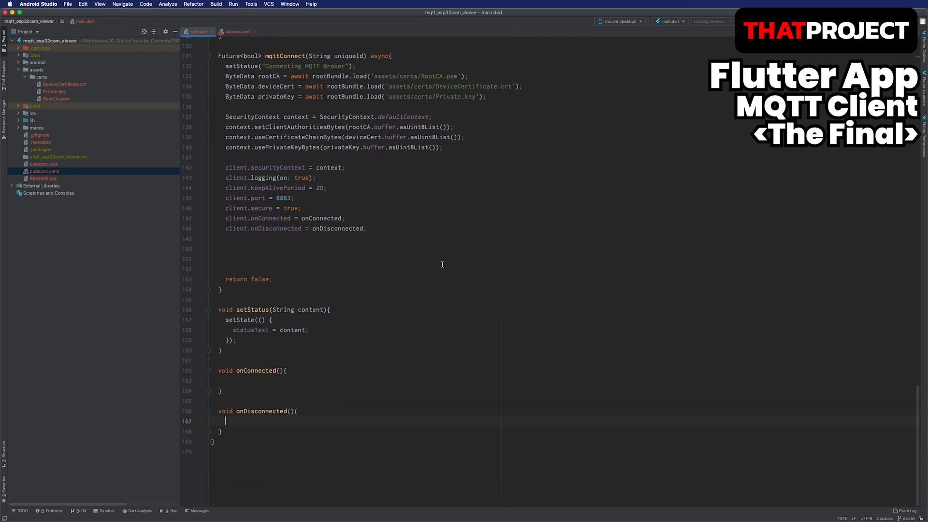
type("client.pongCallback = pong;")
type("void pong(){")
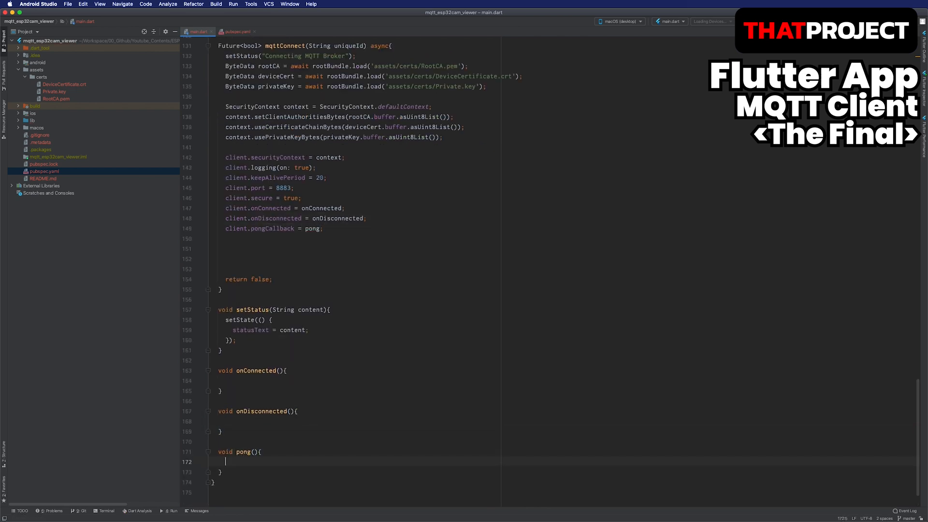
Step: Write the onConnected handler calling setStatus("Client connection was successful")
type("set")
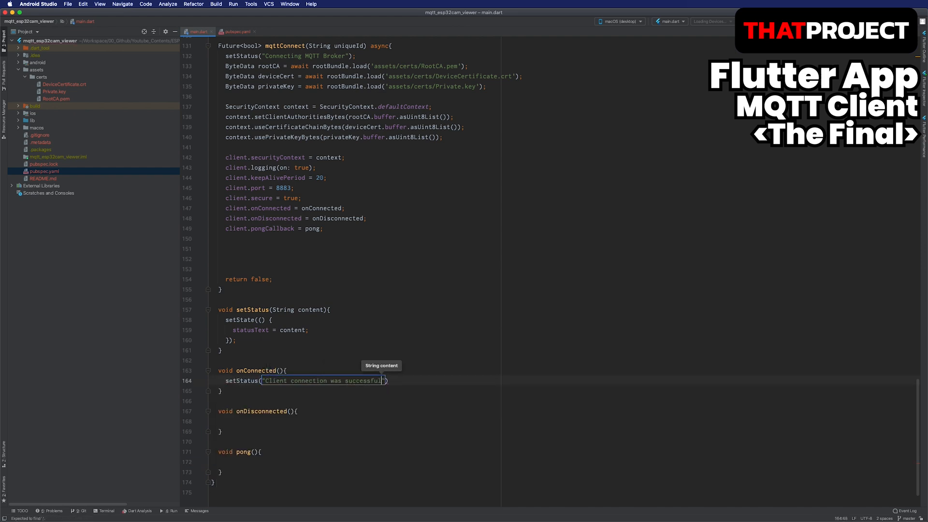
type("setStatus(\"Client connection was successful\");")
left_click(363, 461)
type("print('Ping response client ca")
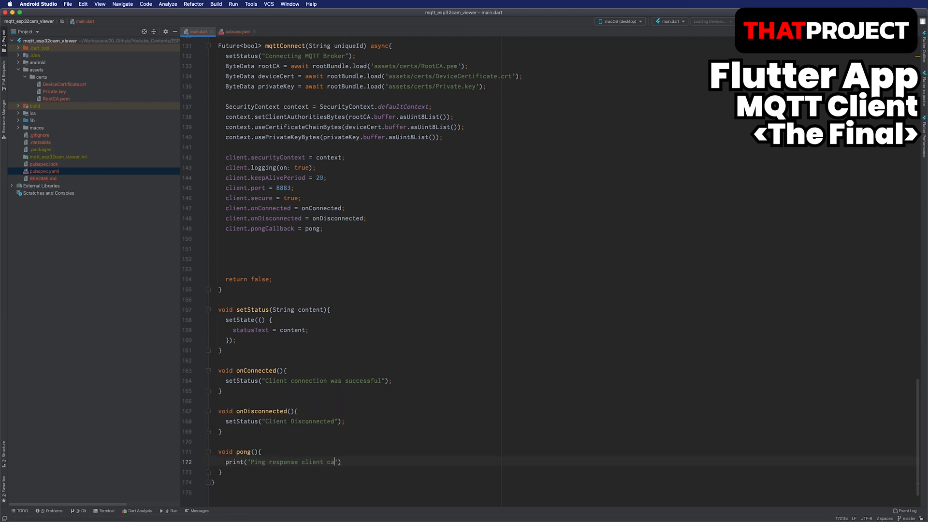
Step: Build an MqttConnectMessage, await client.connect(), check for MqttConnectionState.connected, and define topic 'esp32/cam_0' with client.subscribe
type("final")
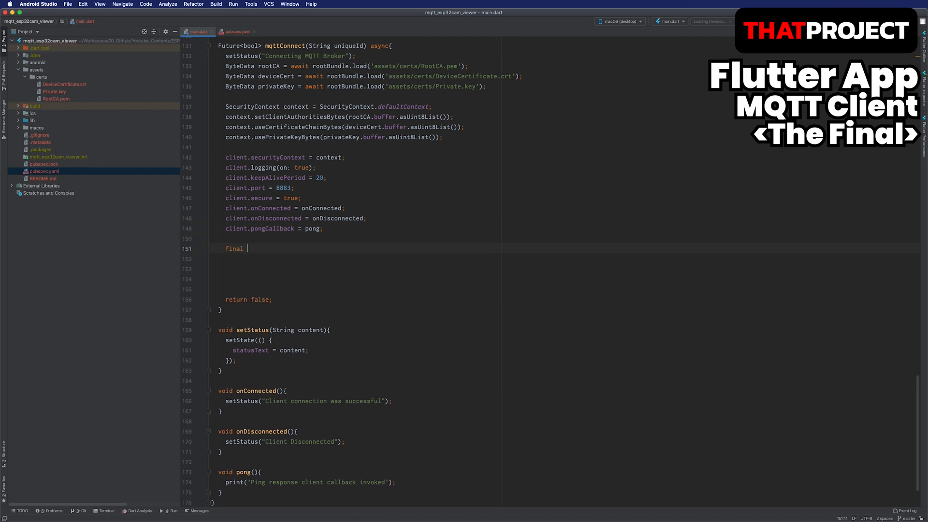
type("MqttConnectMessage connMess = MqttConnectMessage().withClientIdentifier(uniqueId).startClean();")
left_click(362, 258)
type("client.connectionMessage = connMess;")
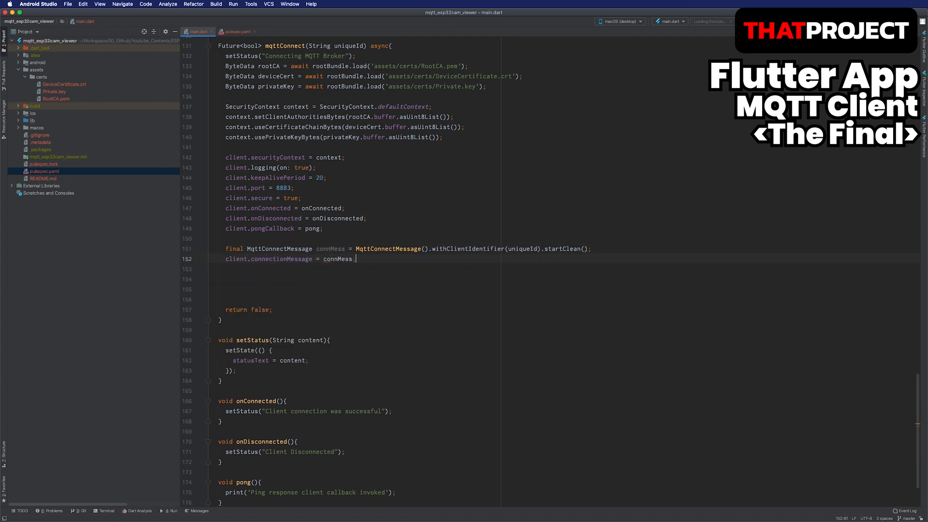
type("await client.connect();")
type("if(client != null && client.connectS")
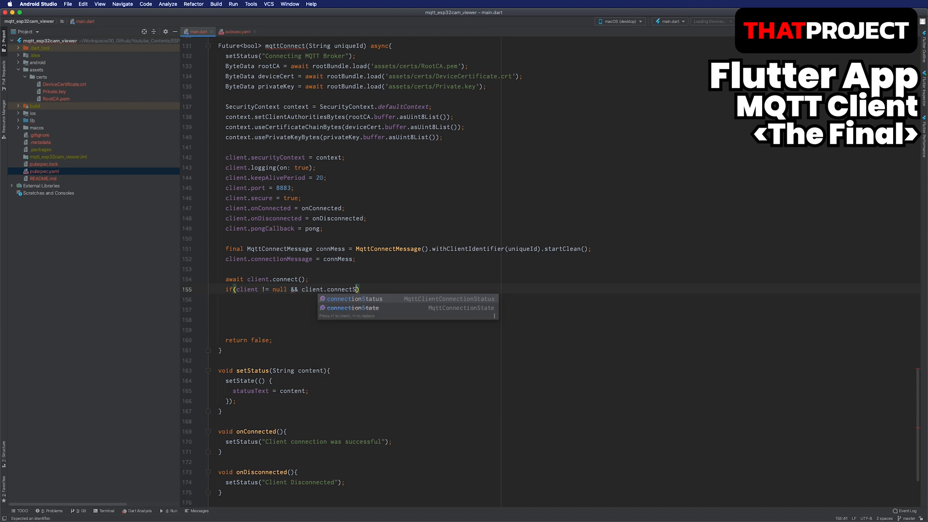
type("onnectionStatus!.state == MqttConnectionState.connected")
type("const topi")
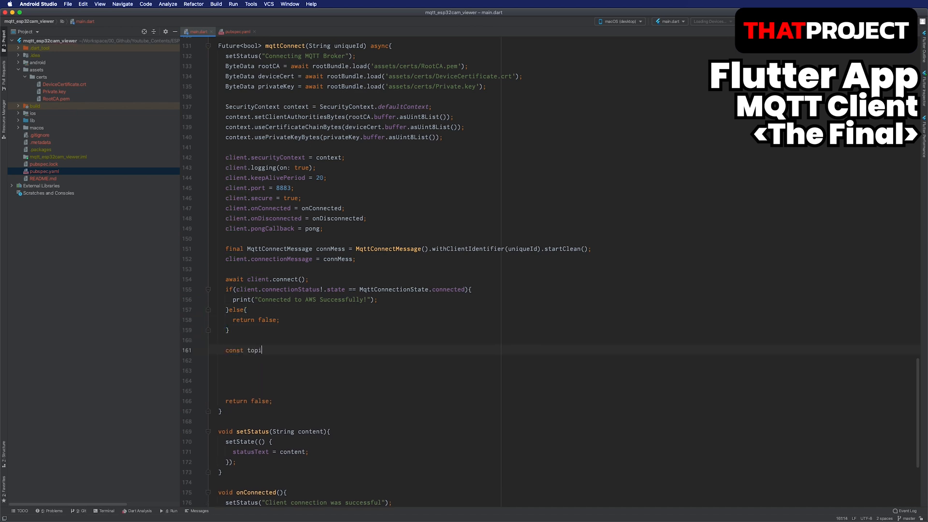
type("= 'esp32/cam_0")
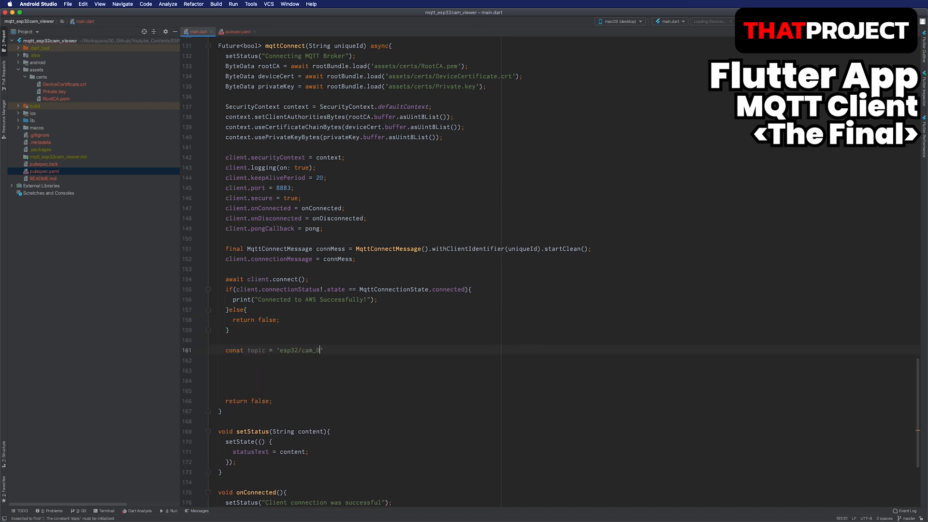
type("client.sub")
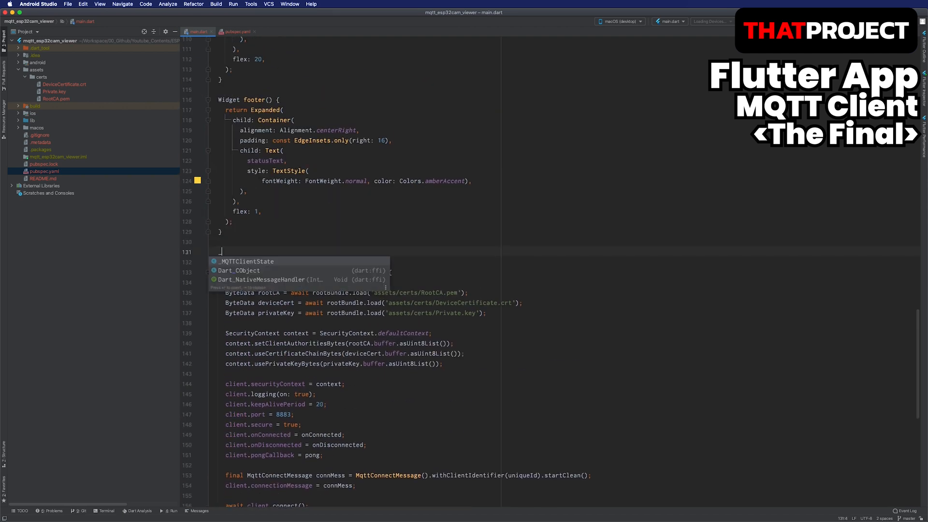
Step: Add an empty _connect() stub in main.dart and scroll the ndialog package page on pub.dev
type("_connect()")
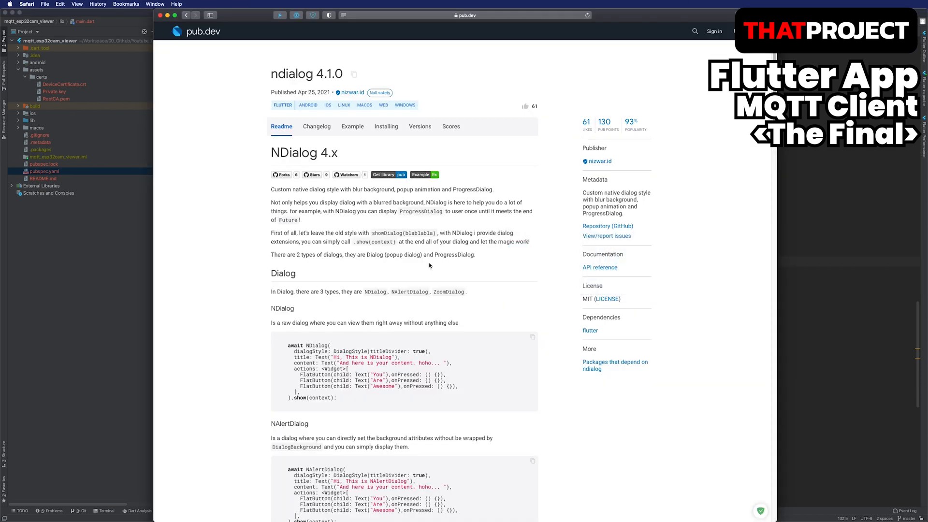
mouse_move(300, 113)
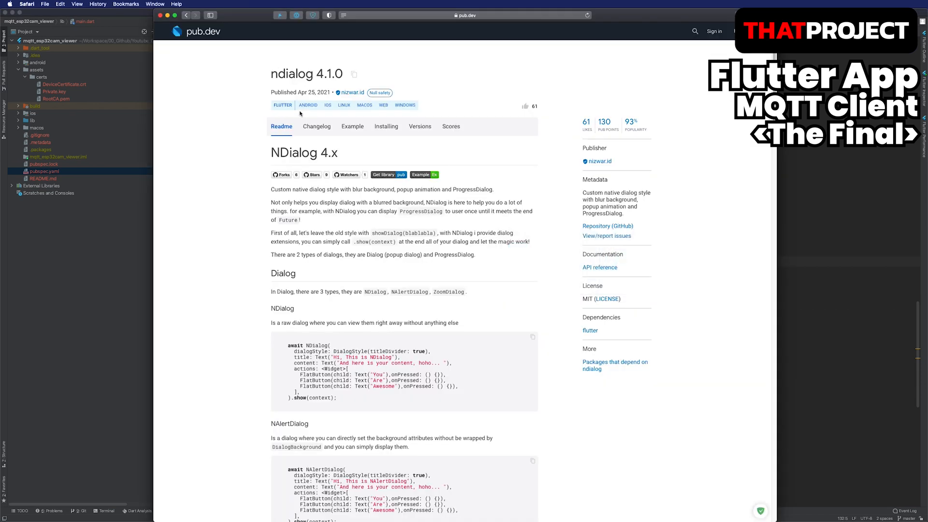
scroll("down", 3)
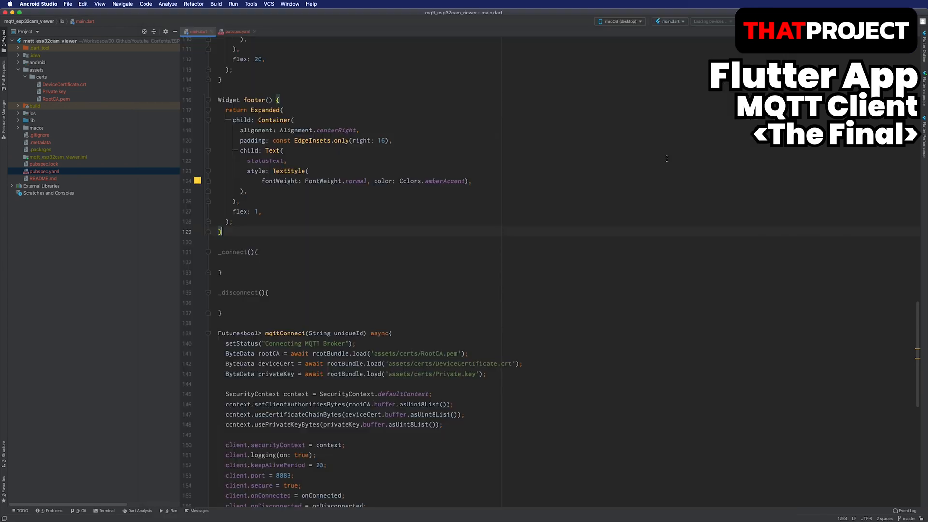
Step: Add ndialog: ^4.1.0 to pubspec.yaml dependencies, fetch packages, and return to main.dart
left_click(237, 31)
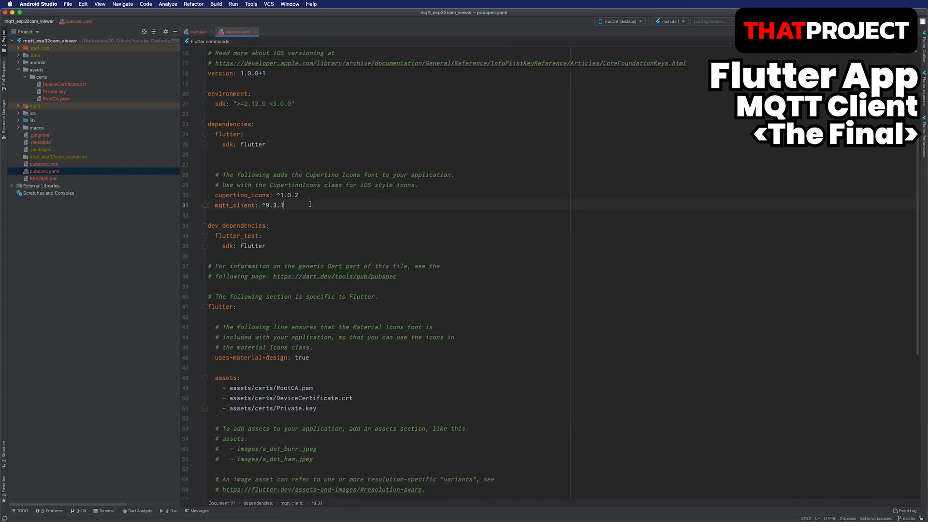
type("ndialog: ^4.1.0")
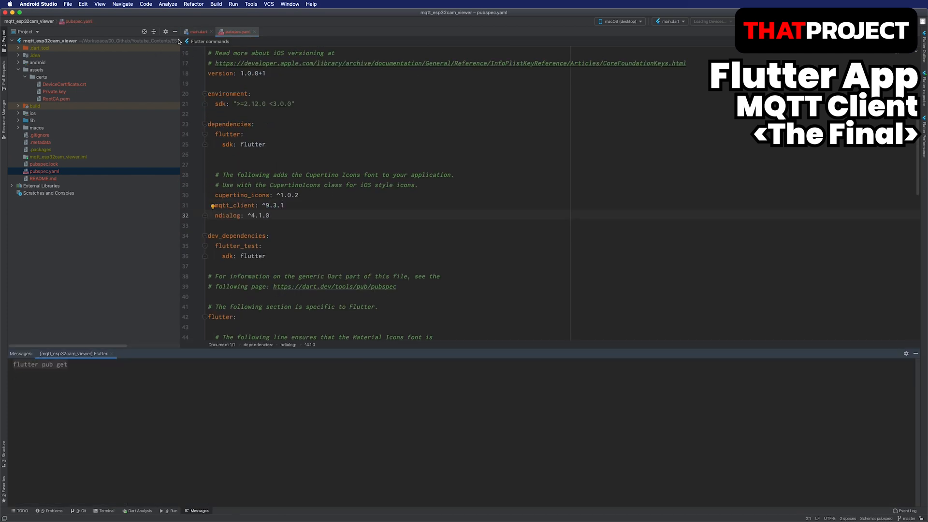
left_click(198, 31)
type("import 'n';")
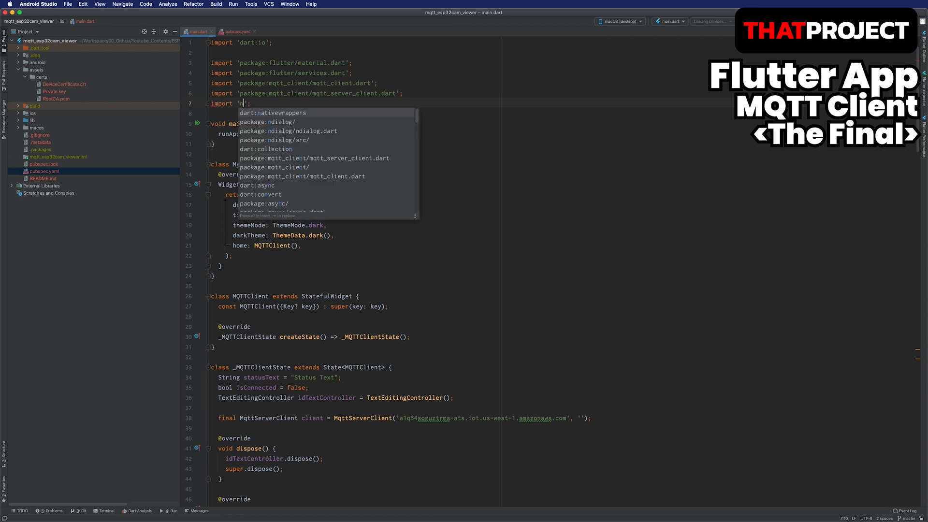
Step: Import ndialog and wire the IconButton to _connect and the Disconnect button to _disconnect
left_click(288, 131)
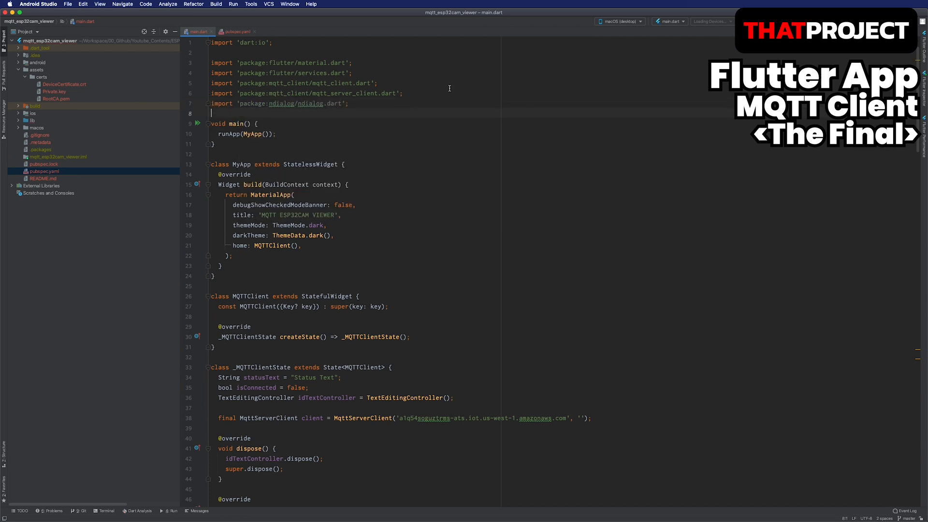
scroll("down", 3)
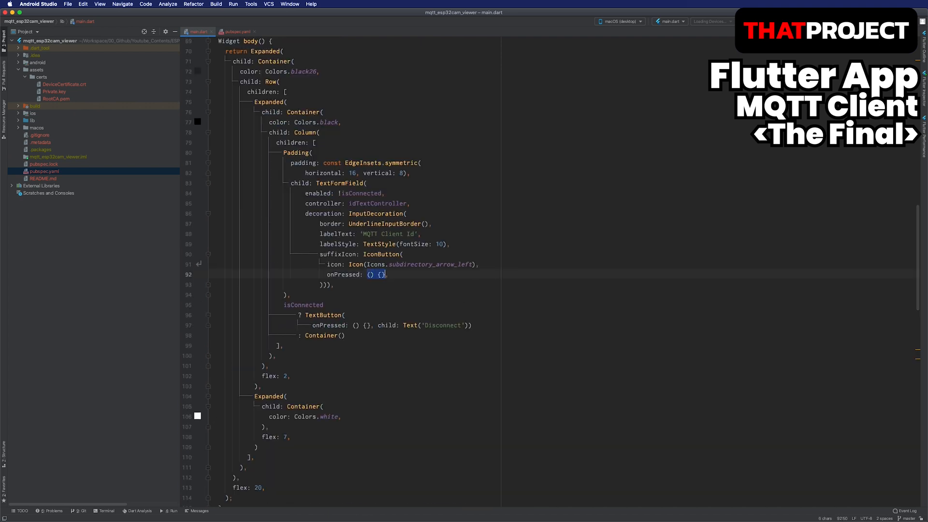
type("_connect")
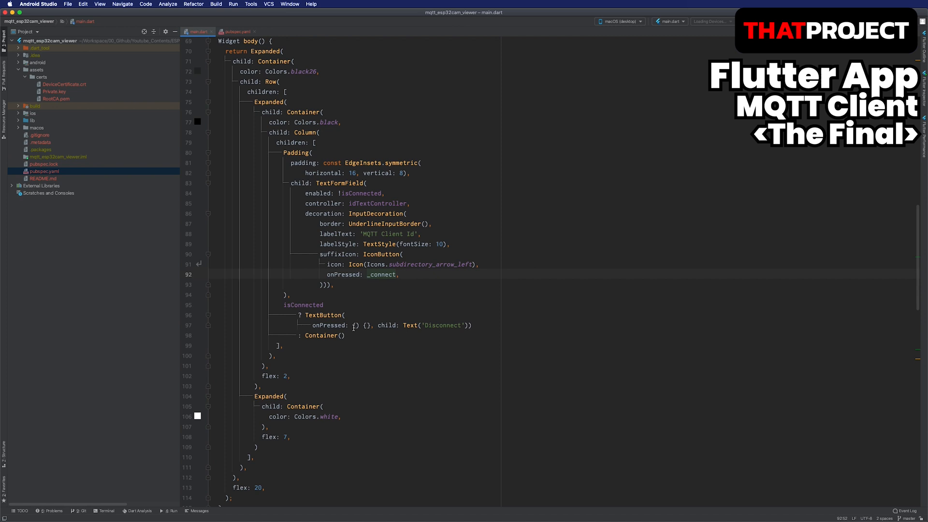
type("_disconnect")
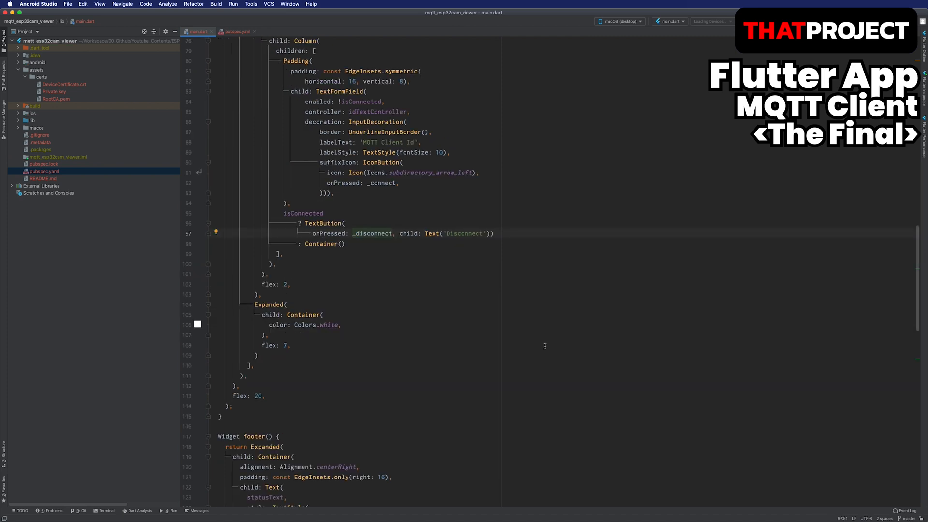
Step: Guard _connect with if(idTextController.text.trim().isNotEmpty)
scroll("down", 3)
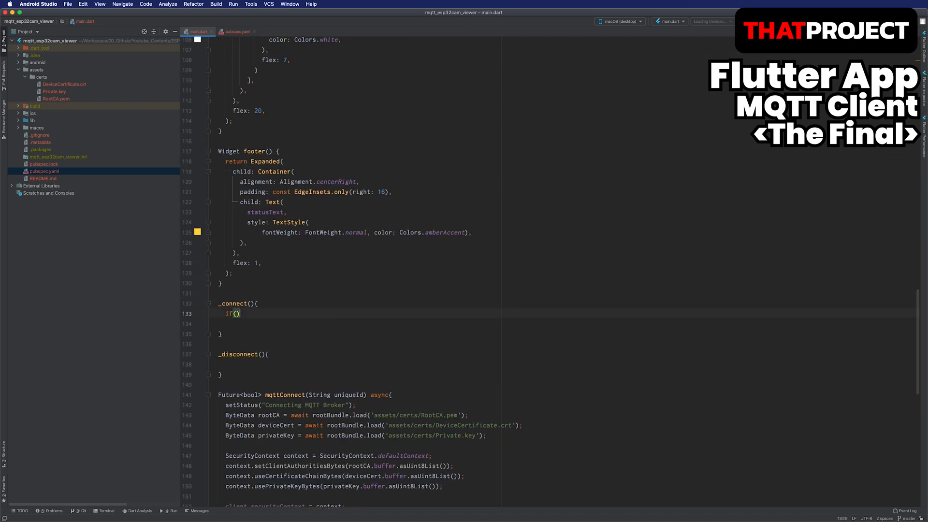
type("idTextController.text")
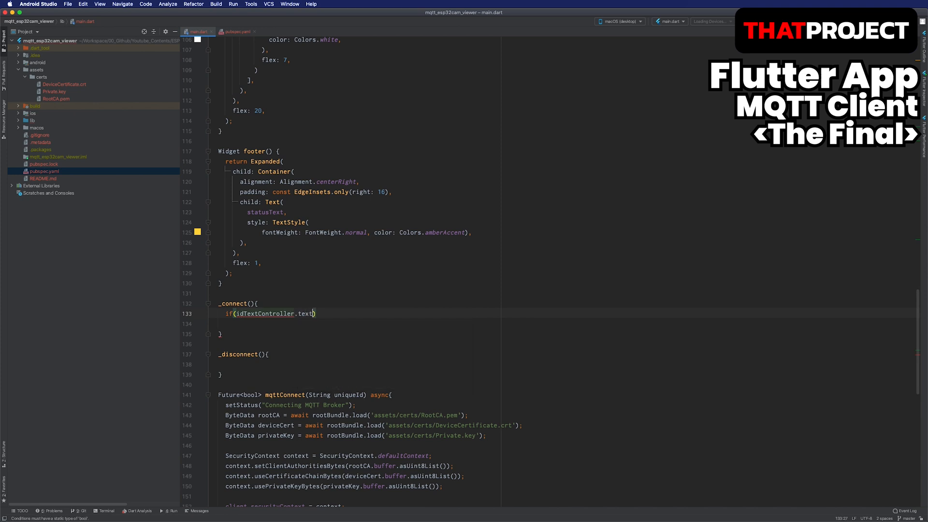
type(".trim().isNotEmpty){")
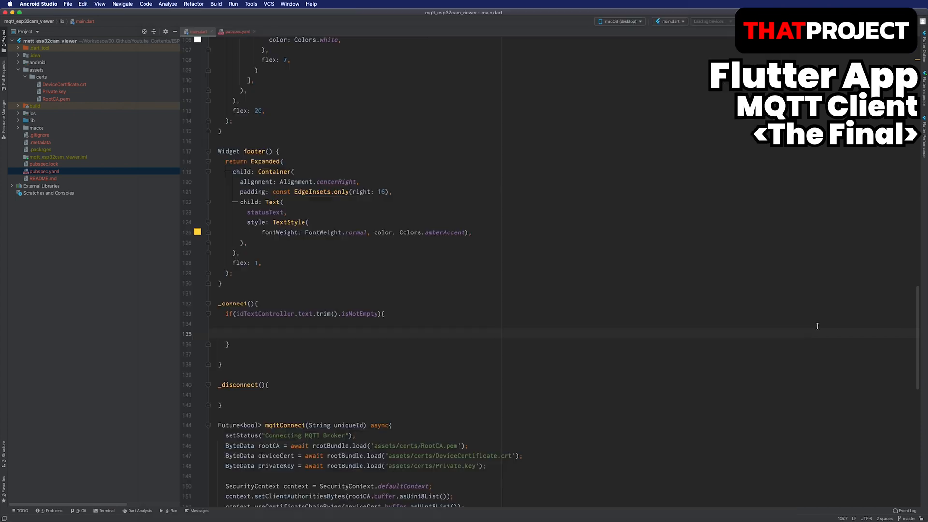
Step: Create a non-dismissable ProgressDialog showing 'Connecting' inside the if block
type("ProgressDialog progressDialog = ProgressDialog(")
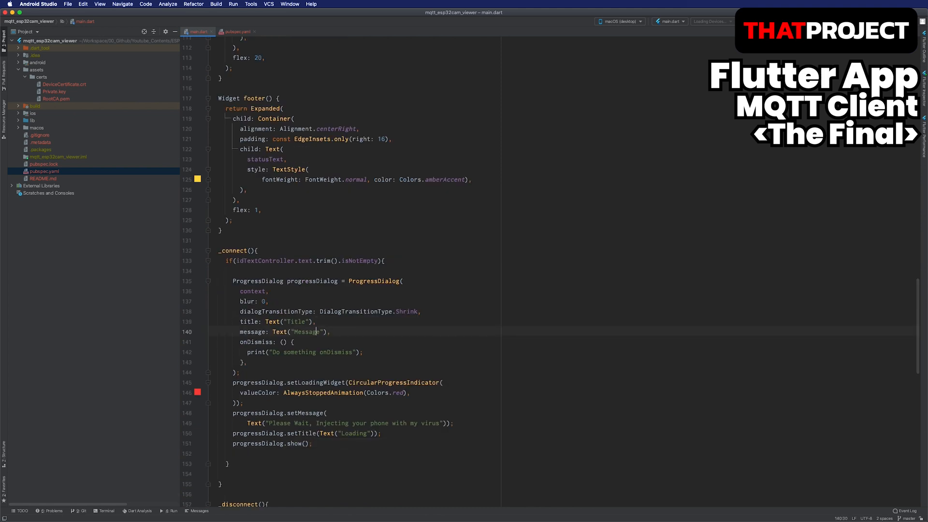
left_click(246, 363)
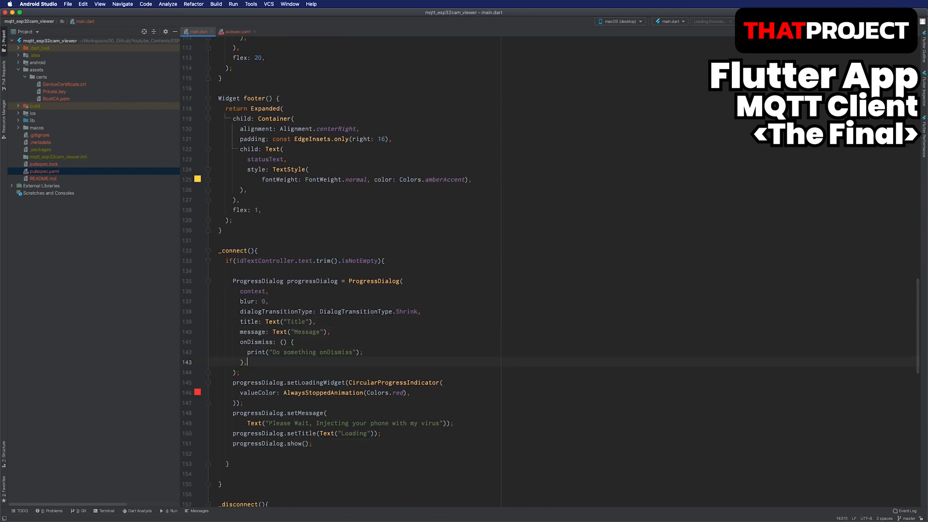
type("dismissable: fa")
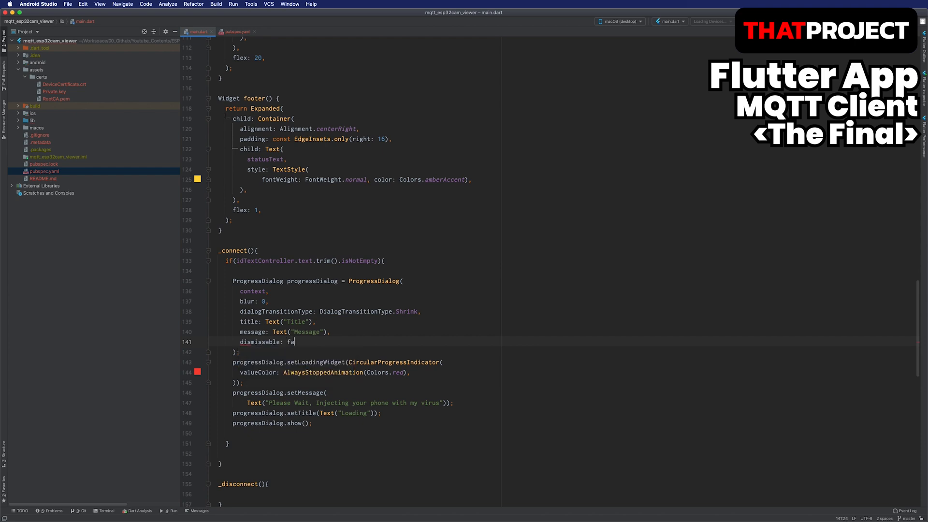
type("lse")
left_click(359, 433)
type("is")
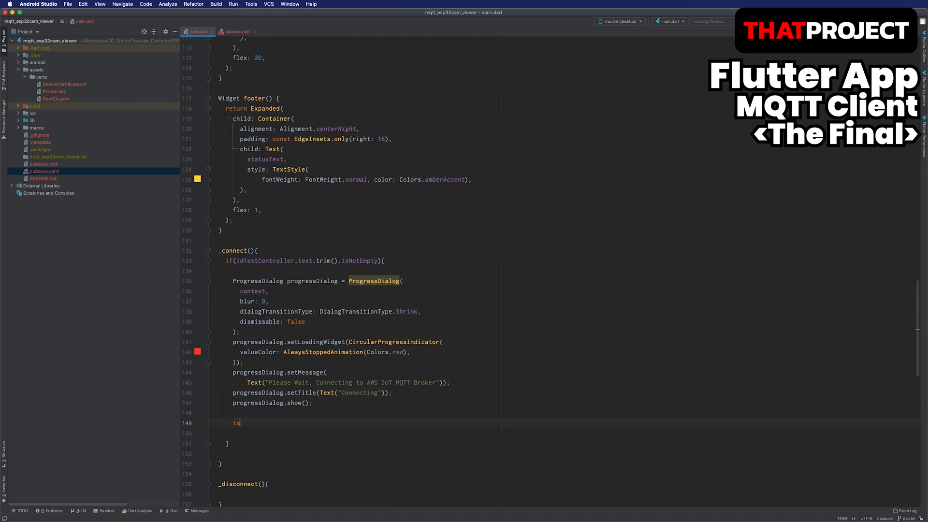
type("Connected")
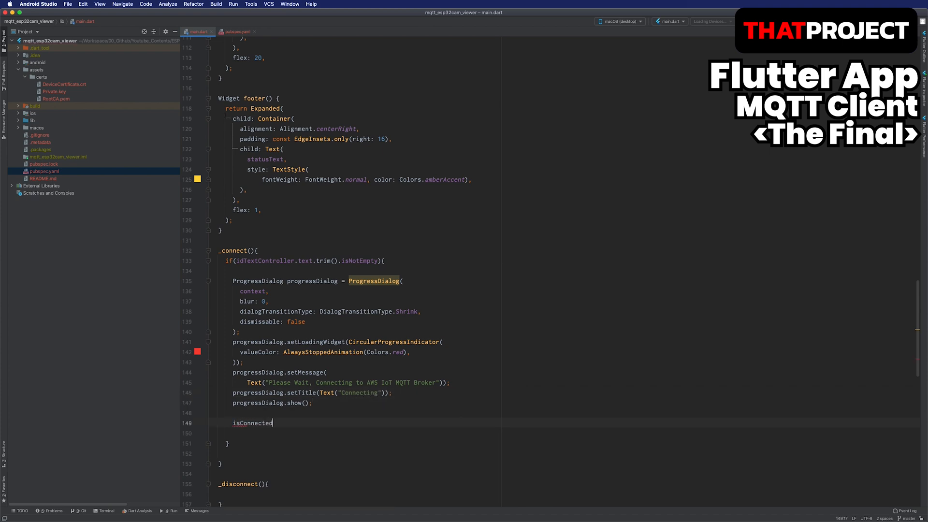
Step: Make _connect async, await mqttConnect with the trimmed id, then dismiss the progress dialog
type("= aw")
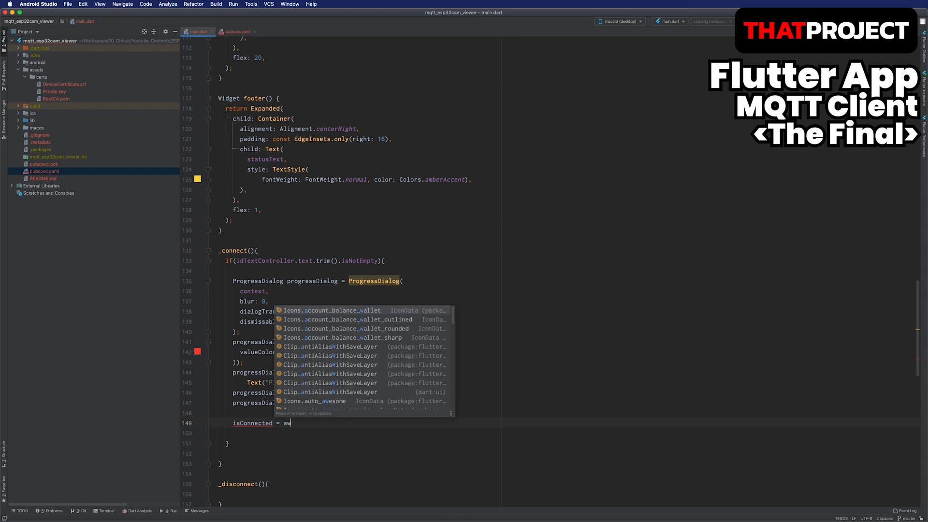
type("ait")
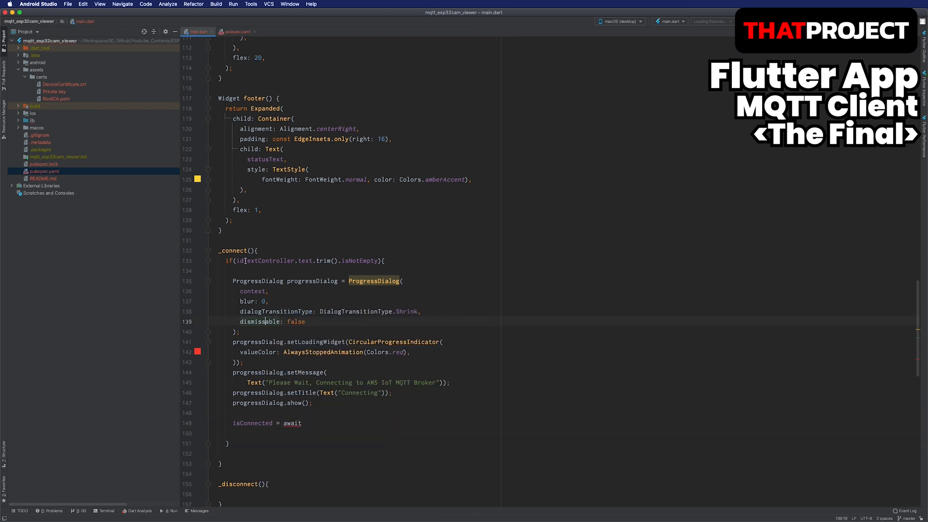
type("async")
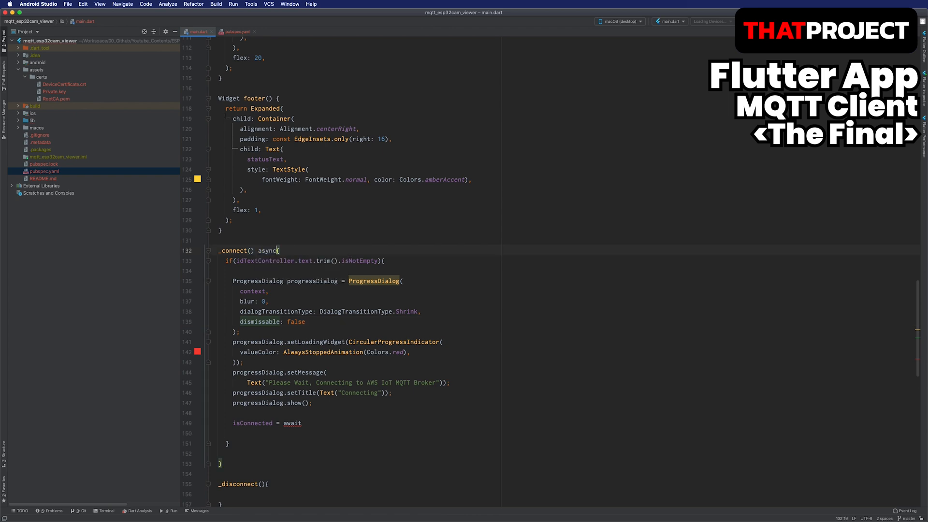
type("mqttConnect(uniqueId)")
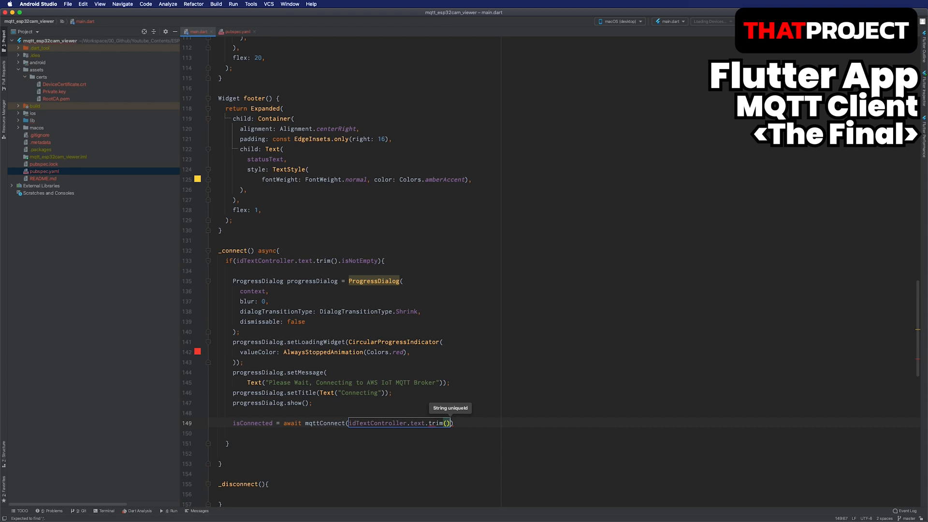
type("progressDialog.dis")
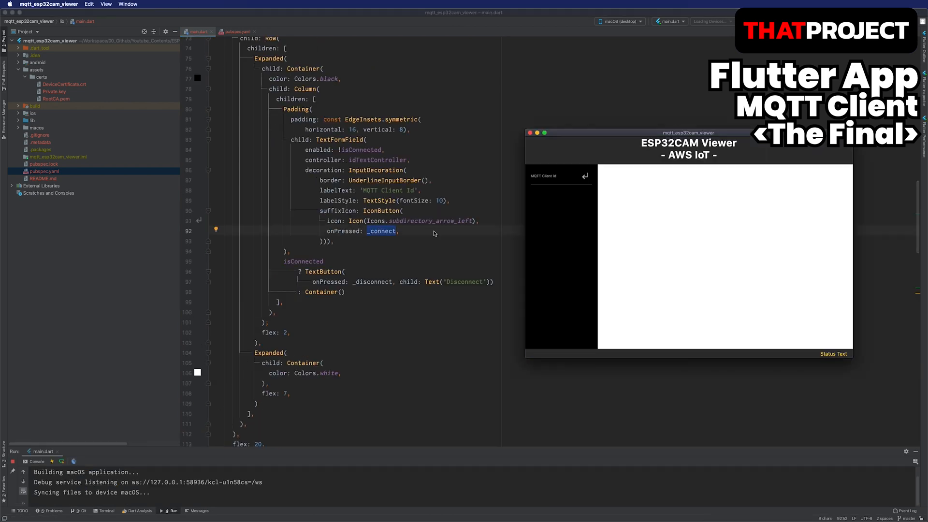
Step: Enter 1234 as the MQTT client id in the running app and attempt to connect
left_click(557, 175)
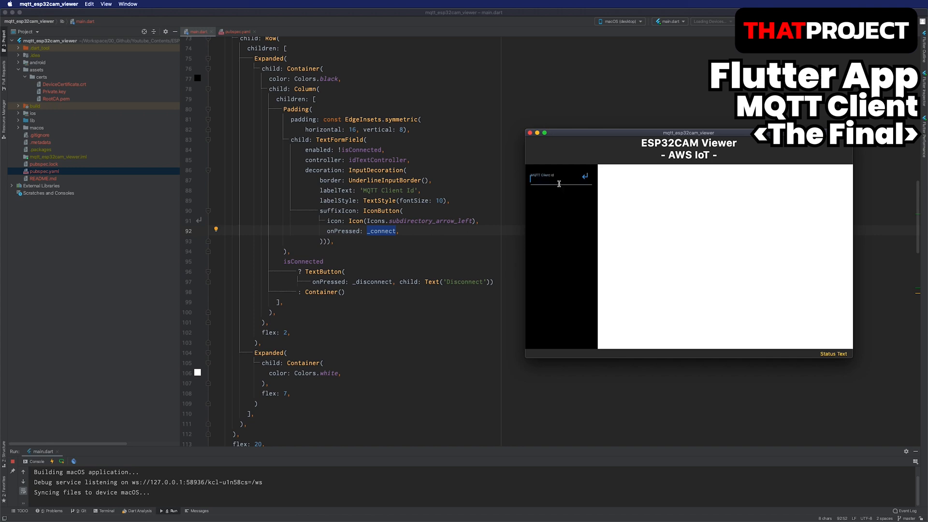
type("1234")
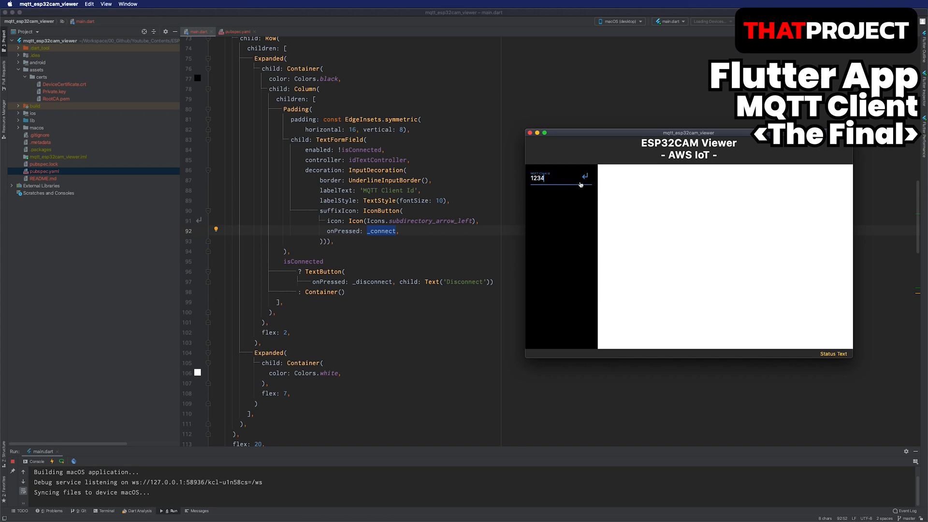
left_click(584, 177)
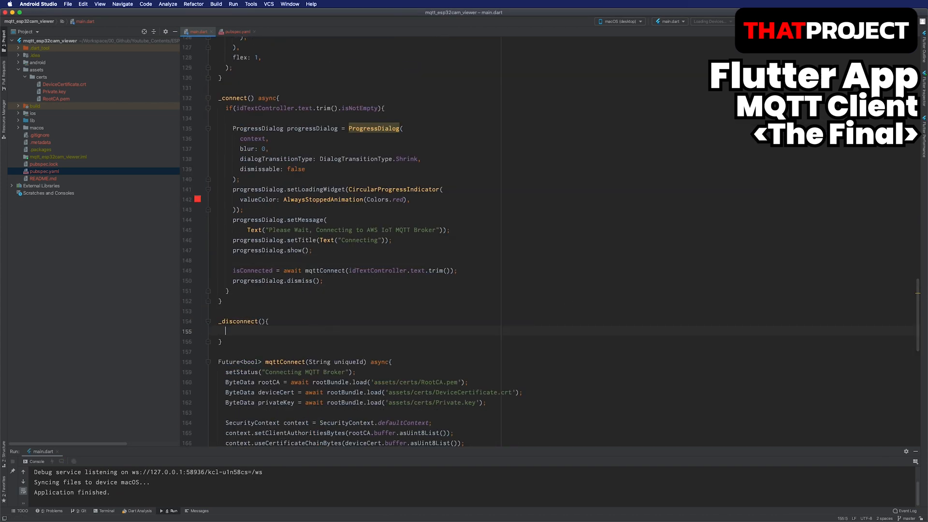
Step: Call client.disconnect() in _disconnect and set isConnected = false in onDisconnected
type("client.disconnect();")
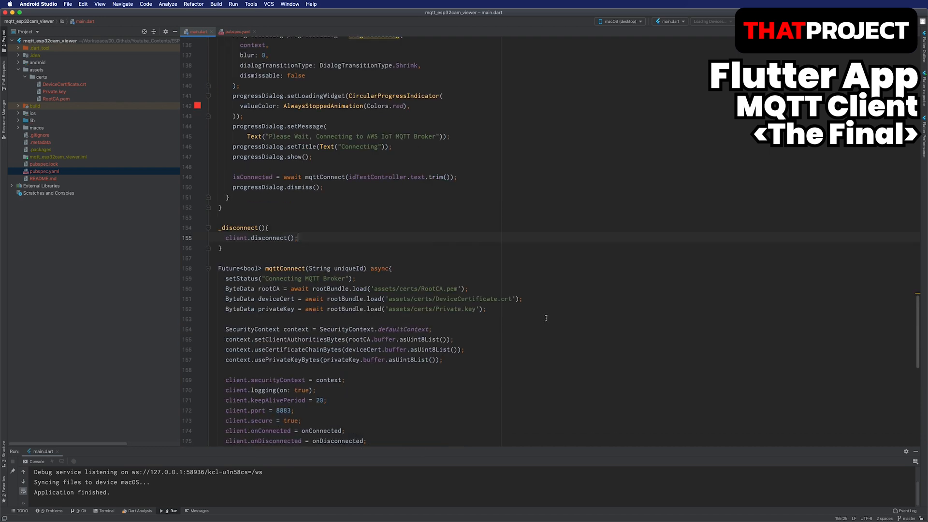
scroll("down", 3)
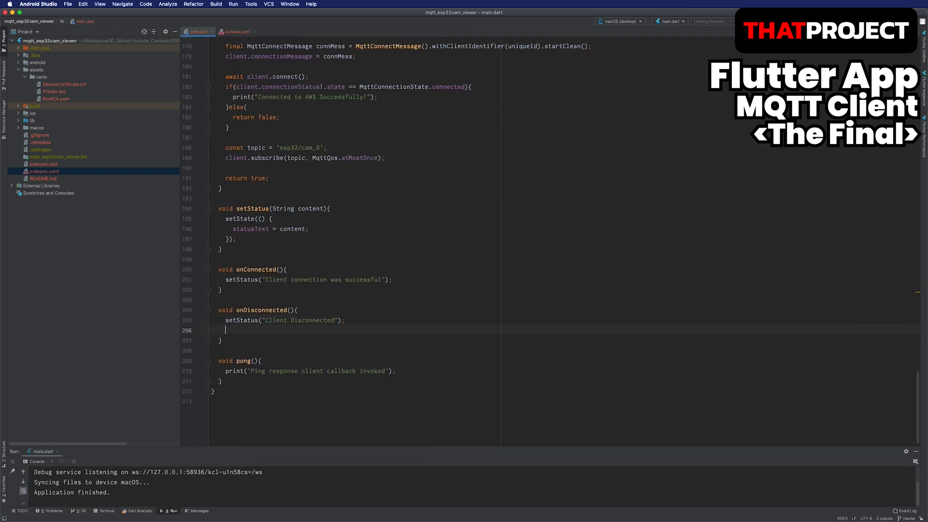
type("isConnected = f")
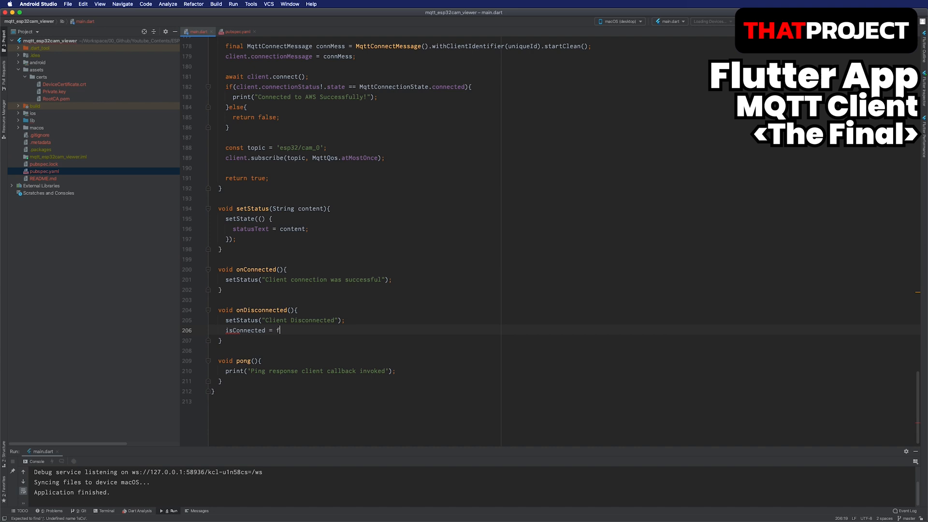
type("alse;")
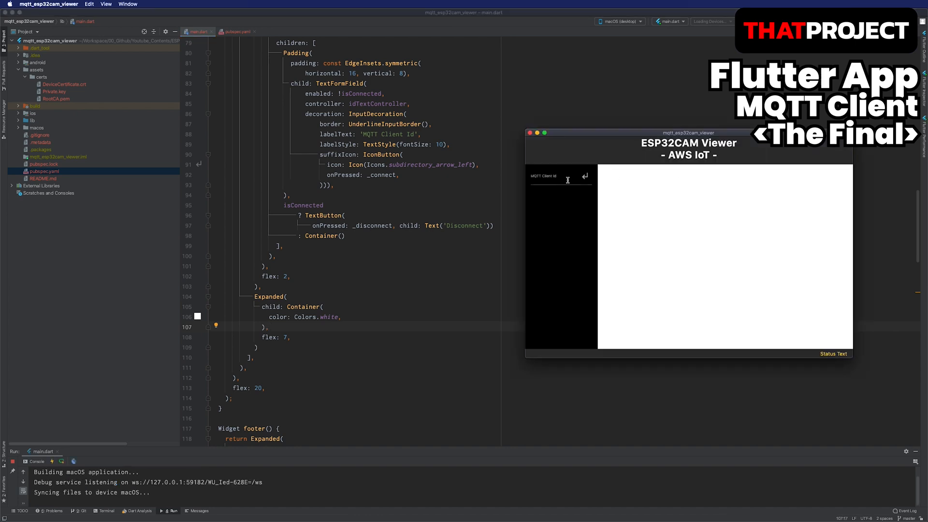
Step: Attempt a connection with client id 'mac' and enlarge the Run console to read the SocketException
type("mac")
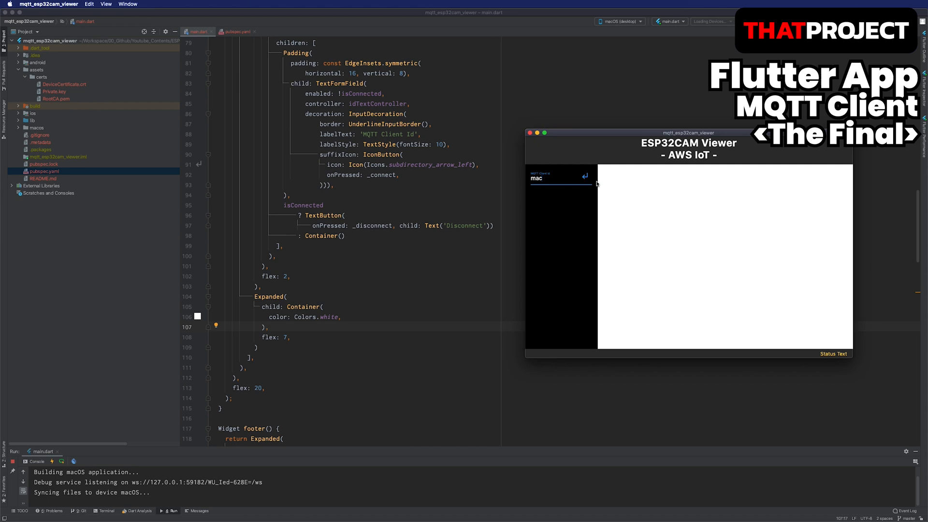
left_click(584, 176)
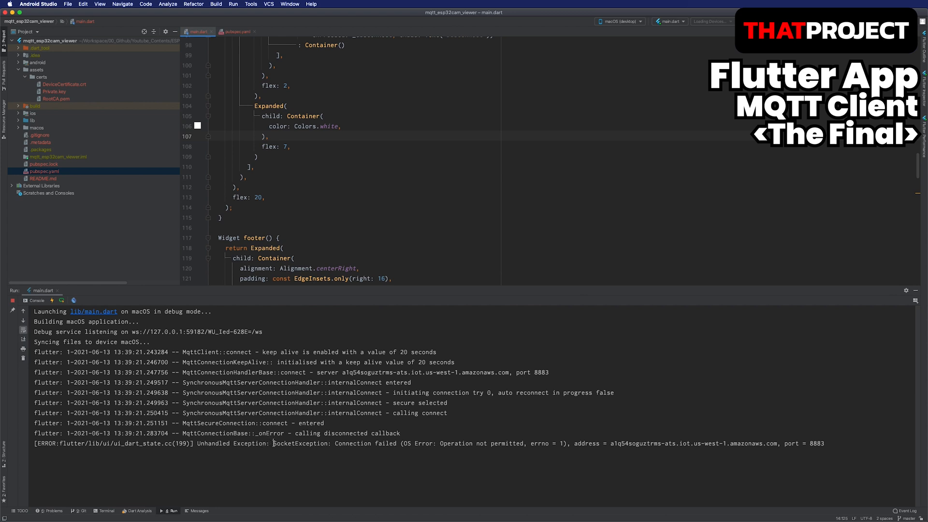
left_click_drag(274, 444, 571, 443)
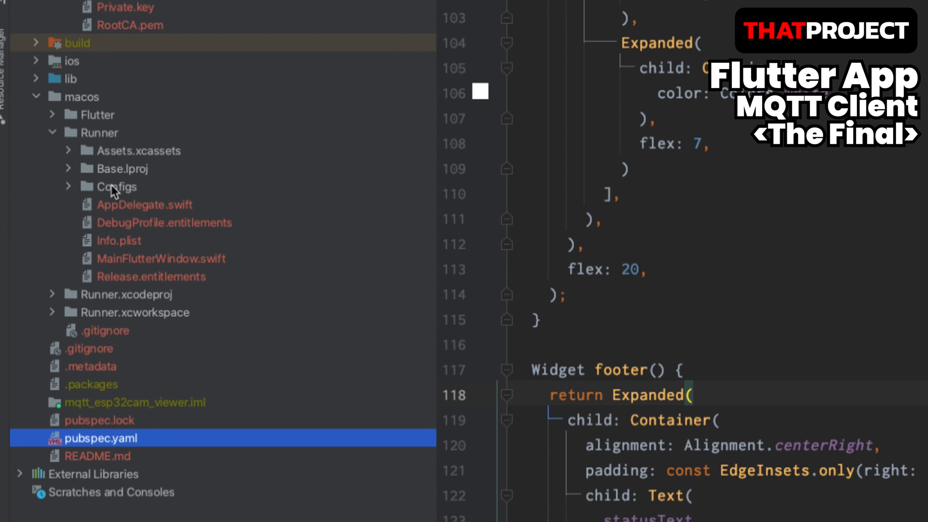
Step: Add <key>com.apple.security.network.client</key><true/> to DebugProfile.entitlements and relaunch the app
left_click(165, 223)
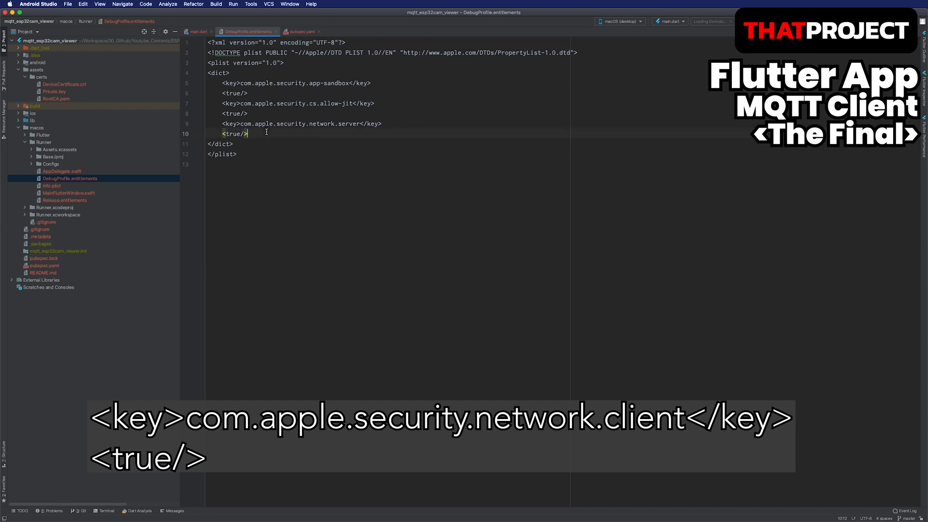
key("enter")
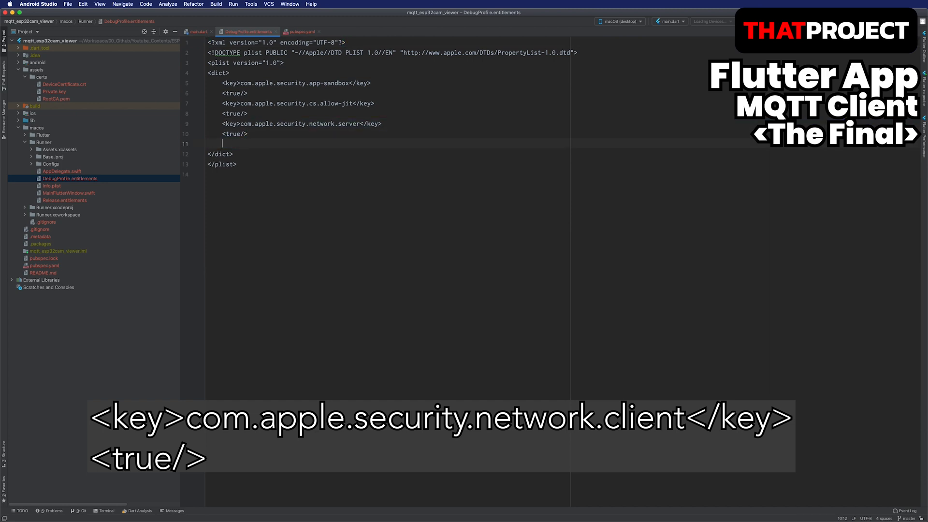
type("<key>com.apple.security.network.server</key>")
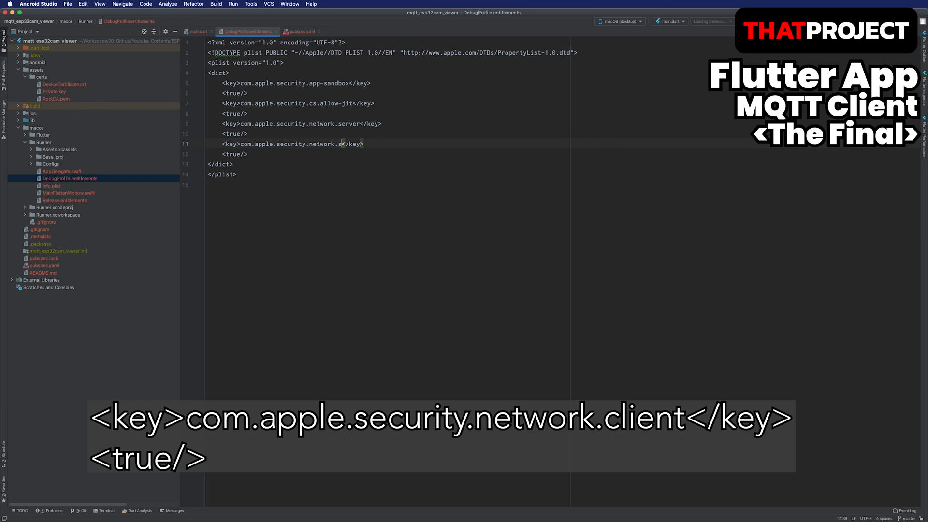
type("client")
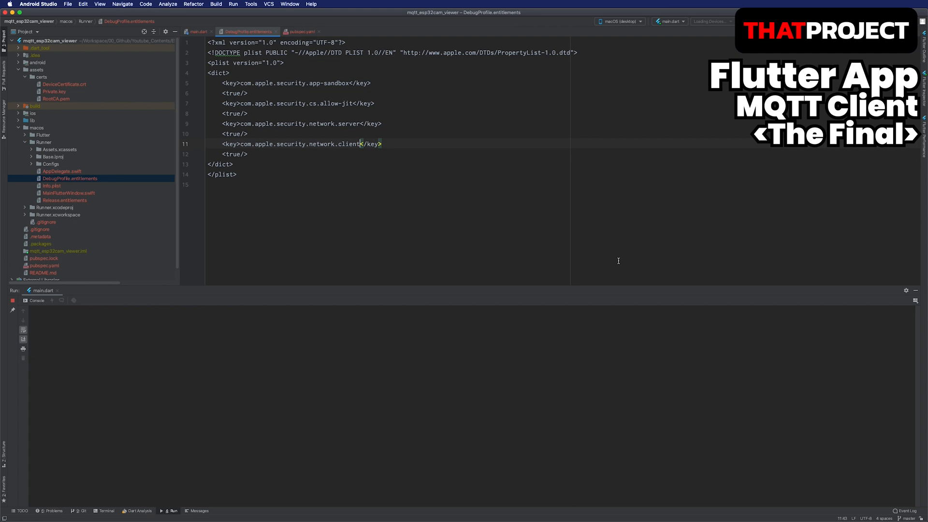
left_click(170, 510)
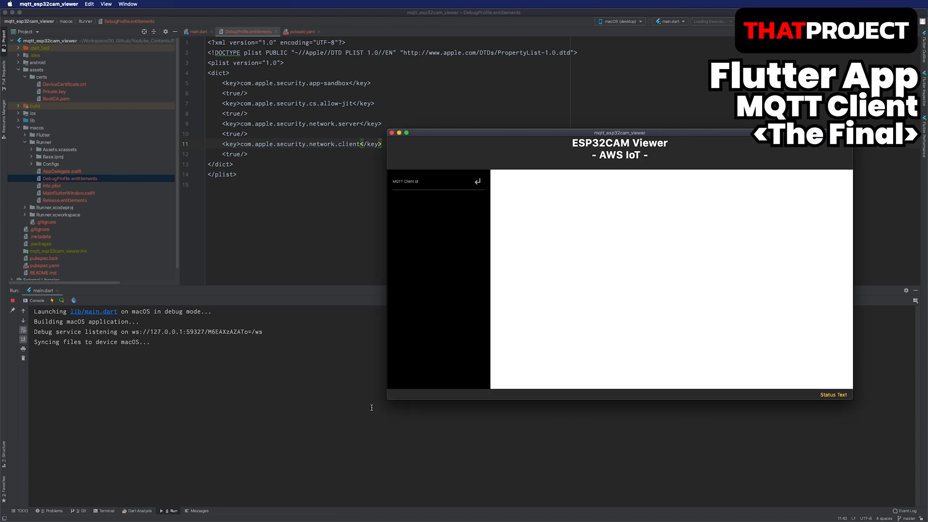
Step: Connect the macOS viewer to AWS IoT with client id 'mac', subscribing to esp32/cam_0
left_click_drag(620, 133, 536, 113)
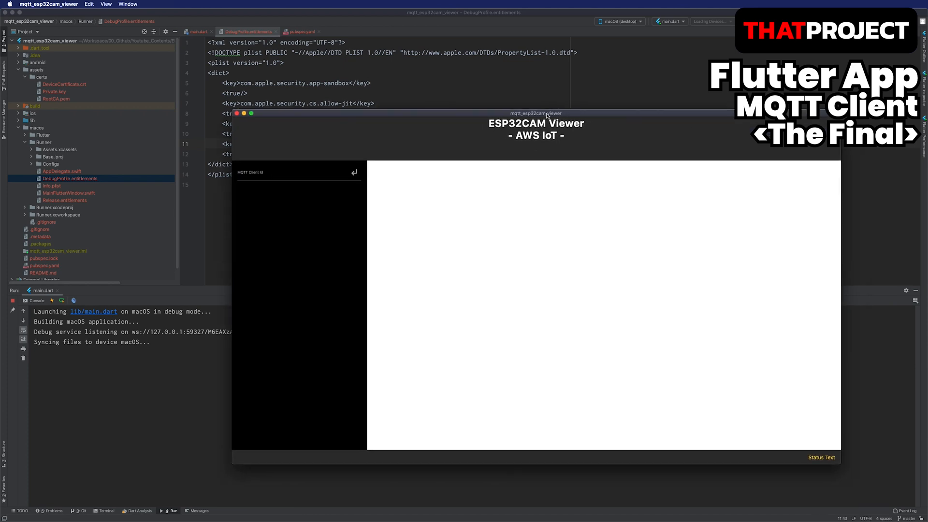
type("mac")
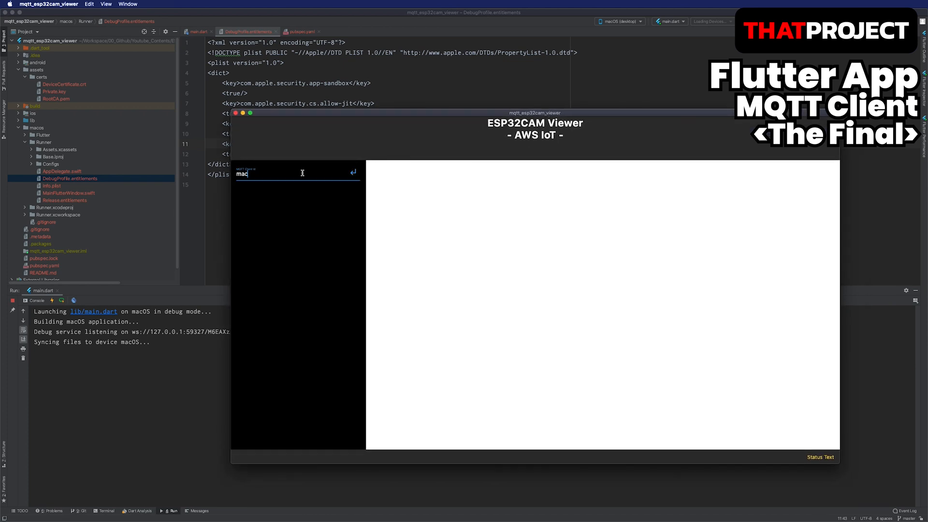
left_click(353, 172)
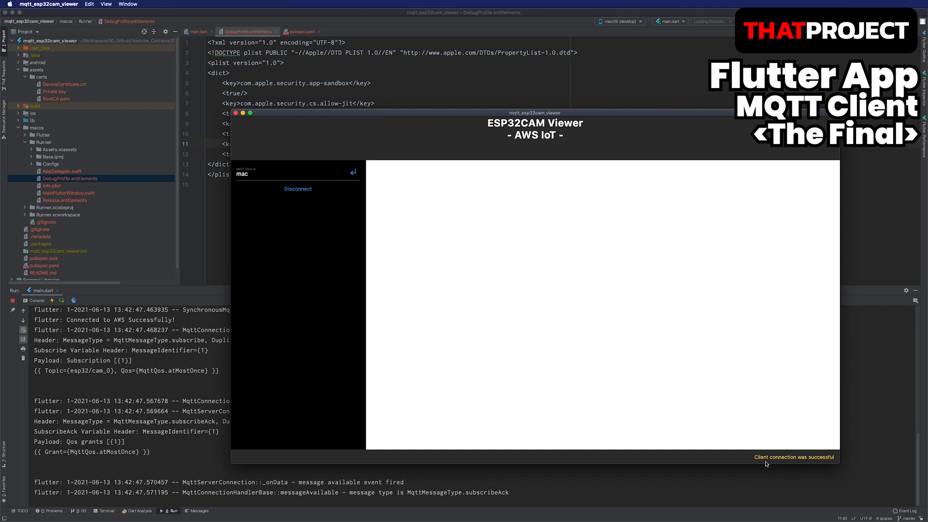
mouse_move(427, 281)
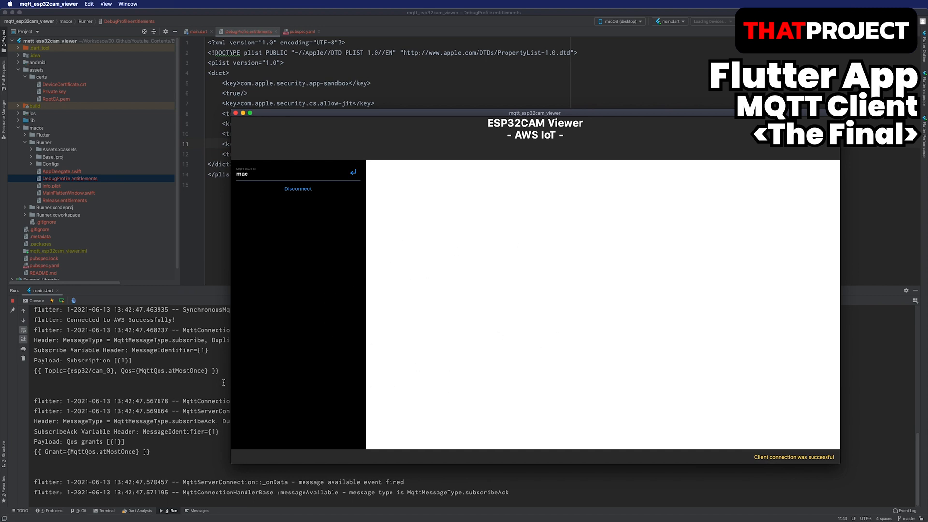
mouse_move(239, 388)
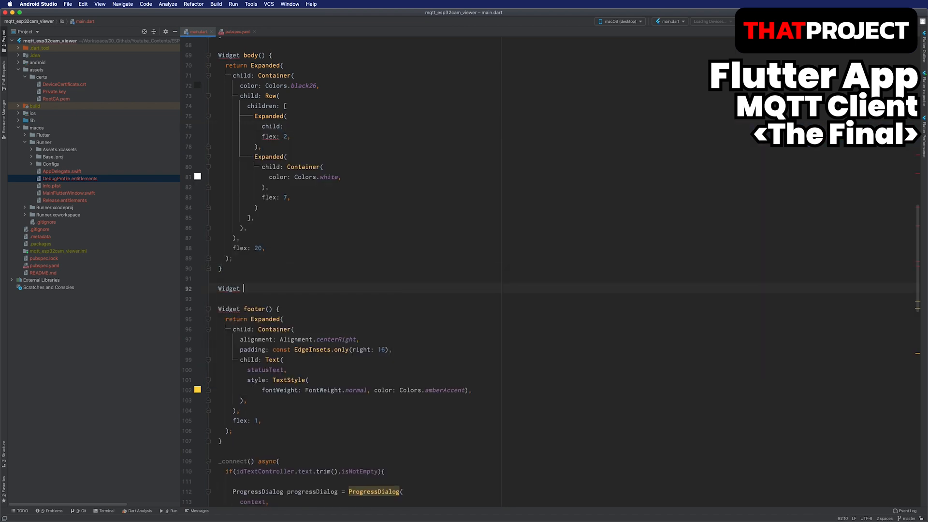
Step: Extract the client-id field and Disconnect button into a bodyMenu() widget used as the flex-2 panel
type("body_m")
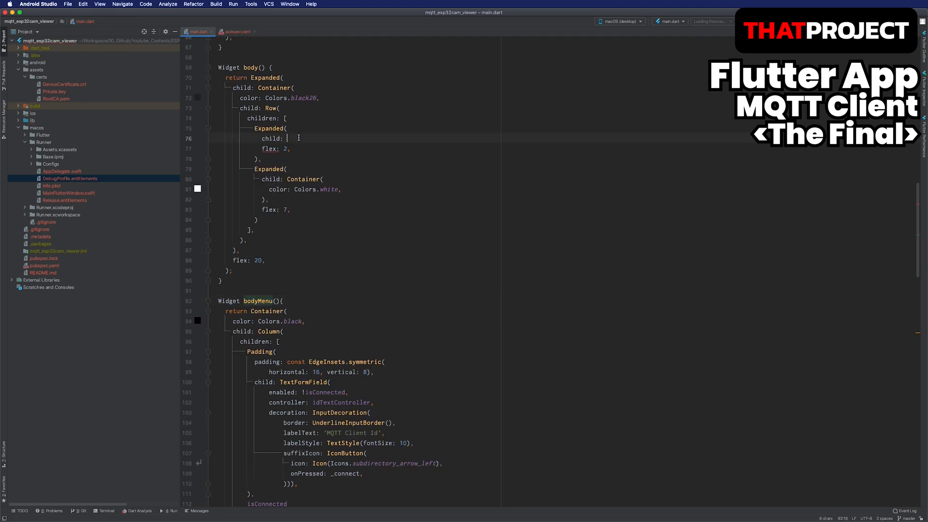
type("bodyMenu(),")
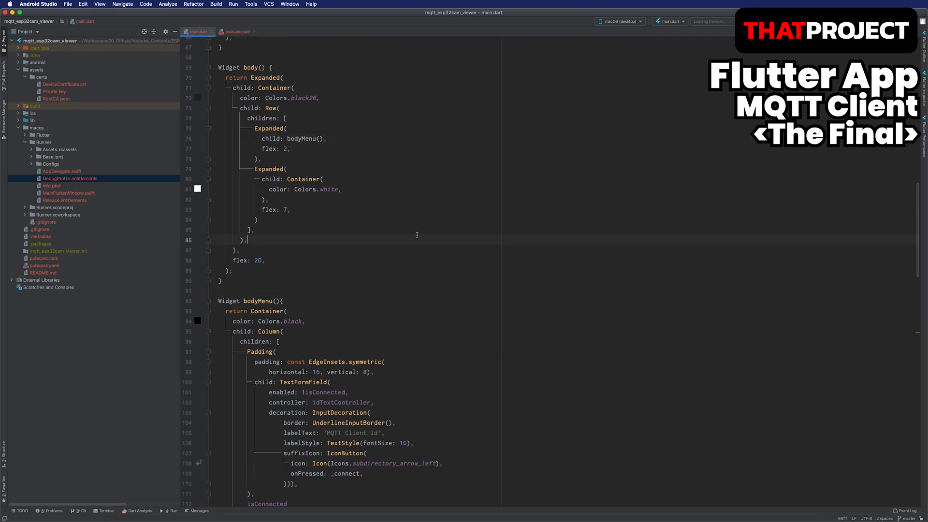
scroll("down", 3)
type("Widget")
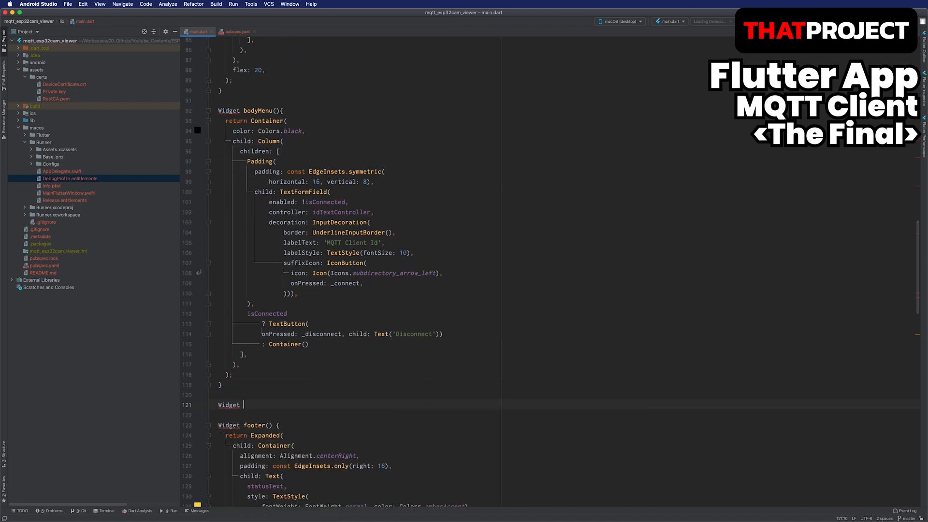
Step: Create bodySteam() returning a Container with a StreamBuilder on client.updates
type("body")
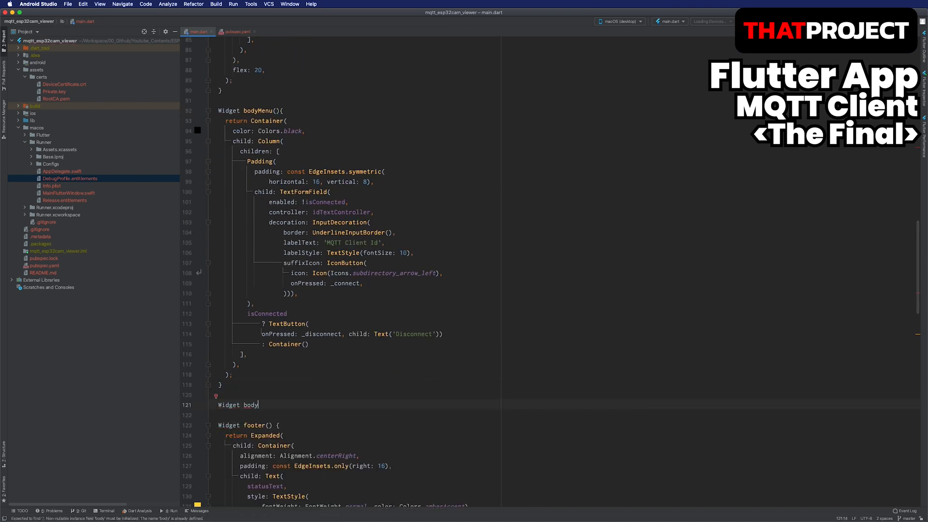
type("Steam(){")
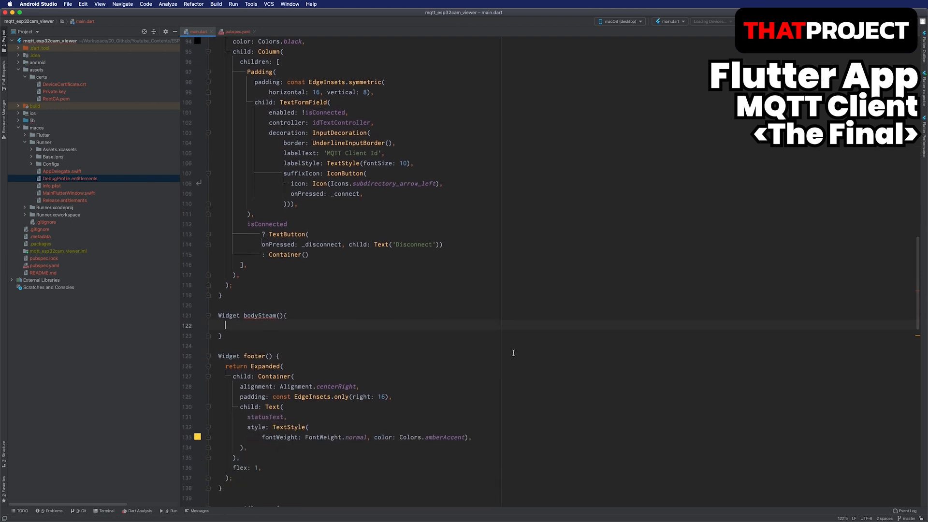
type("return Container(")
type("child: StreamBuilder,")
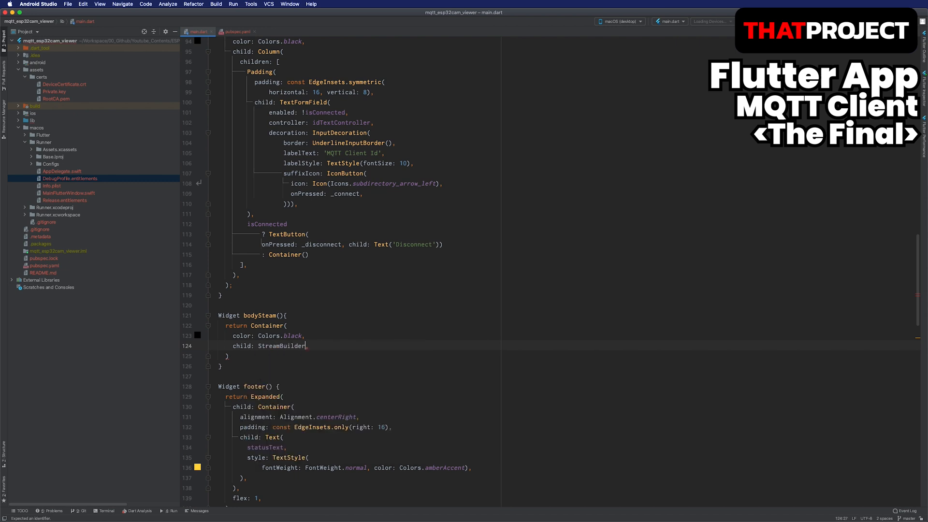
type("stream: ,")
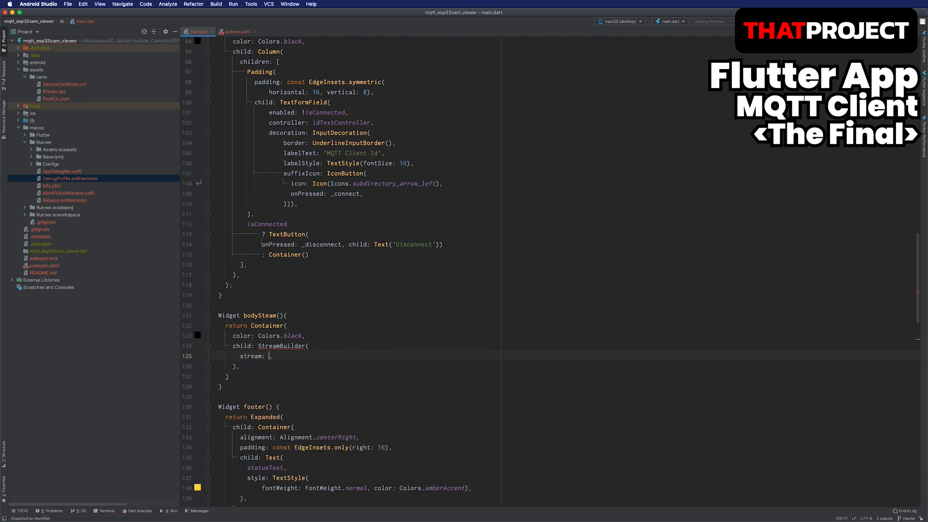
type("client.updates,")
type("builder: (context, snapshot){},")
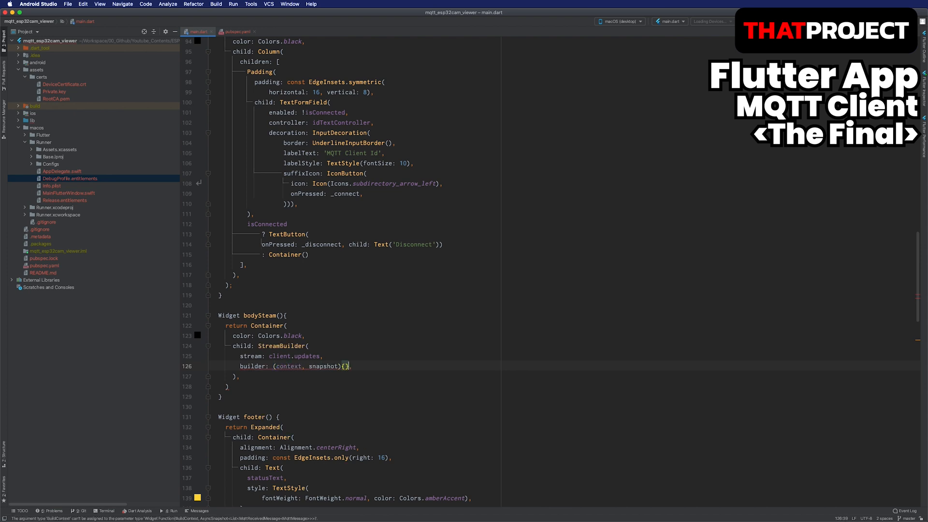
Step: Return a white CircularProgressIndicator when !snapshot.hasData and start the else branch
type("if(!snapshot.hasData")
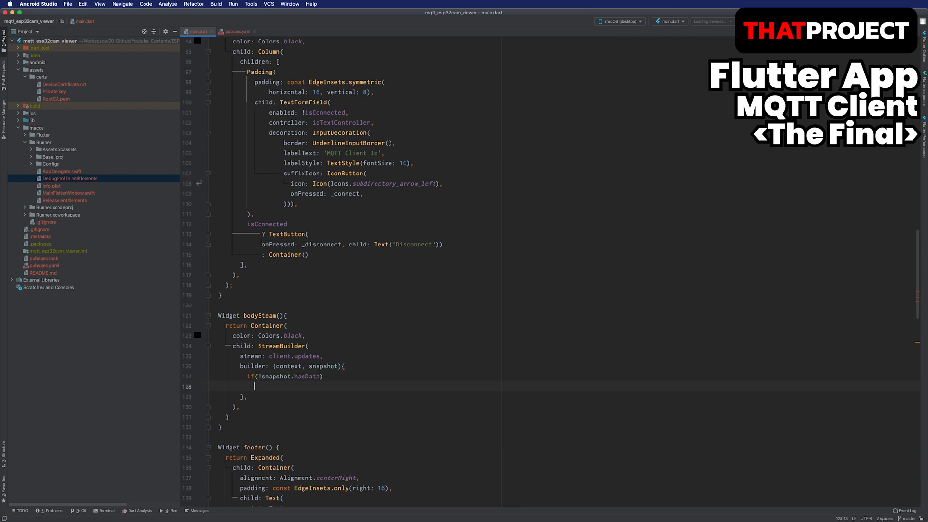
type("return Center(child:")
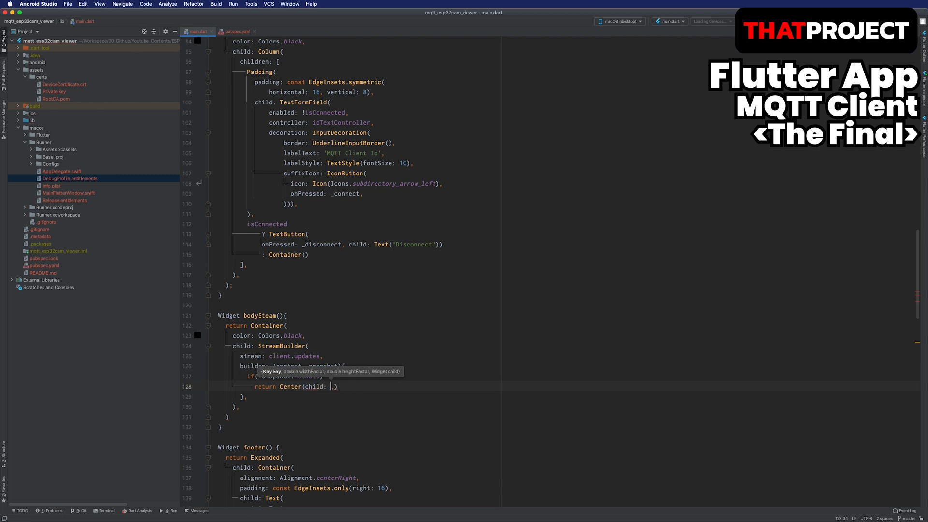
type("CircularProgressIndicator(valueColor: AlwaysStoppedAnimation<Color>")
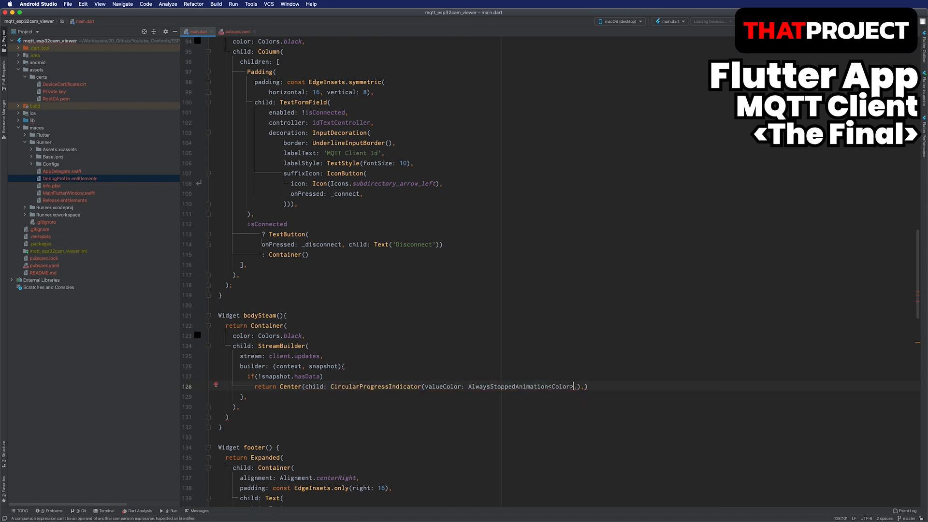
type("Colors.wh")
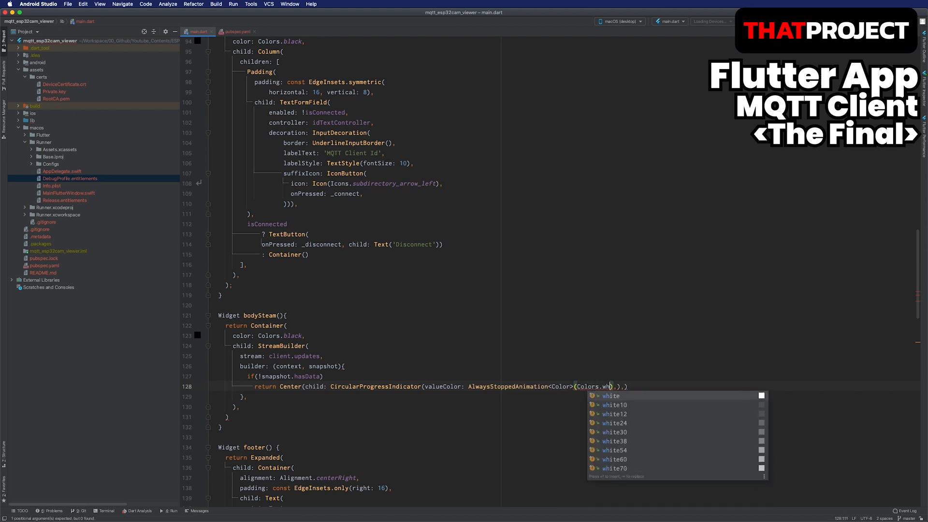
left_click(611, 395)
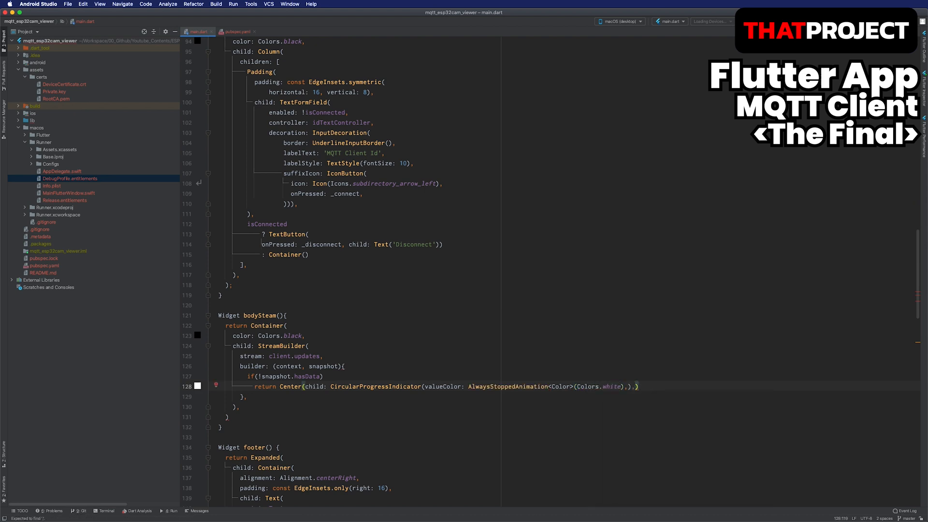
type("else{")
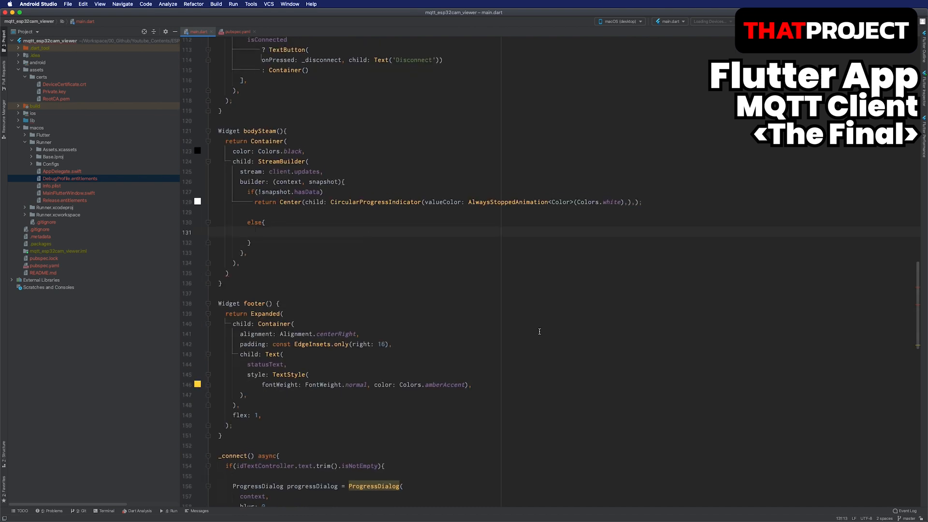
Step: Cast snapshot.data to List<MqttReceivedMessage<MqttMessage?>>? as mqttReceivedMessages in the else branch
type("final")
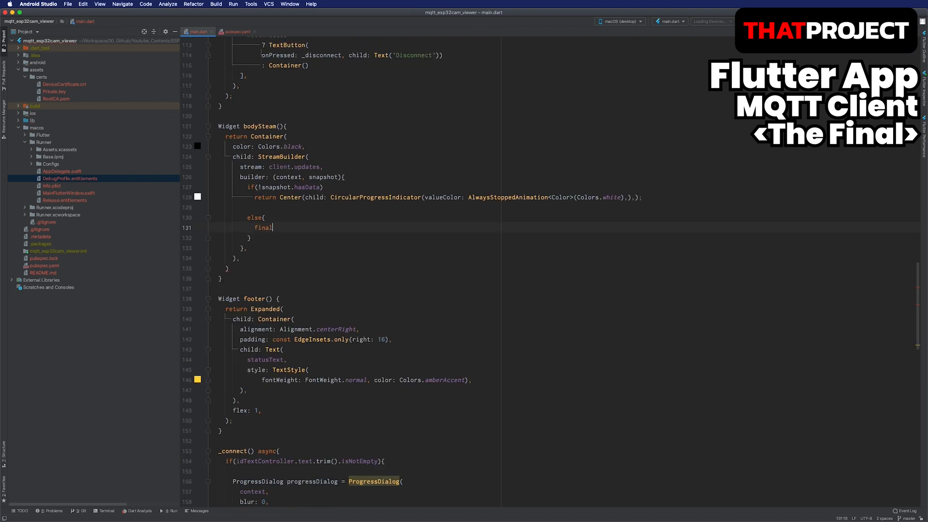
type("mqttReceivedMe")
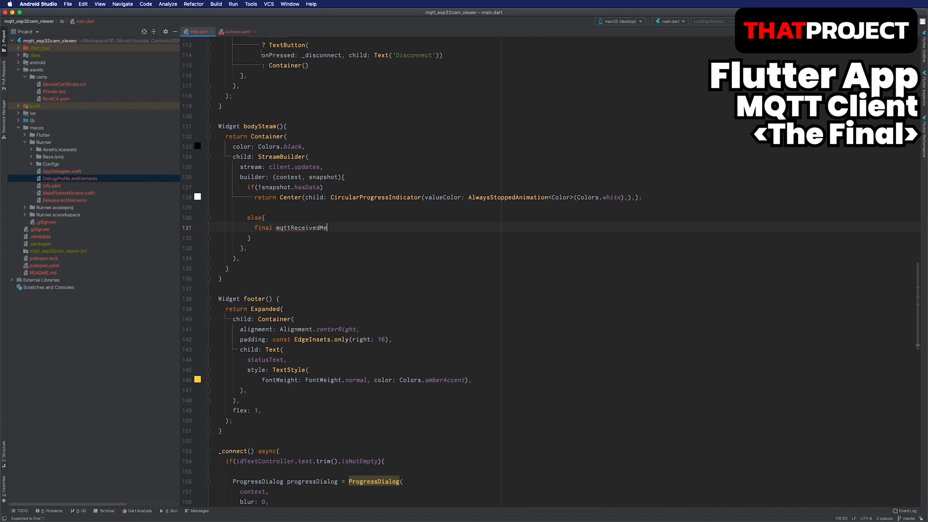
type("ssages = snapshot.data as List<>")
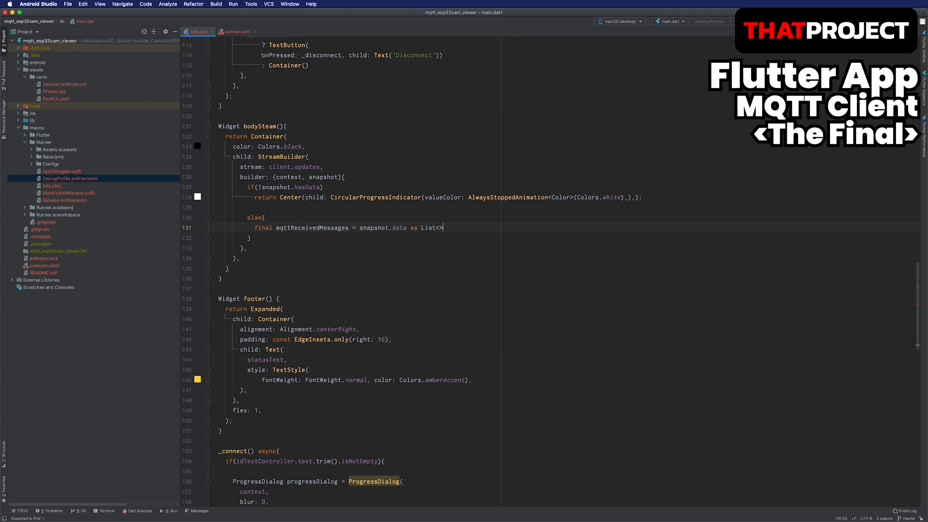
type("MqttReceivedMessage<MqttMessage?")
type("final rec")
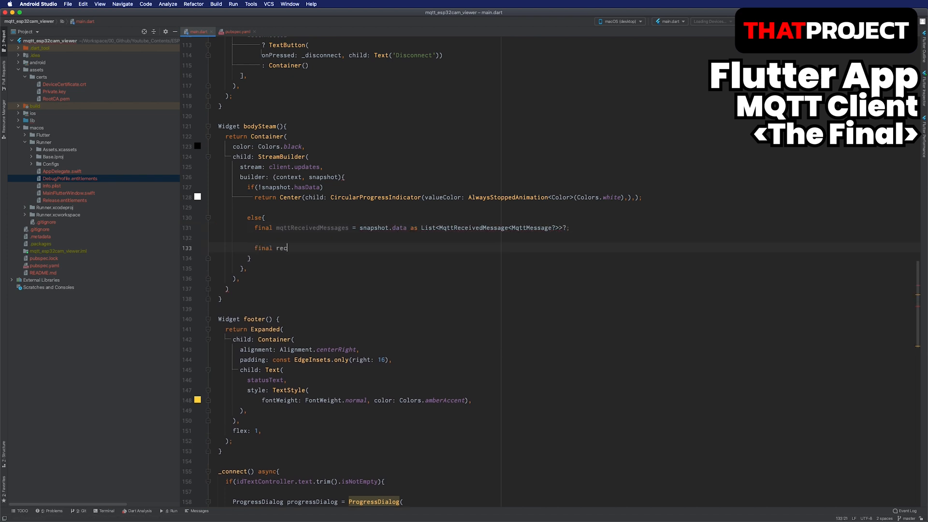
Step: Take mqttReceivedMessages![0].payload as an MqttPublishMessage named recMess
type("Mess = mqttReceivedMessages![0].payload as MqttPublishMessage;")
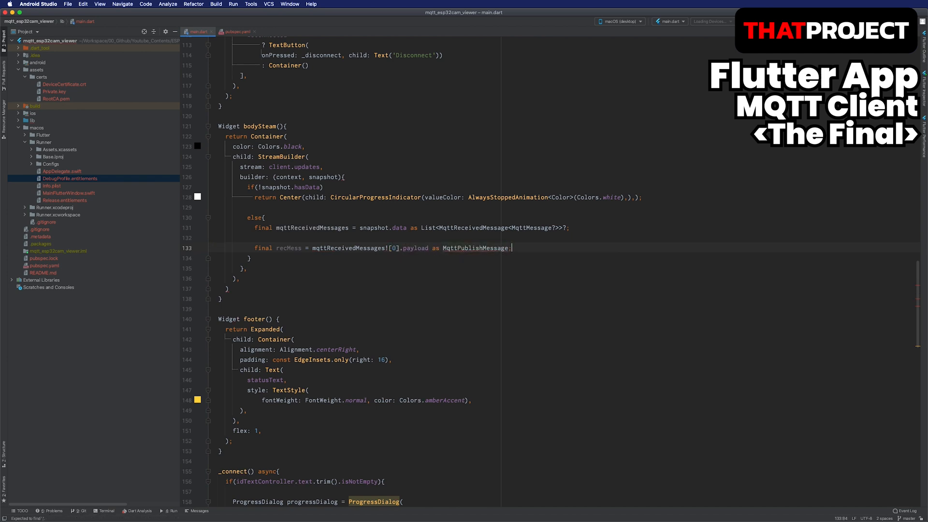
key("enter")
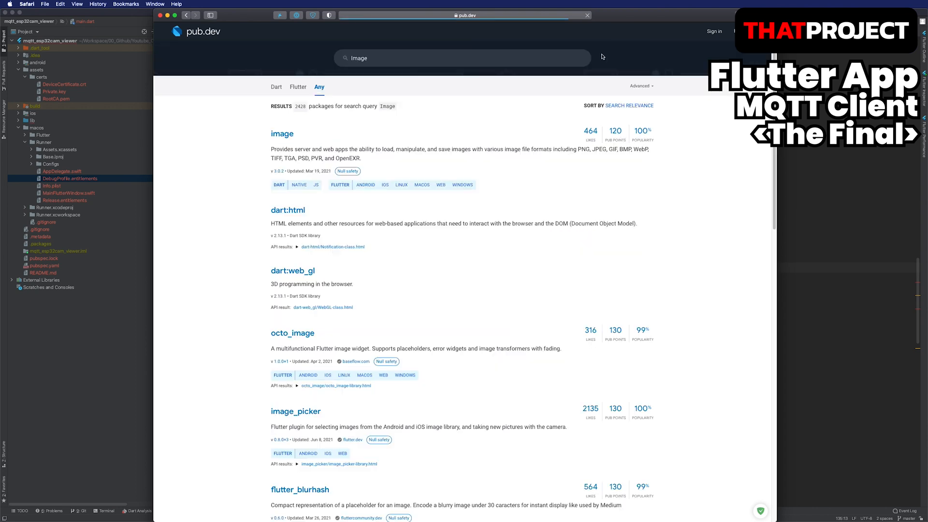
left_click(283, 133)
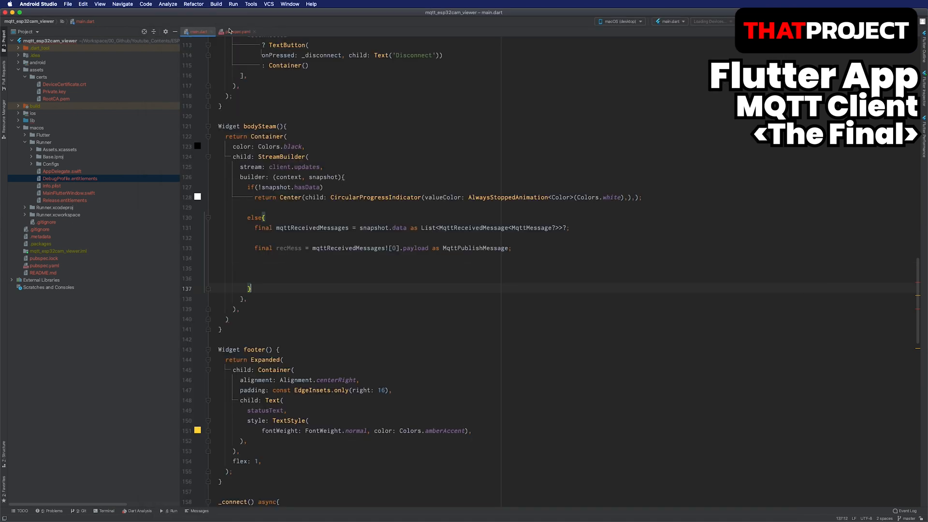
Step: Add image ^3.0.2 to pubspec.yaml dependencies and run Pub get
left_click(238, 31)
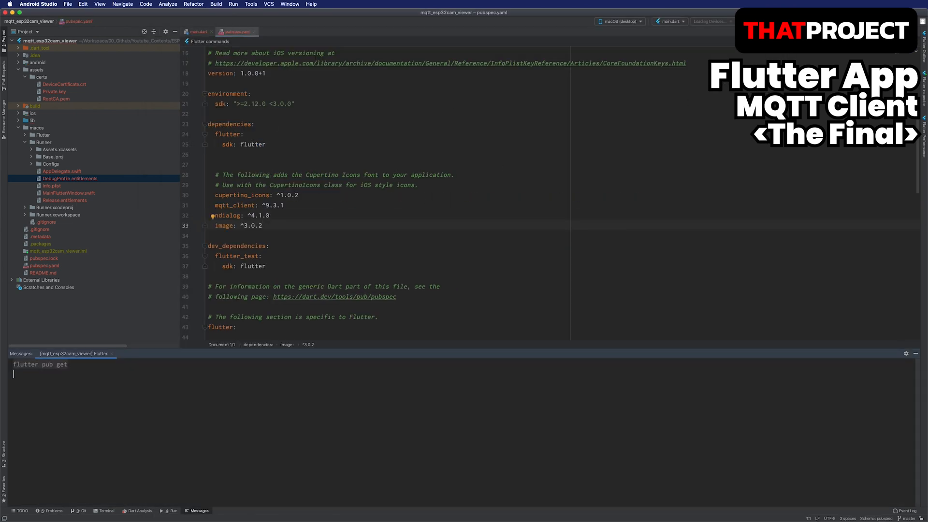
left_click(199, 31)
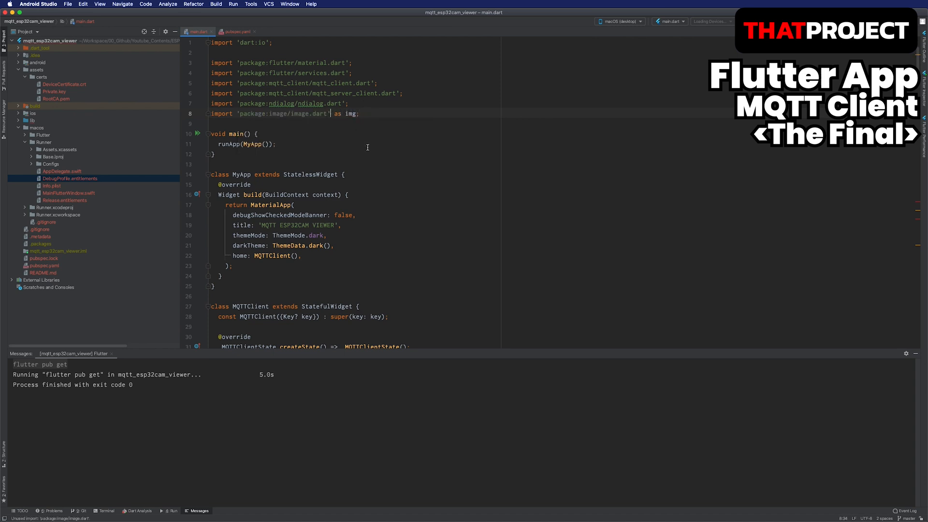
Step: Decode recMess.payload.message with img.decodeJpg and print the JPEG width and height
scroll("down", 3)
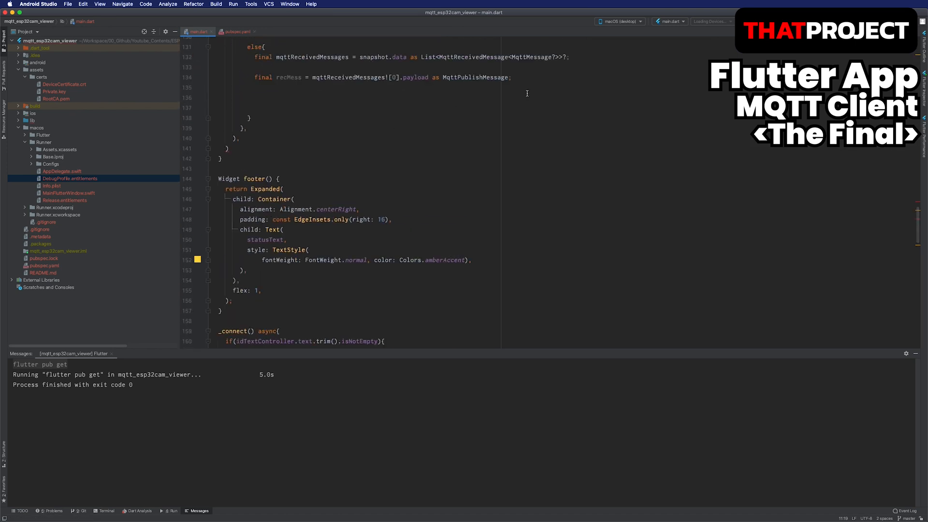
scroll("down", 3)
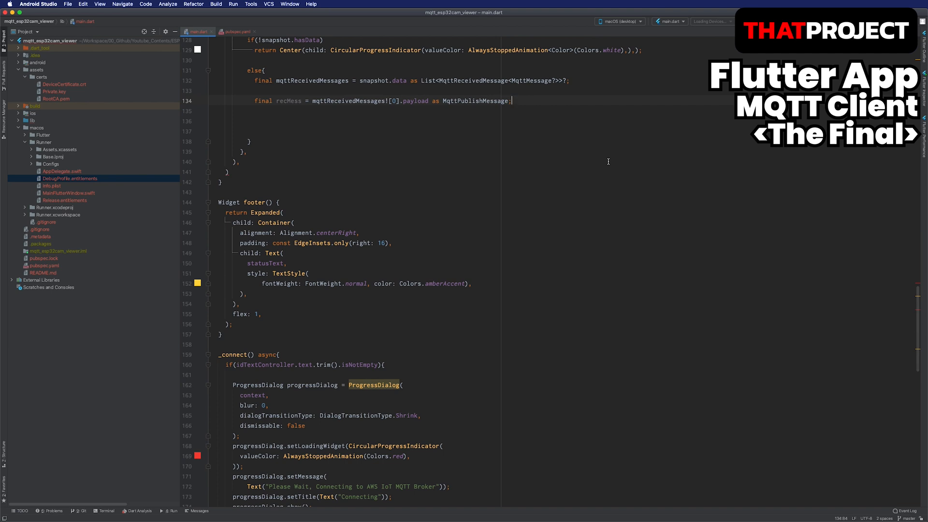
type("img.Image jpegImage")
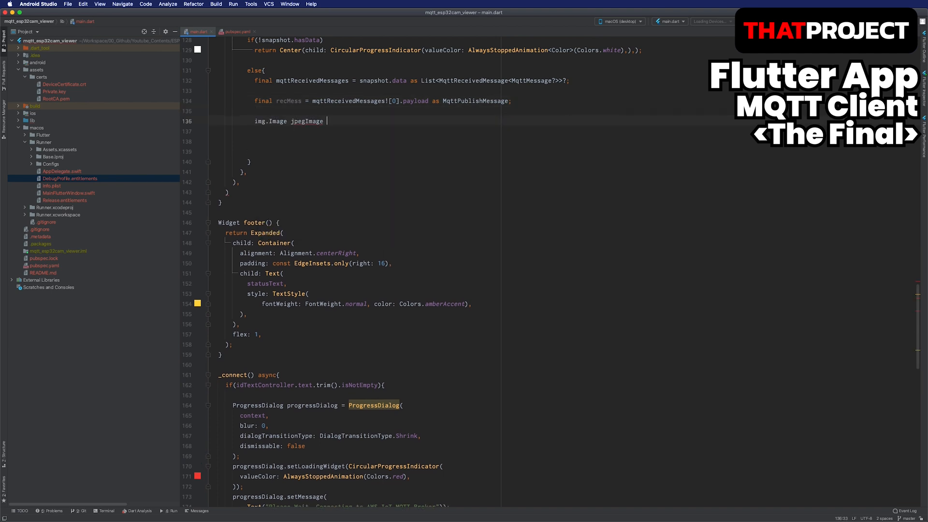
type("= img.decodeJpg(recMe")
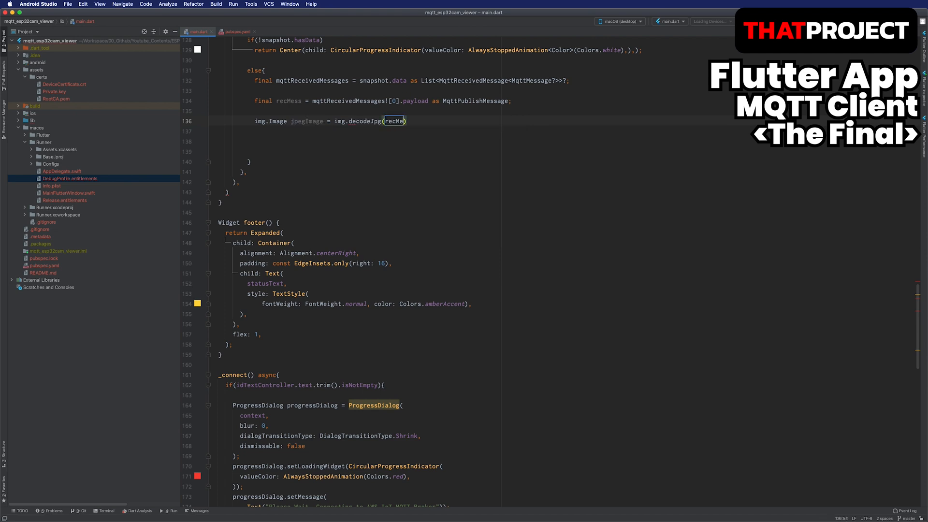
type(".payload.mess")
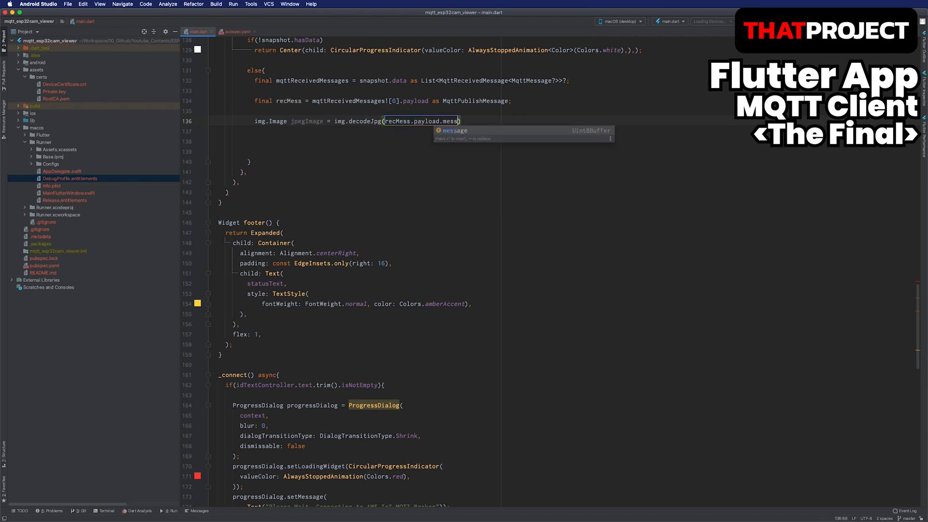
type("print('img width =")
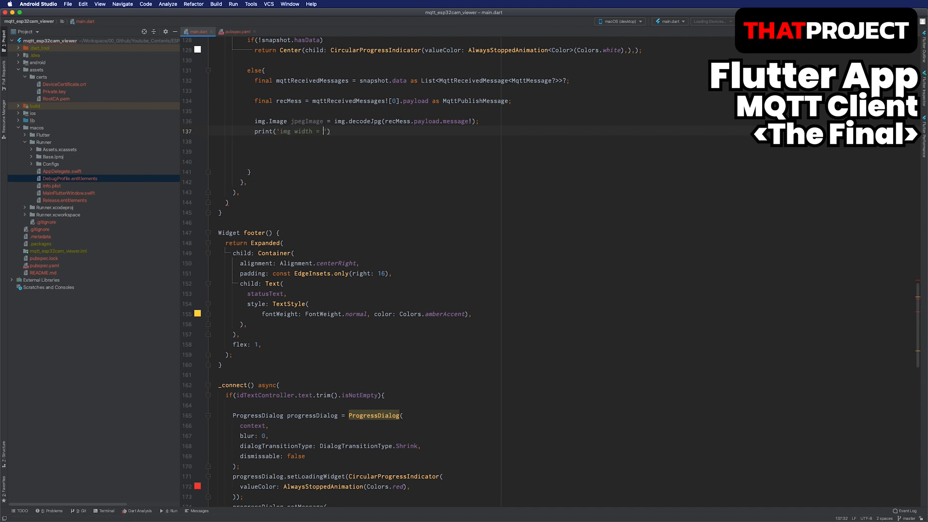
type("${jpegImage.width}, height = ${jpegImage.height")
type("return Image.memory(img.encodeJpg(jpegImage) as Uint8List")
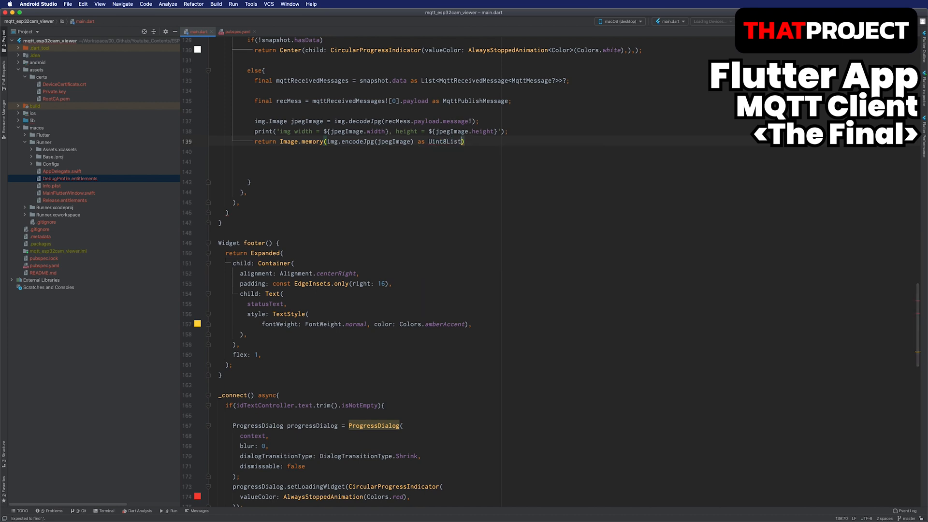
Step: Add gaplessPlayback: true to the Image.memory call in bodySteam
type(", gaplessPlayback: true,")
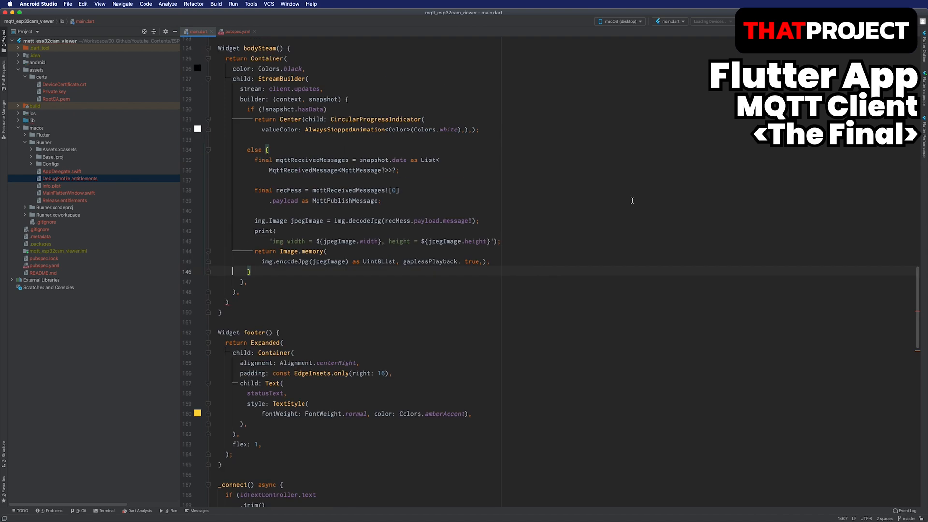
Step: Run on macOS, connect with client id 'mac' to view the live stream, then disconnect
scroll("up", 3)
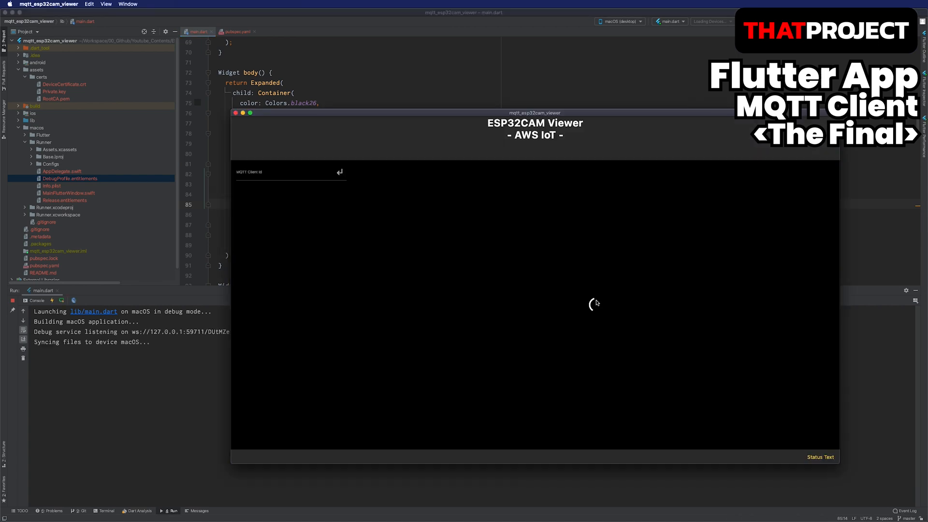
type("mac")
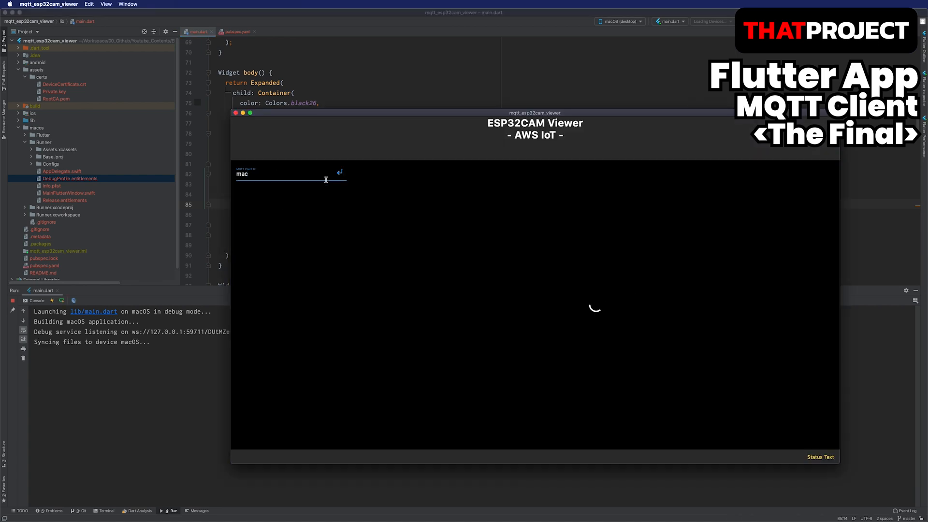
left_click(340, 172)
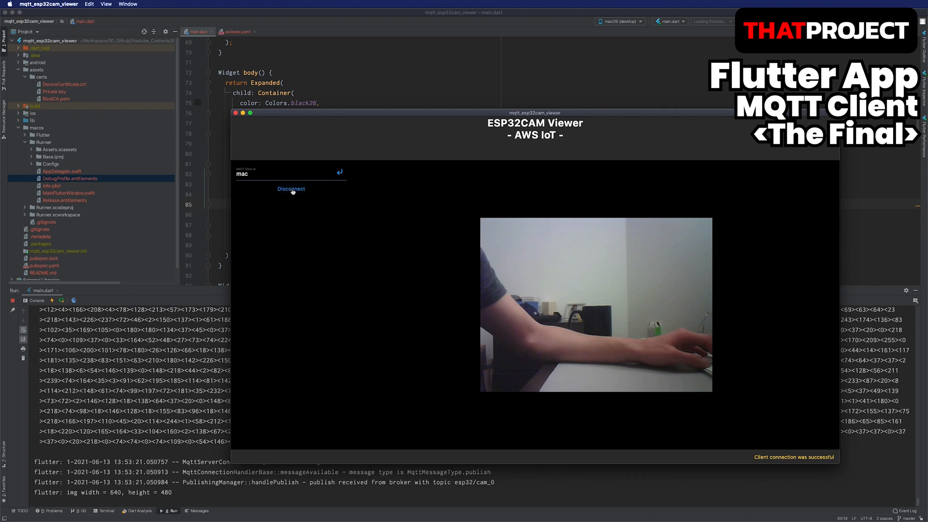
left_click(291, 189)
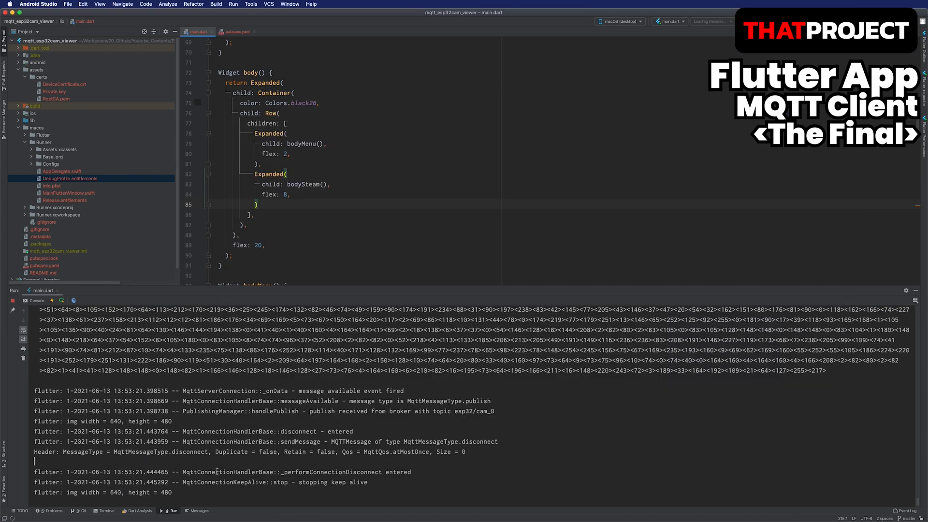
Step: Rerun the macOS app with the side menu layout and connect as client 'mac' again
scroll("down", 3)
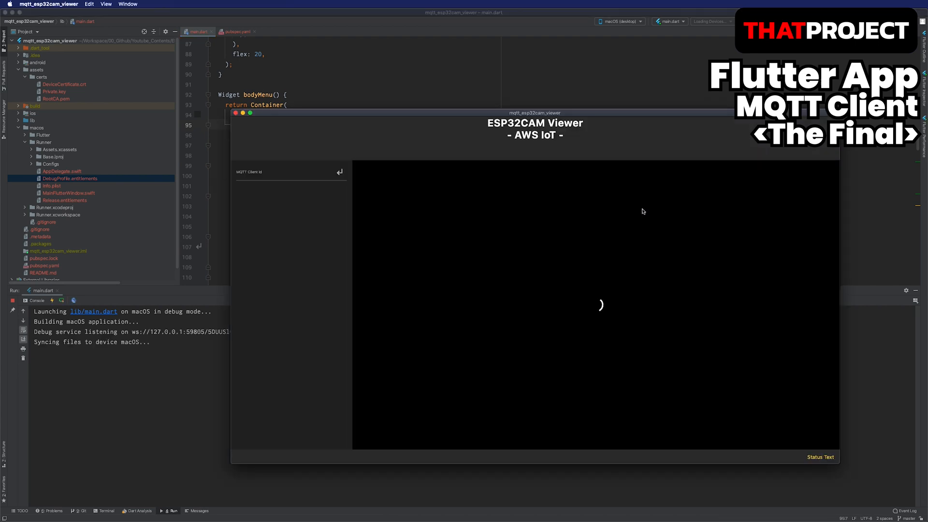
left_click(290, 175)
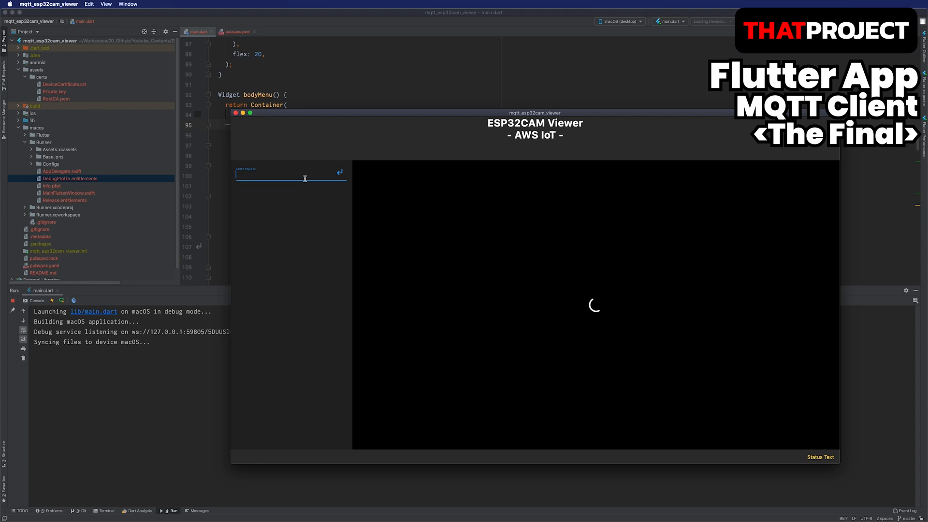
type("mac")
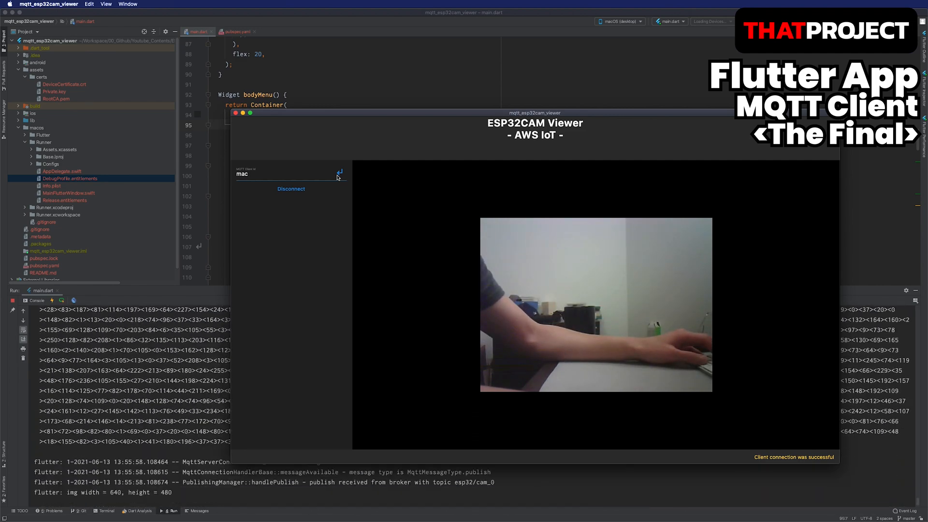
left_click(291, 189)
type("var width = MediaQuery.of(context")
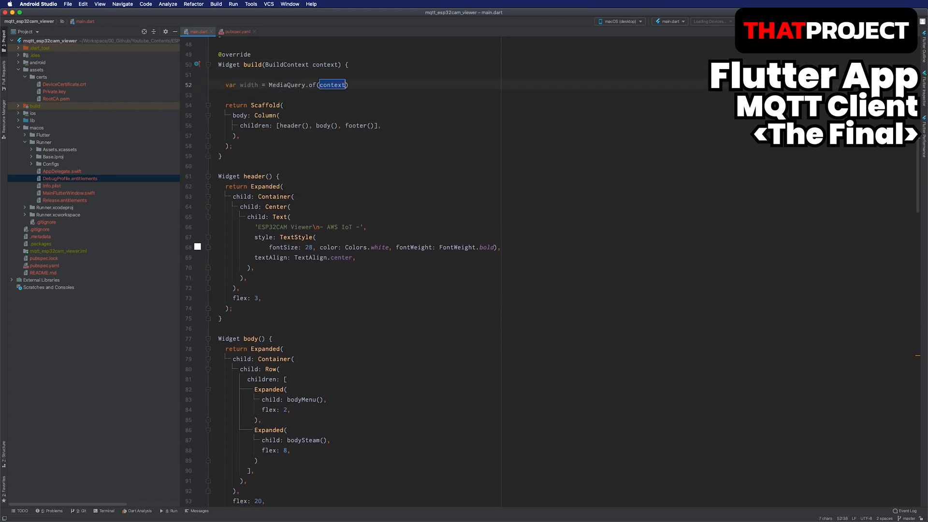
Step: Read MediaQuery size.width and define hasShortWidth = width < 600 in build
type(".size.width;")
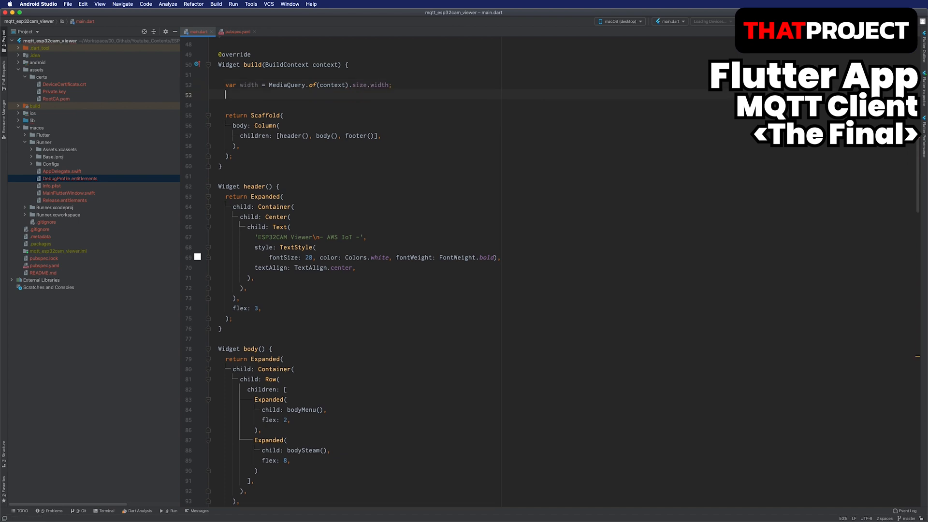
type("final bool hasShor")
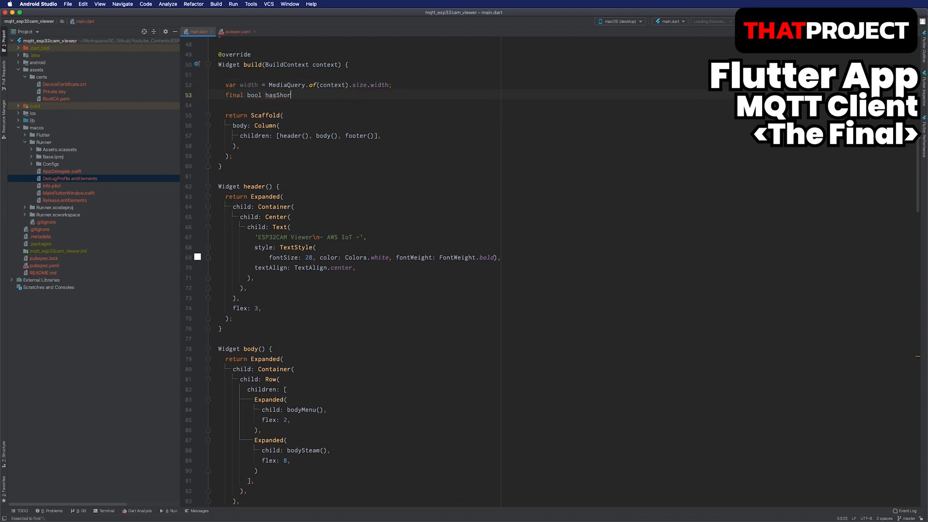
type("tWidth = width < 6")
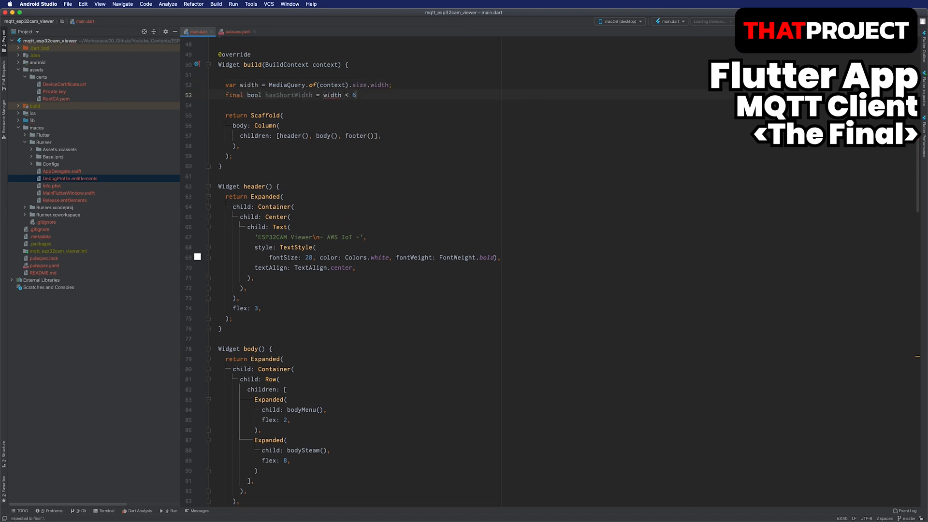
type("00;")
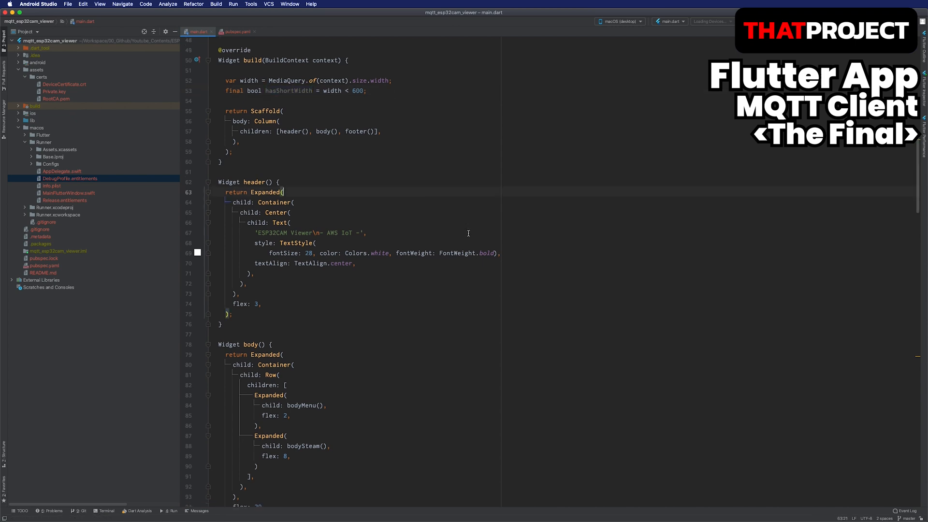
Step: Make body use hasShortWidth ? Column : Row around the menu and bodySteam()
scroll("down", 3)
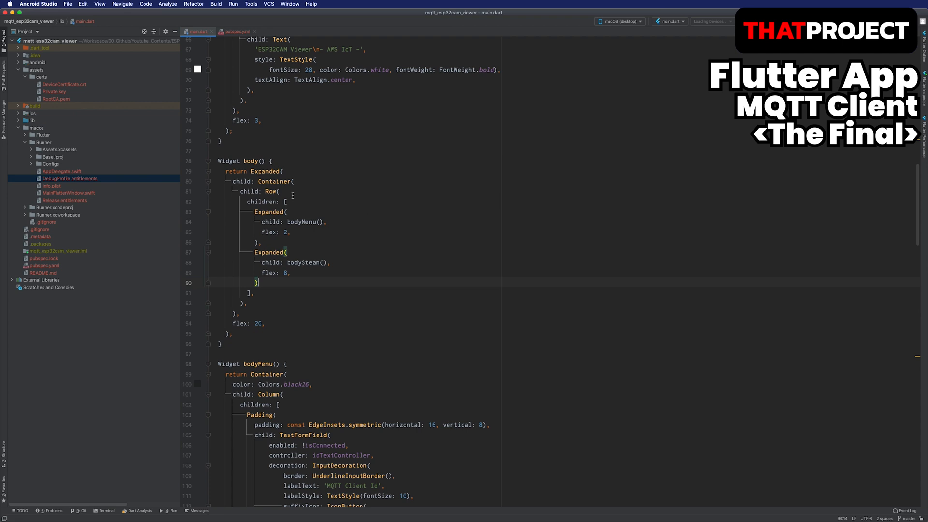
mouse_move(270, 192)
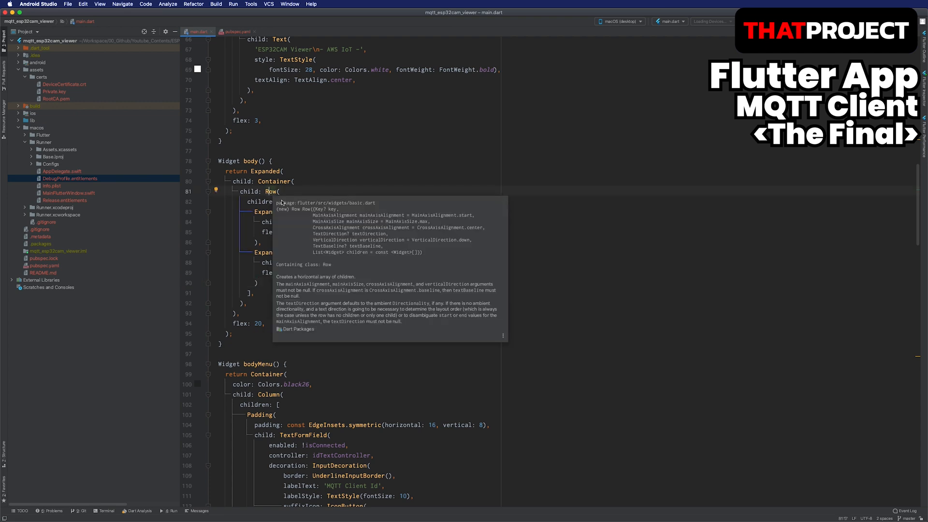
type("hasShortWidth ? Column(children: [")
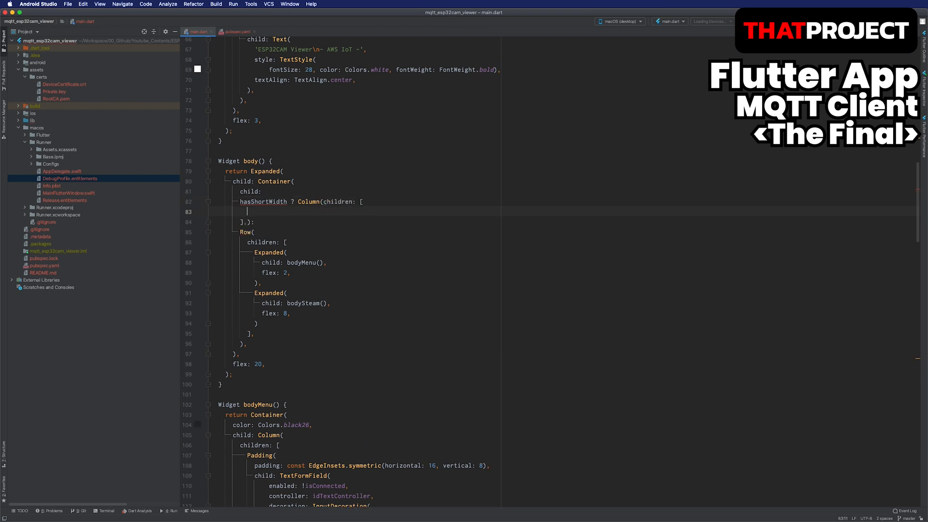
type("body(), Expanded(child: child")
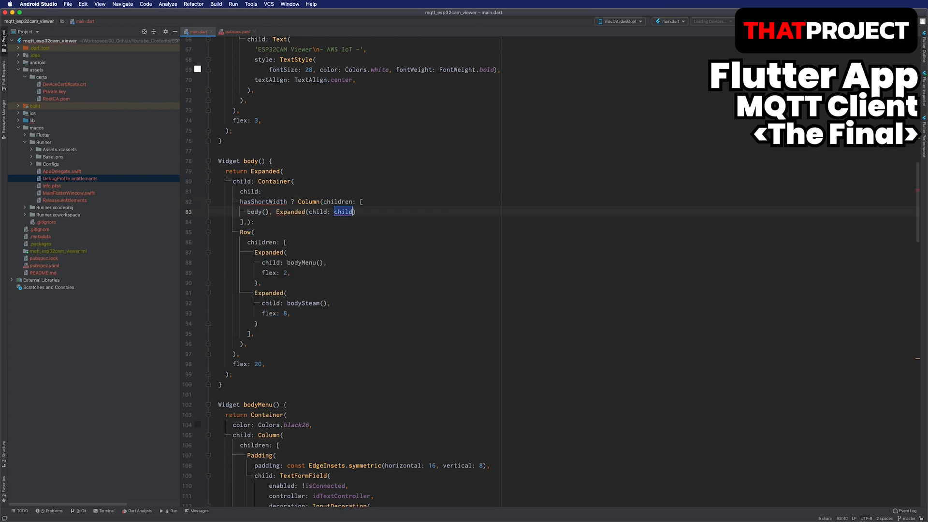
type("bodySteam()")
left_click(247, 160)
type("bool hasShortWidth")
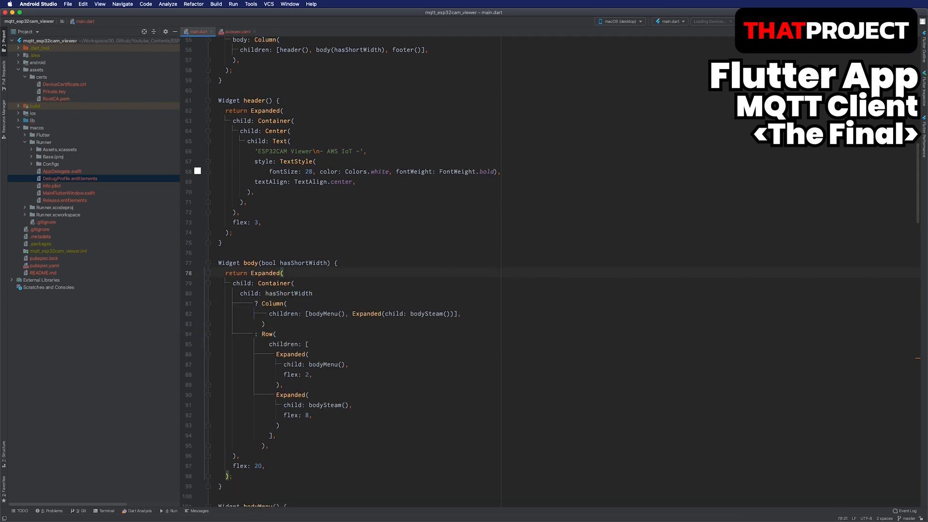
Step: Hot reload the narrow macOS window, connect as 'Mac', then bring up the device selector
left_click(172, 511)
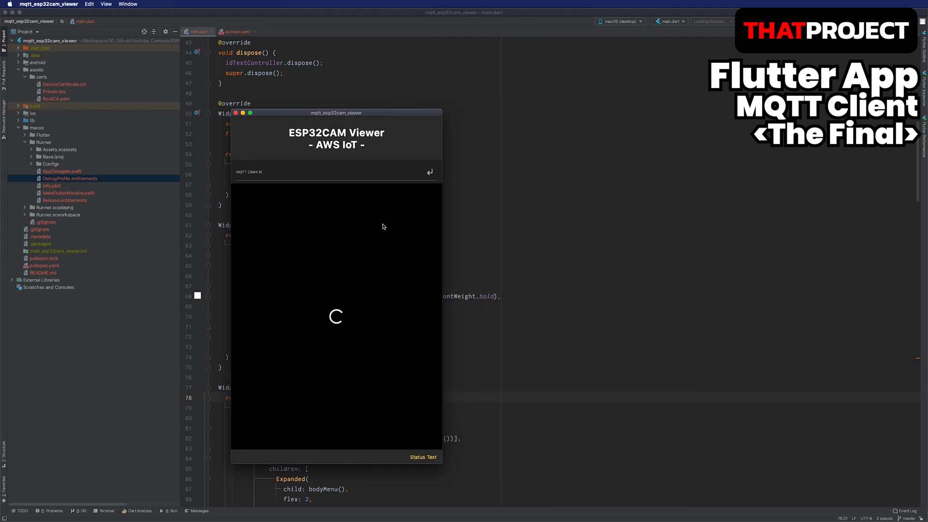
type("Mac")
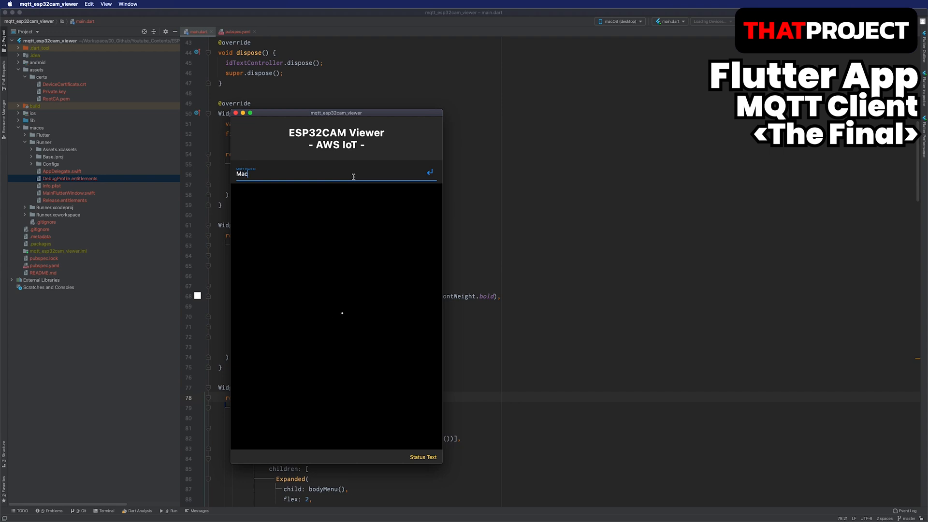
left_click(430, 172)
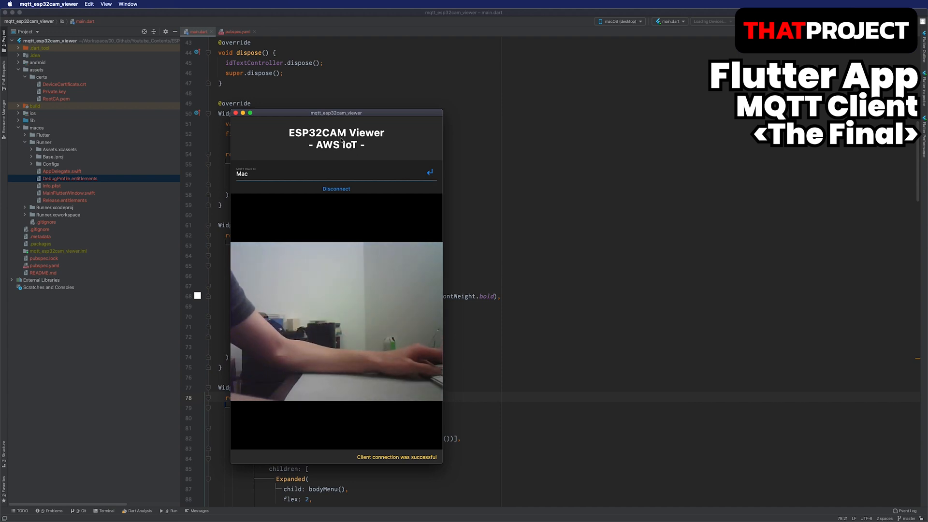
left_click(336, 188)
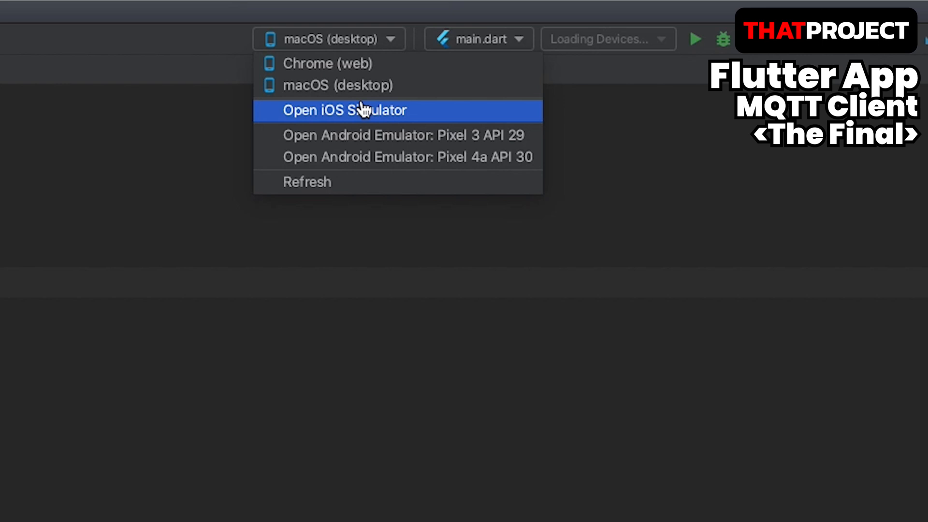
Step: Launch the iOS simulator target and wrap the page Column in a SafeArea
left_click(345, 110)
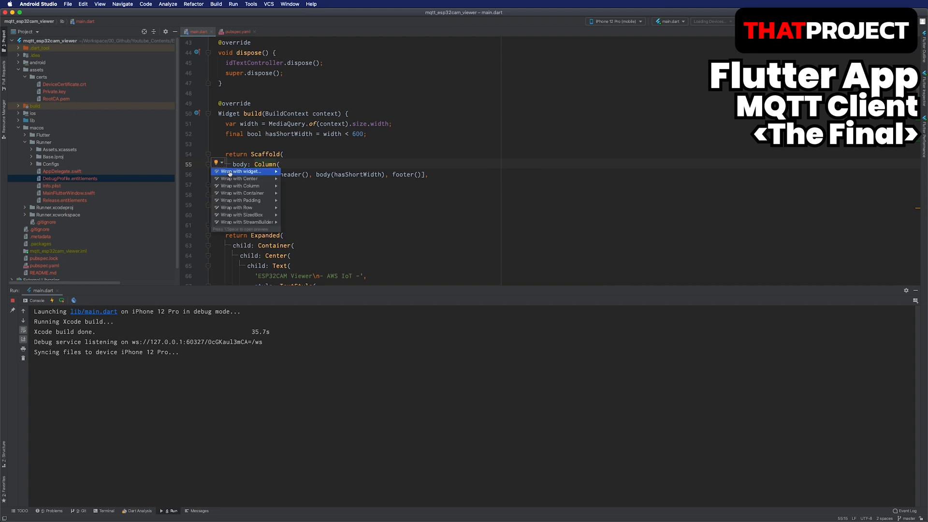
type("SafeArea")
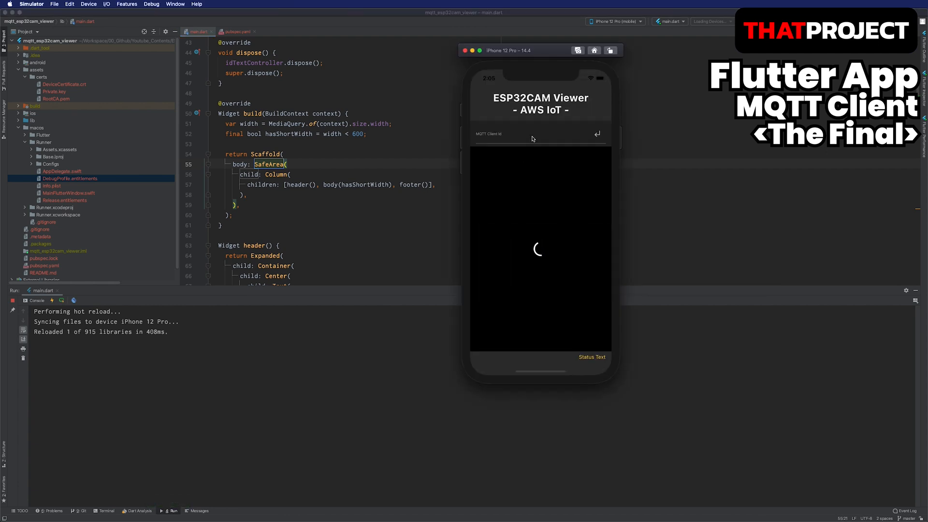
Step: Connect as client 'iOS' on the iPhone 12 Pro simulator, then disconnect
left_click(532, 137)
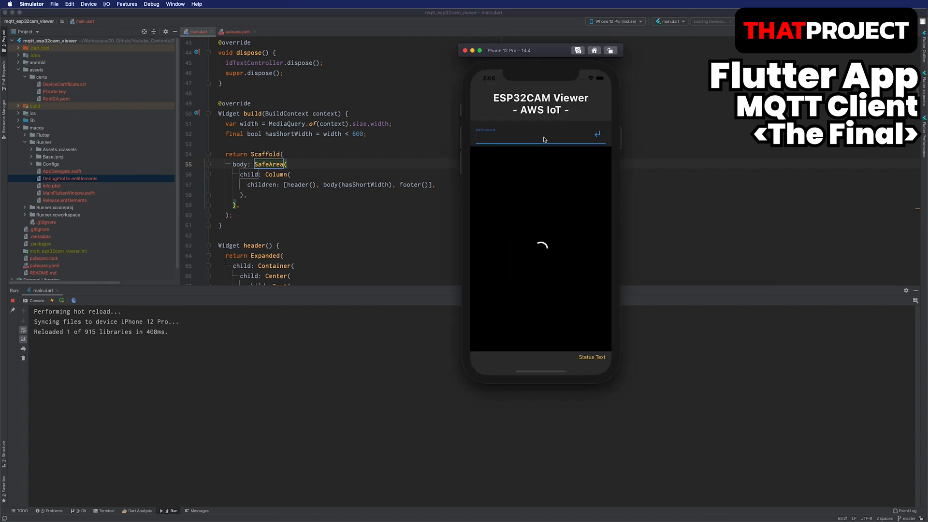
left_click(597, 133)
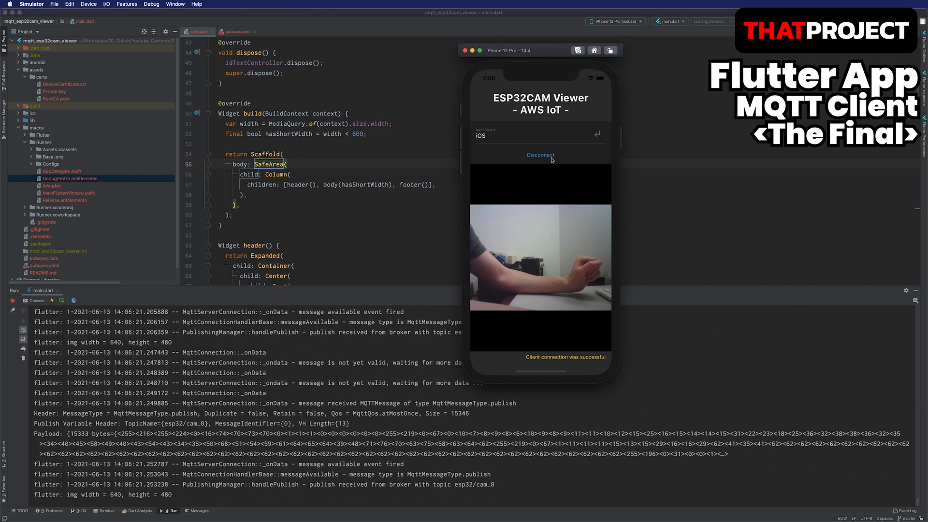
left_click(540, 155)
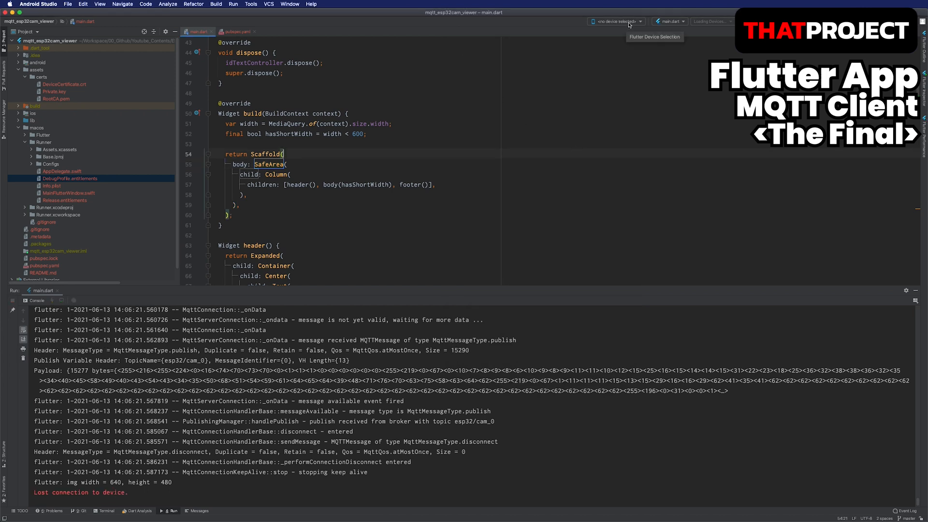
Step: Run the viewer on the Android emulator and enter 'Android' as the MQTT client id
left_click(616, 21)
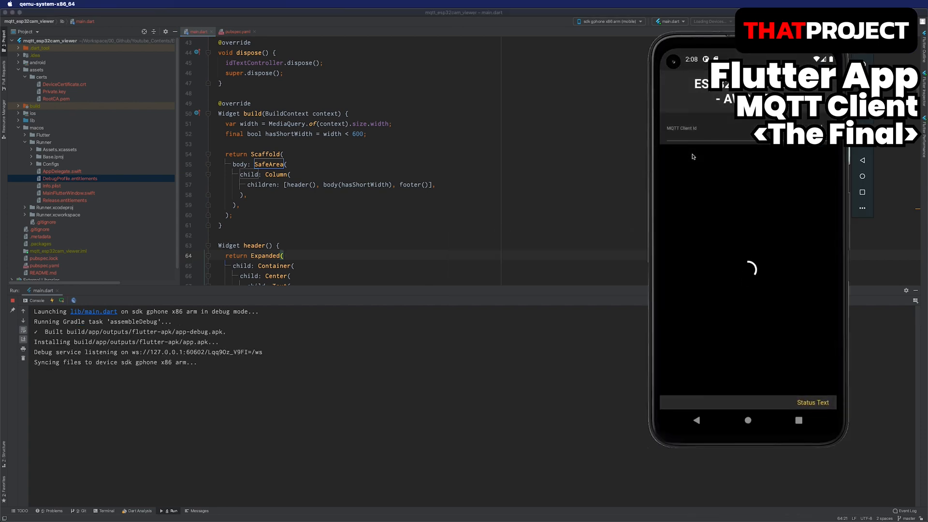
left_click(710, 128)
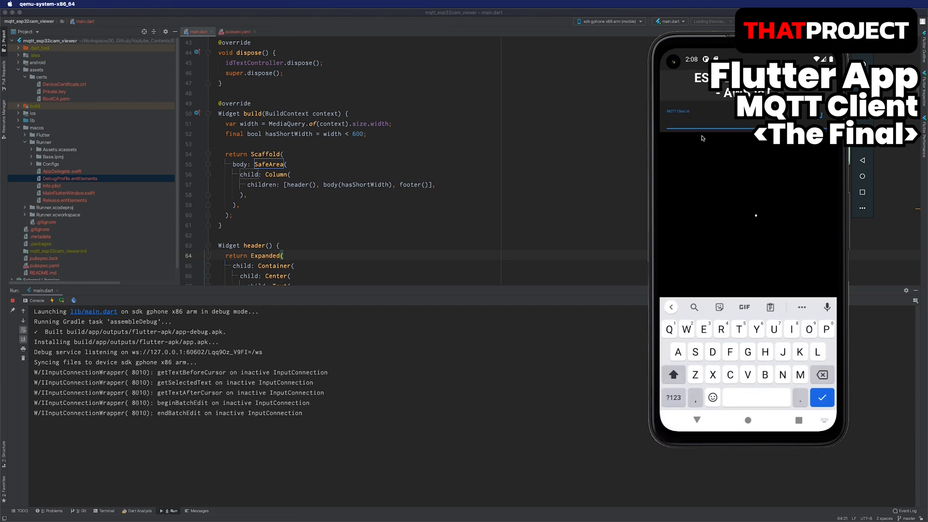
type("Android")
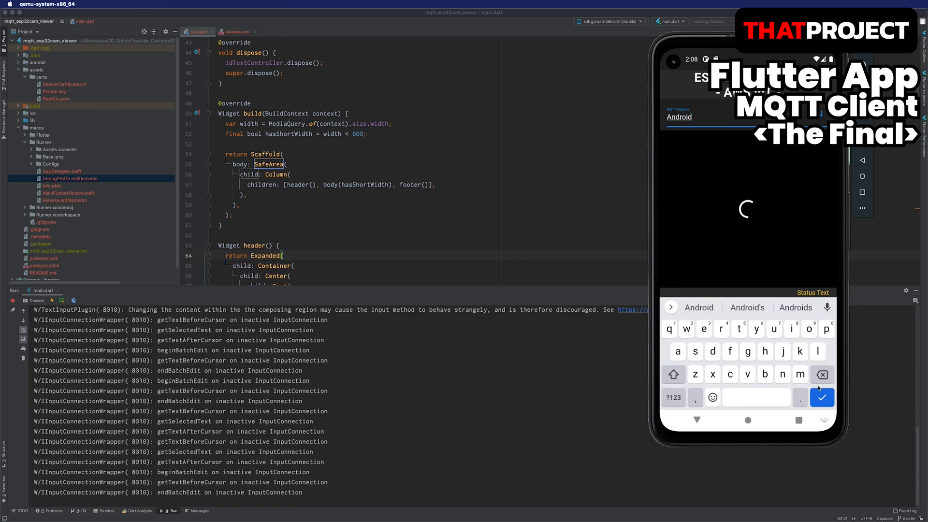